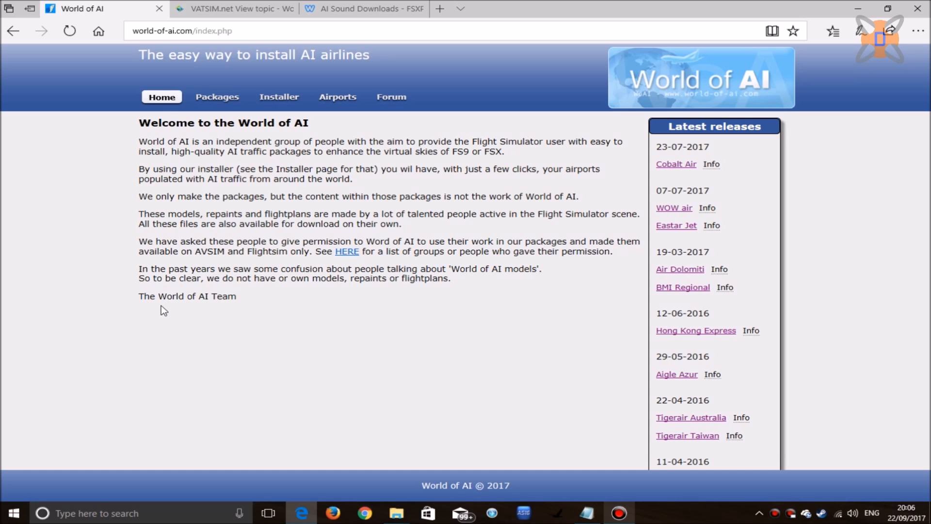
mouse_move(110, 214)
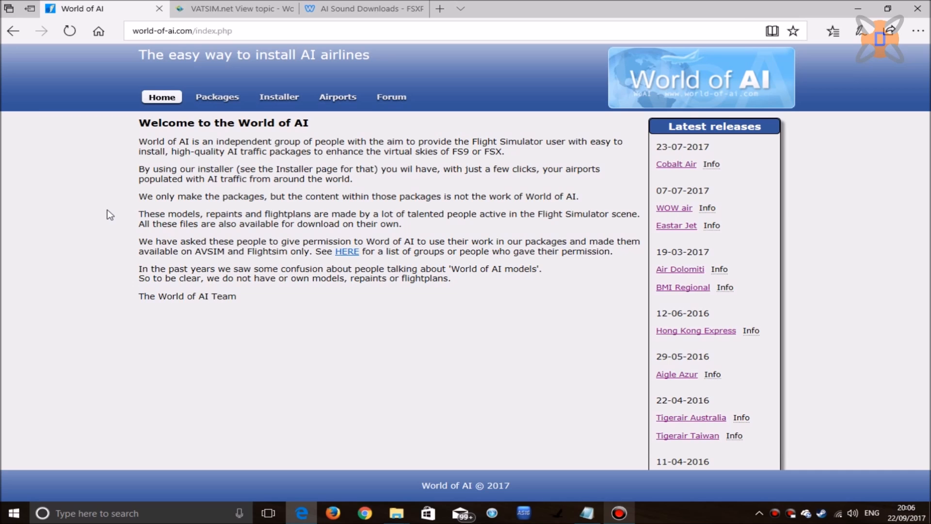
mouse_move(155, 209)
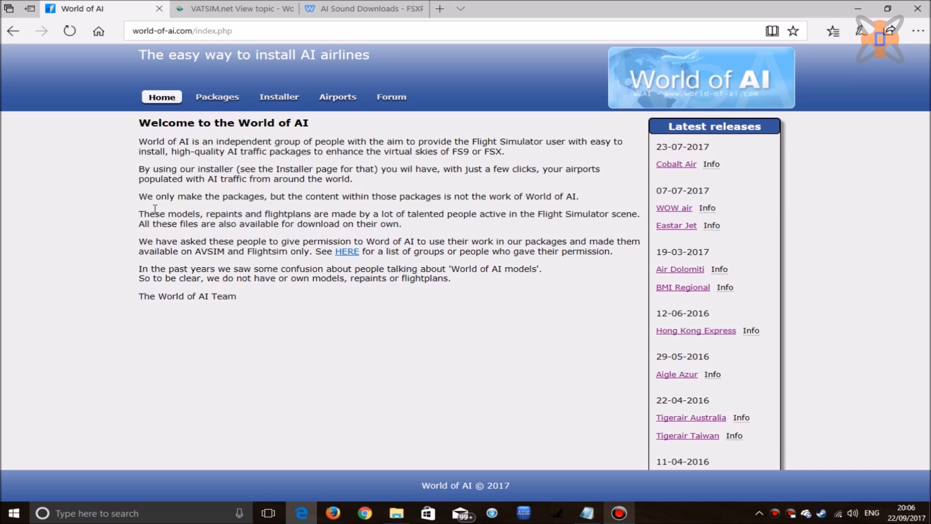
mouse_move(278, 97)
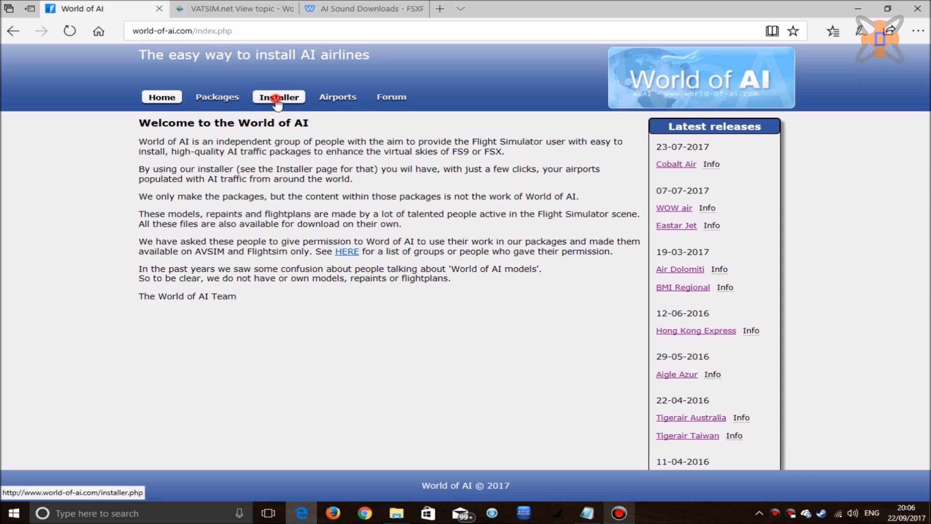
Go from the Installer page to the All WOAI Packages list via the 'package page' link.
left_click(278, 97)
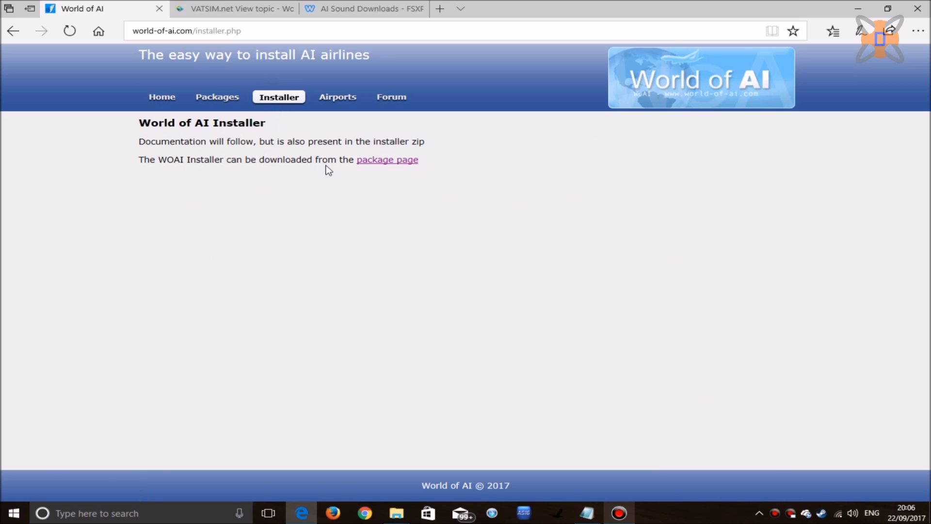
left_click(387, 159)
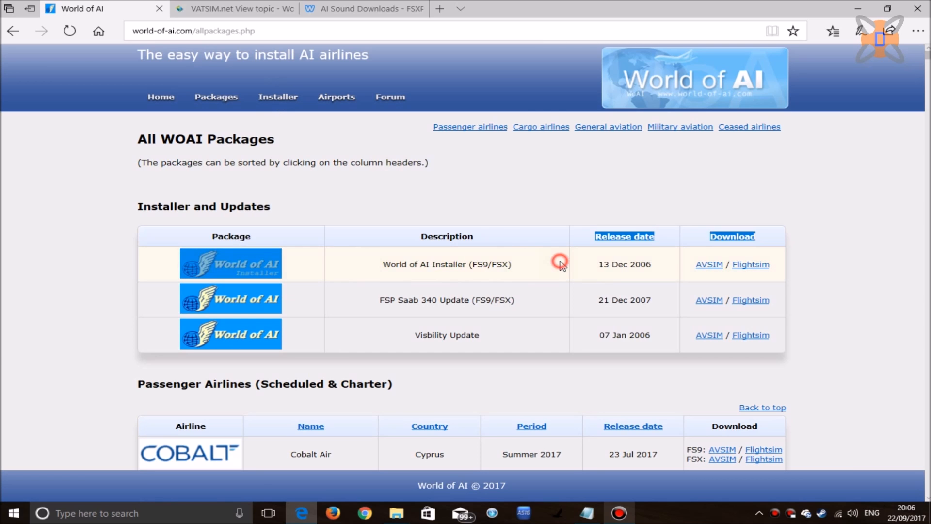
Download woains24.zip from FlightSim.com after accepting the copyright notice.
left_click(750, 264)
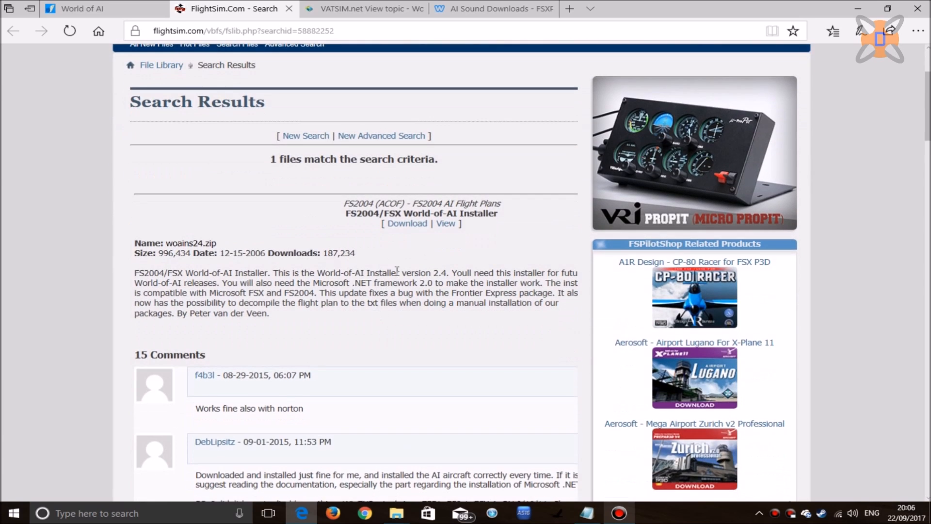
left_click(407, 223)
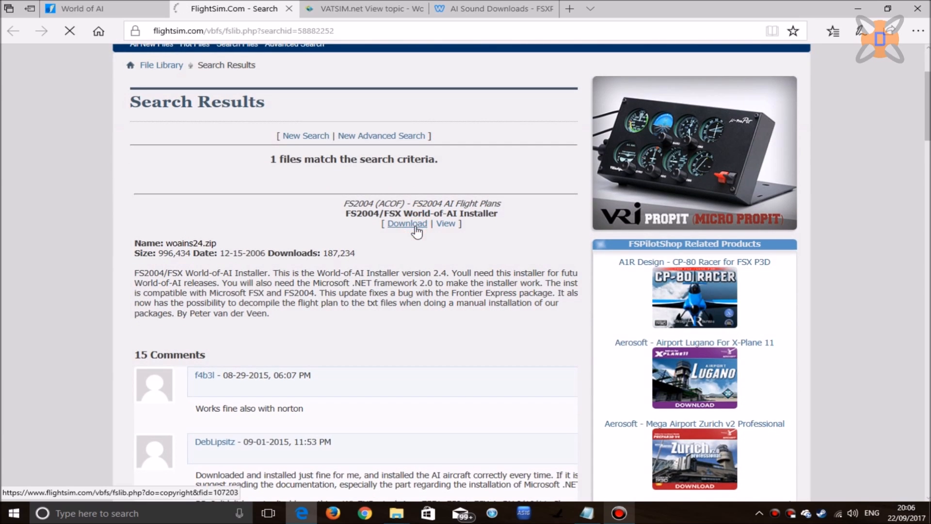
left_click(407, 223)
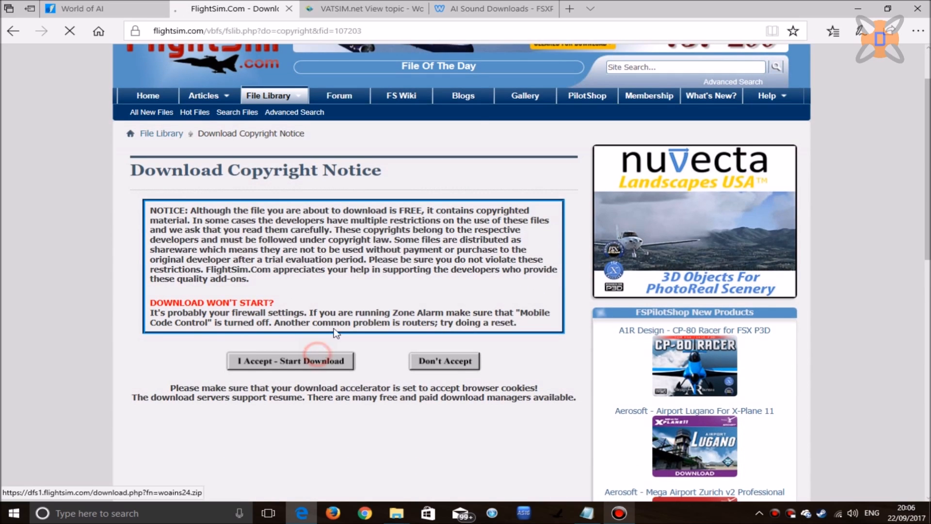
left_click(291, 360)
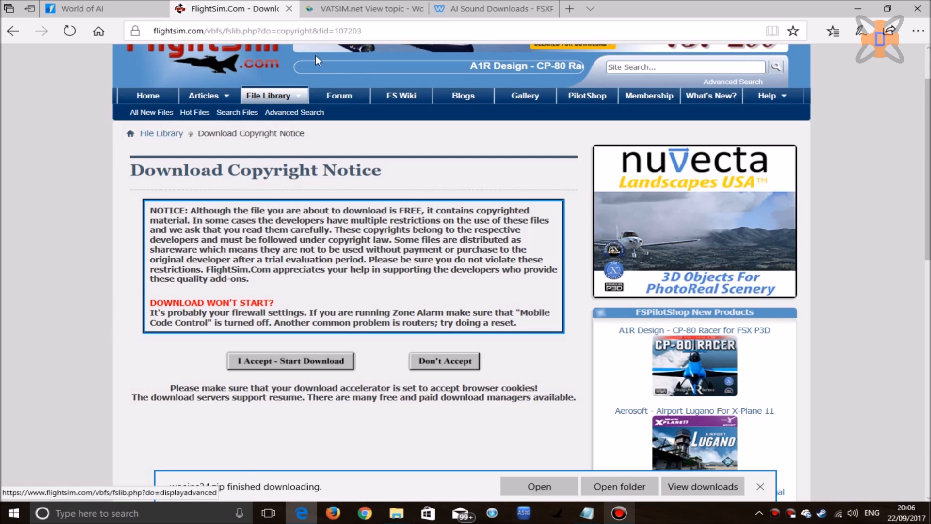
Save WorldOfAiDownloader.exe from the VATSIM package downloader forum topic.
left_click(362, 8)
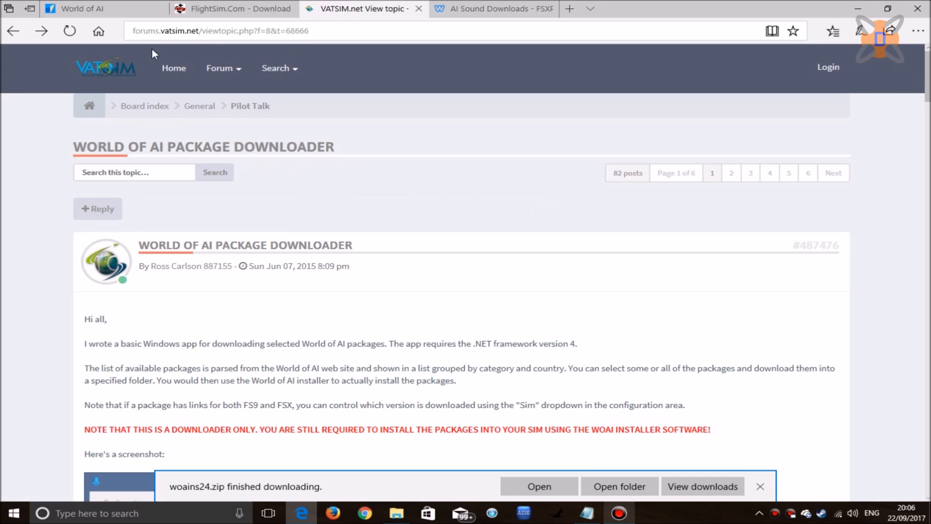
scroll("down", 3)
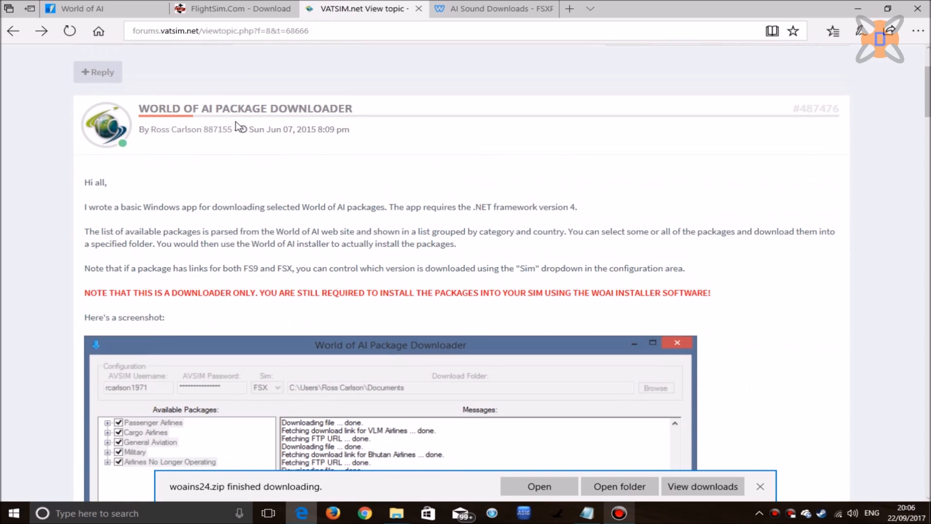
scroll("down", 3)
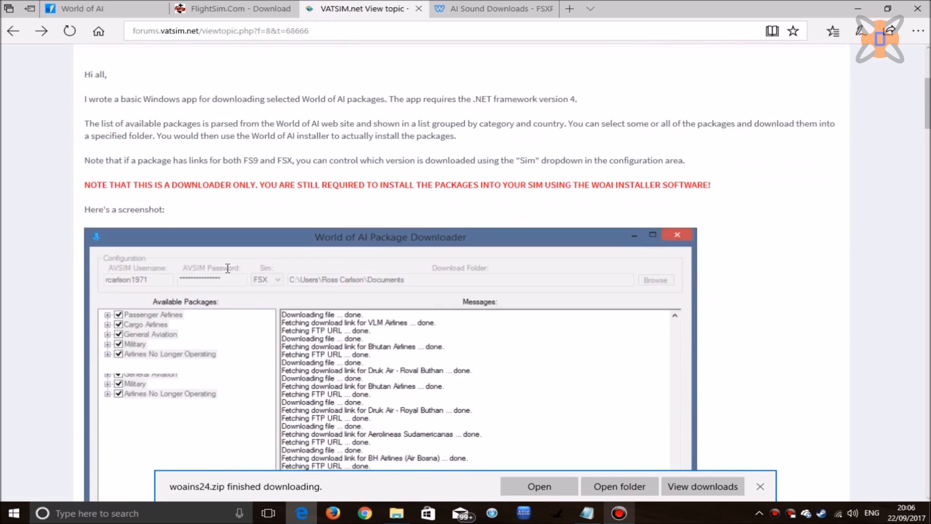
scroll("down", 3)
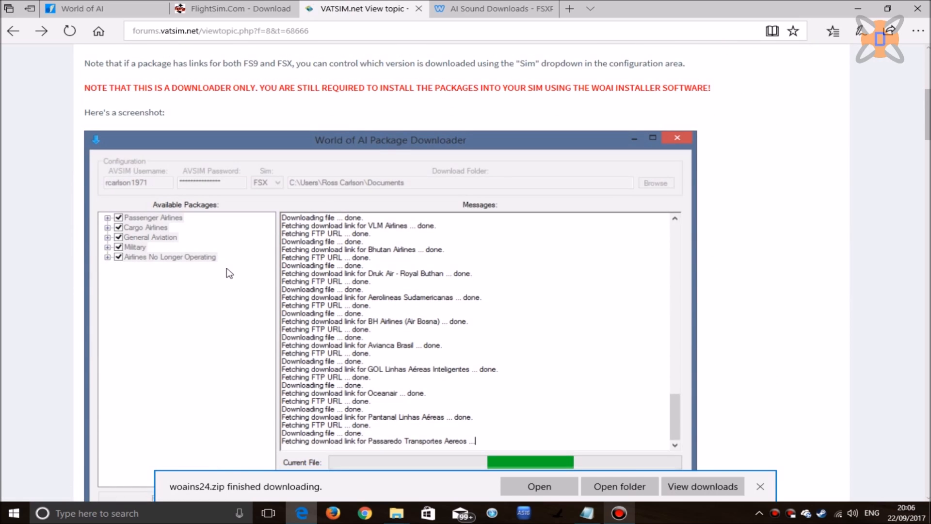
scroll("down", 3)
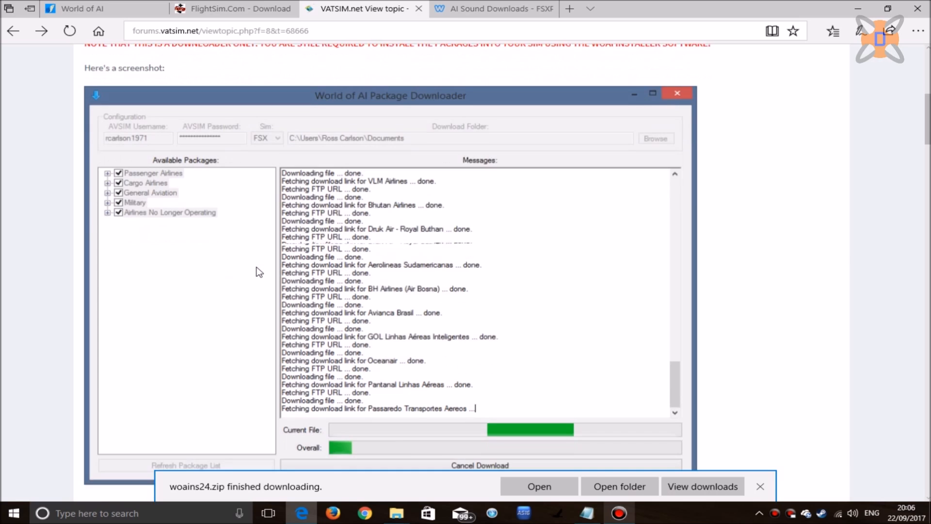
scroll("down", 3)
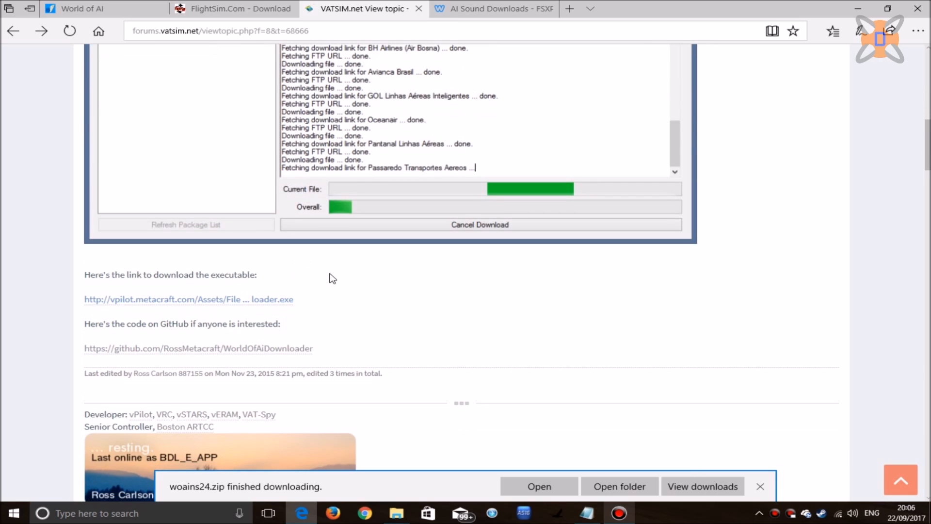
mouse_move(93, 305)
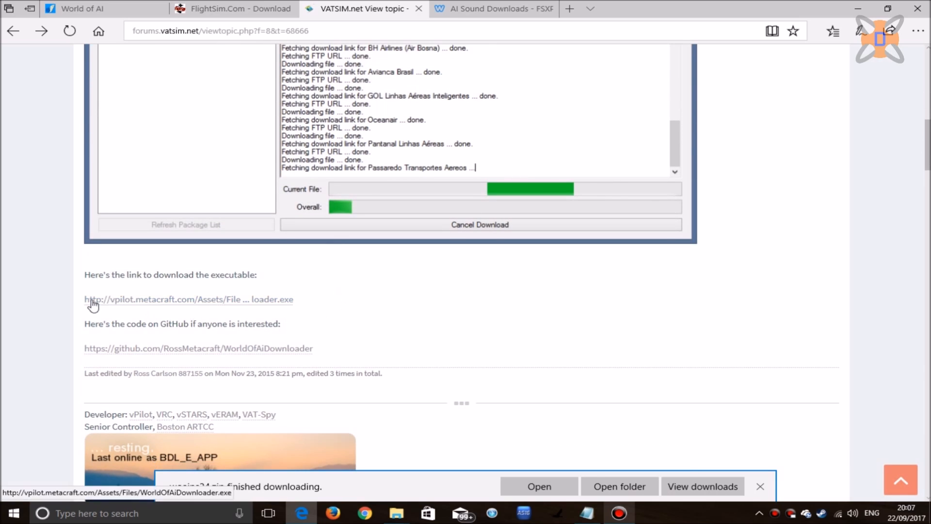
left_click(166, 299)
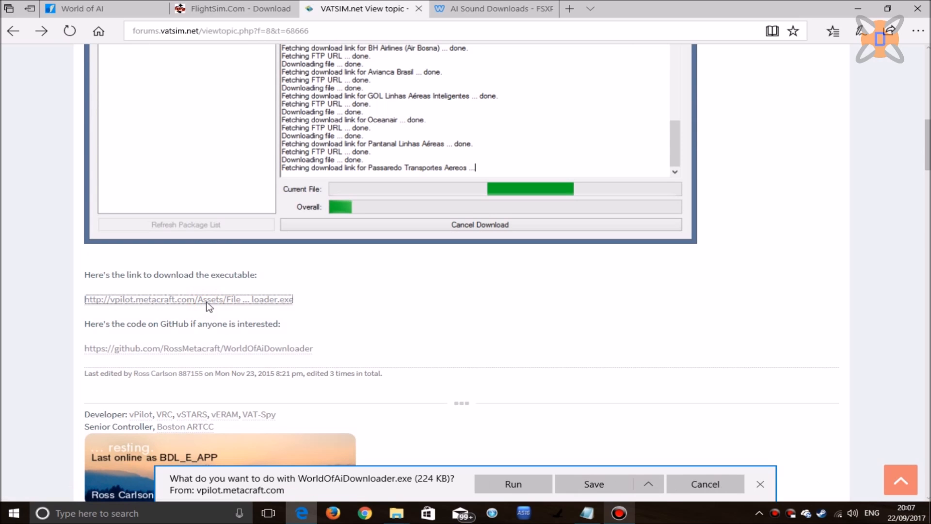
left_click(512, 483)
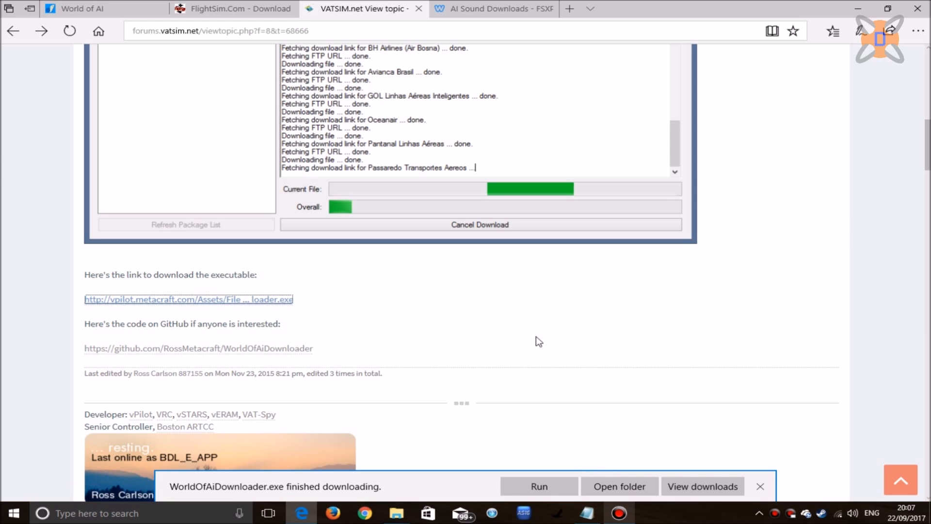
mouse_move(507, 308)
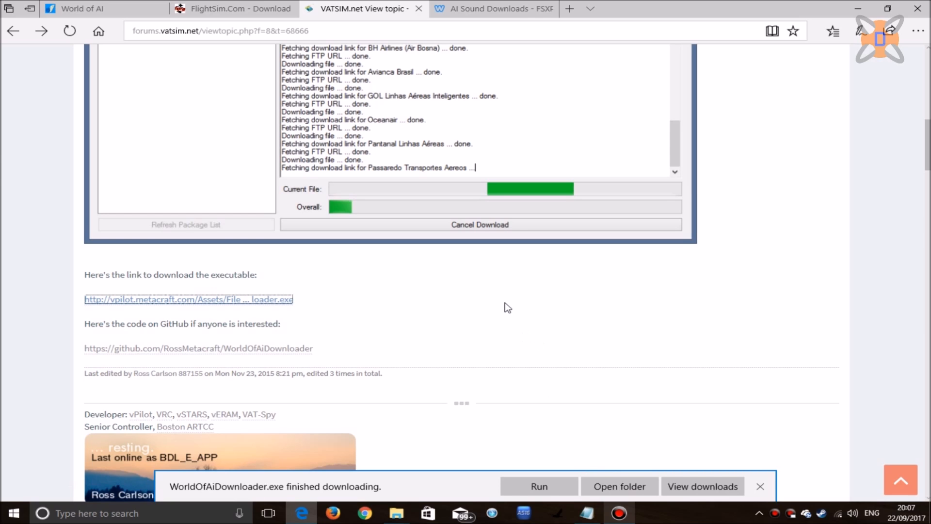
Download AI Sounds.zip from the Dropbox AI Sounds folder into WOAI.
left_click(493, 8)
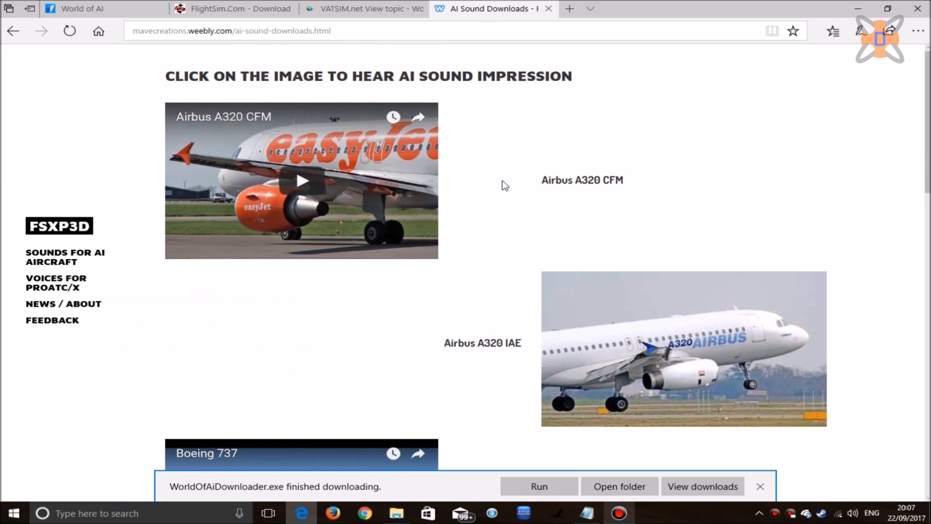
mouse_move(165, 56)
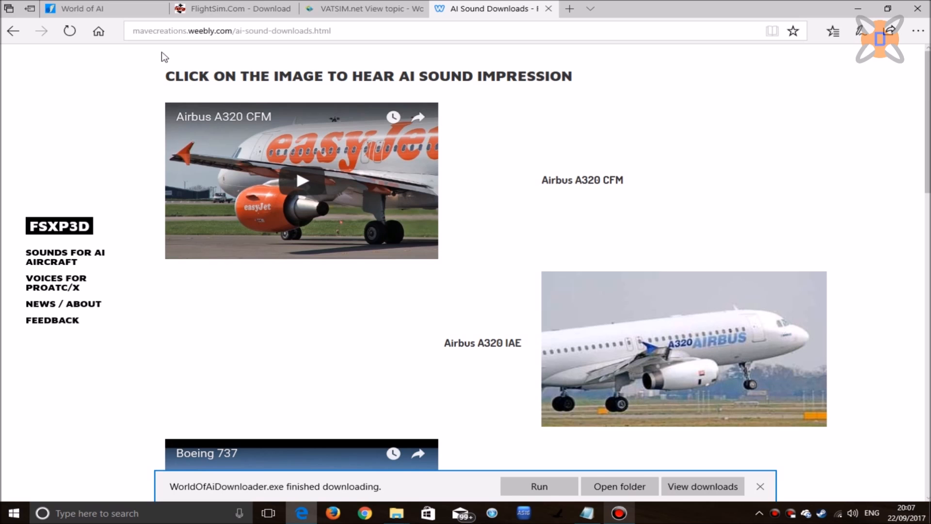
mouse_move(483, 190)
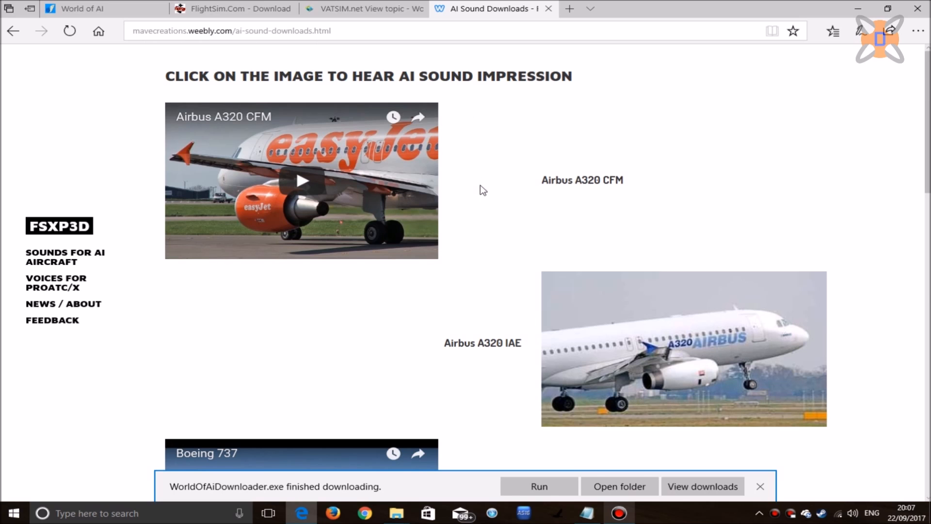
scroll("down", 3)
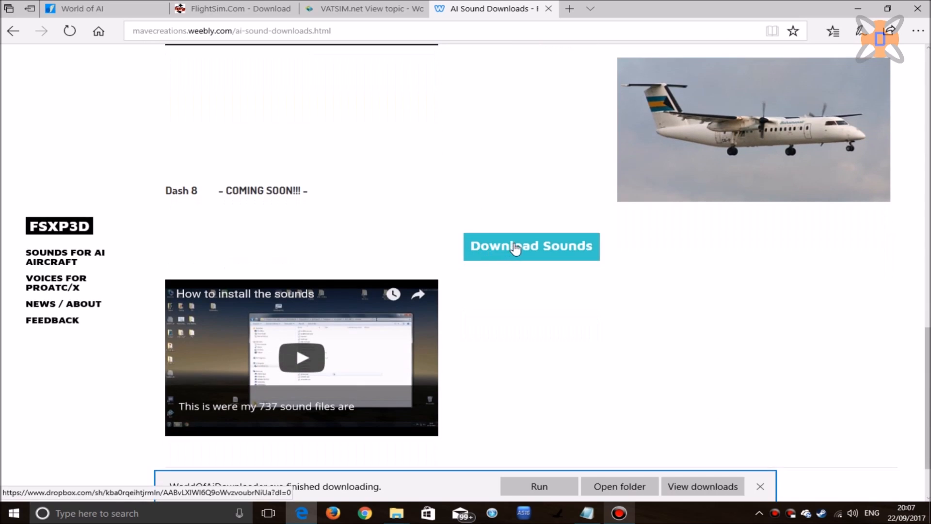
left_click(530, 246)
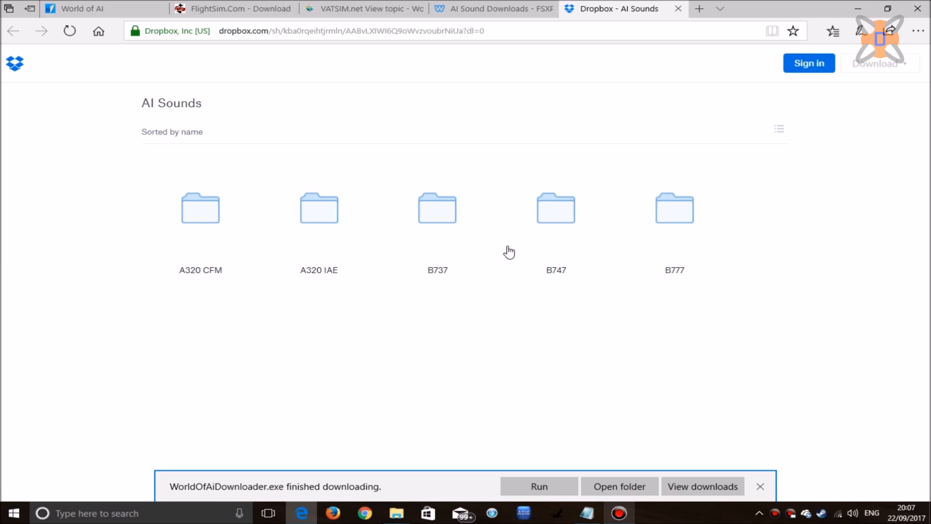
left_click(876, 63)
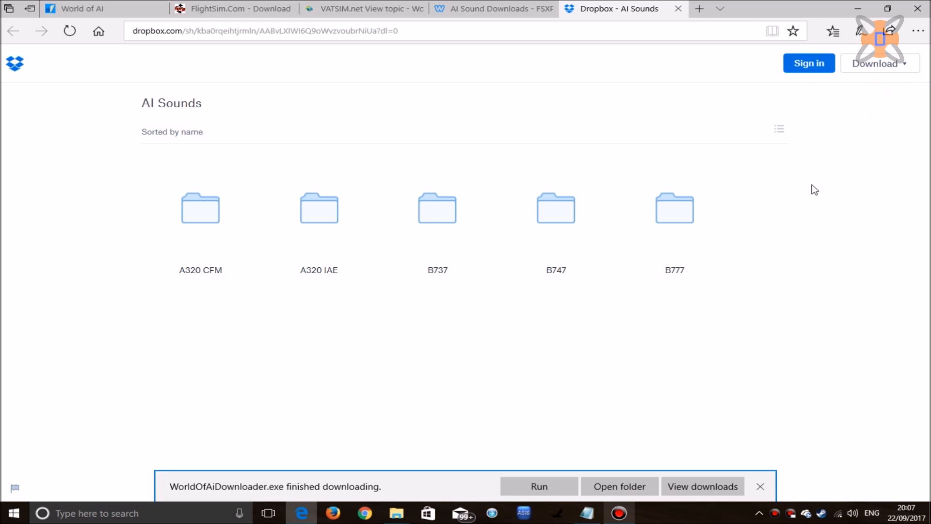
mouse_move(539, 486)
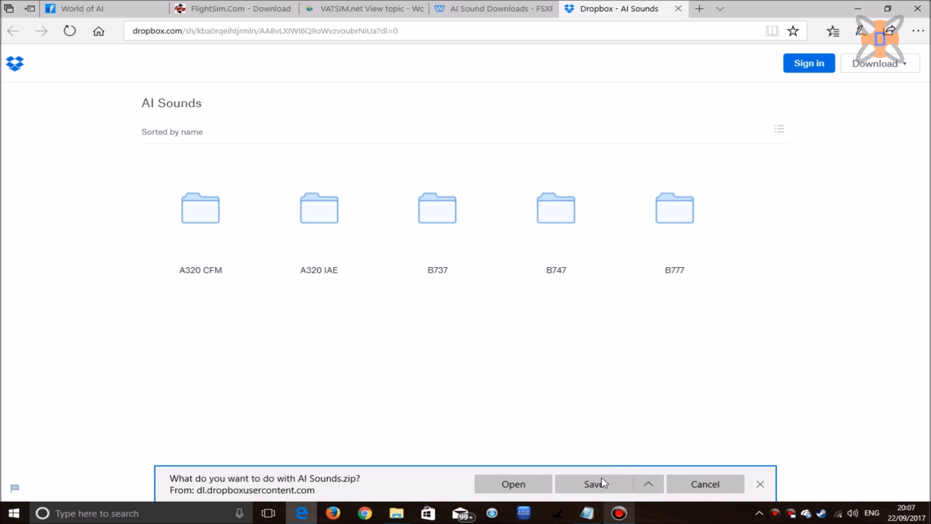
left_click(592, 483)
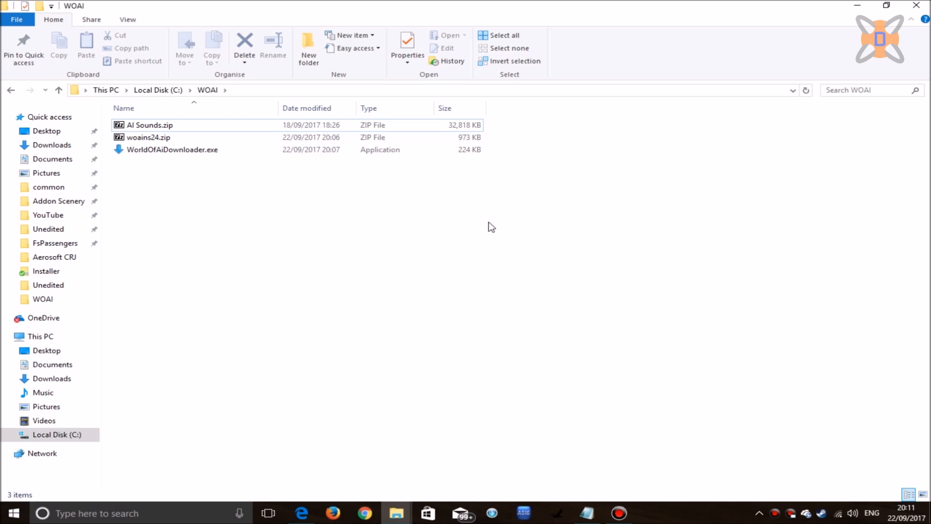
Create an 'Installer' folder in C:\WOAI and move woains24.zip into it.
left_click(148, 138)
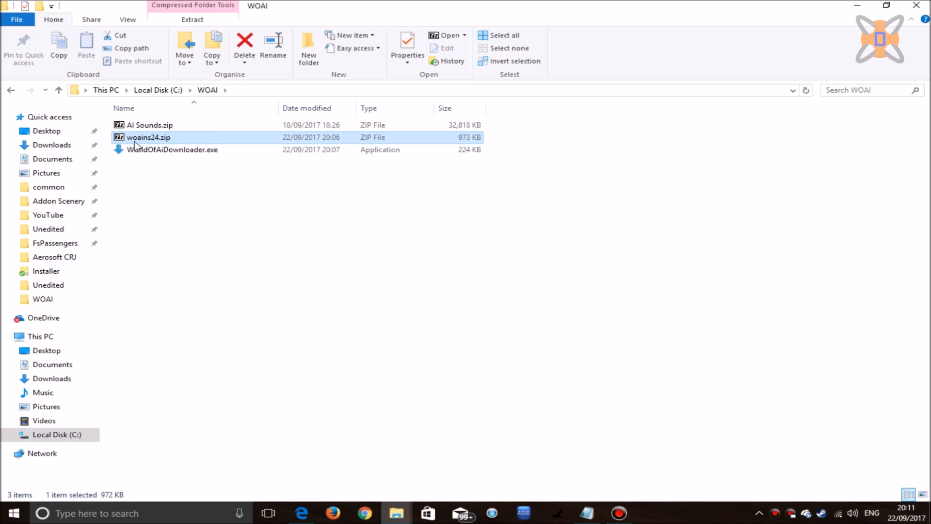
mouse_move(317, 192)
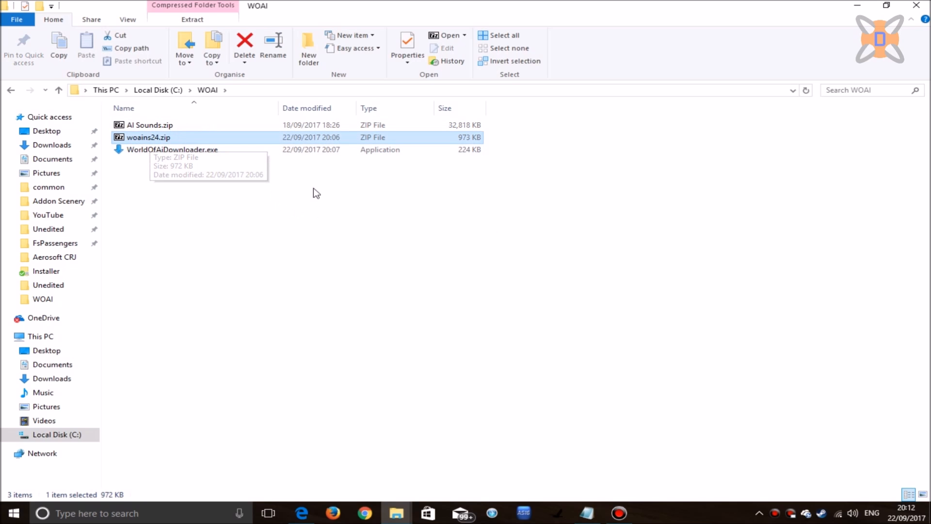
left_click(308, 47)
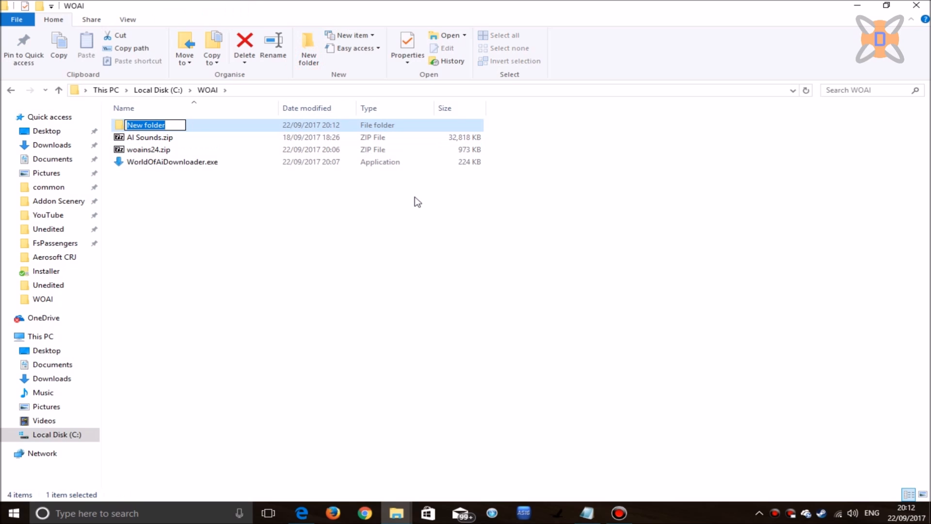
type("Installer")
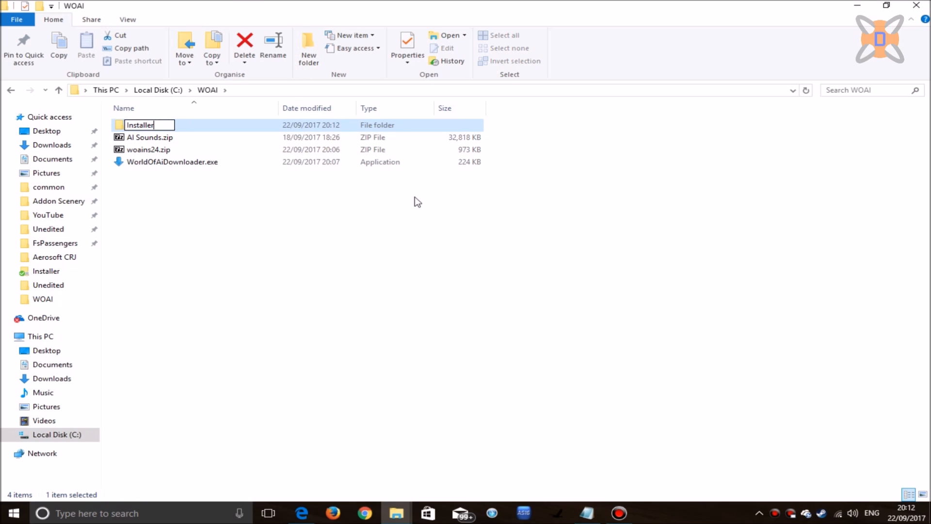
left_click(148, 149)
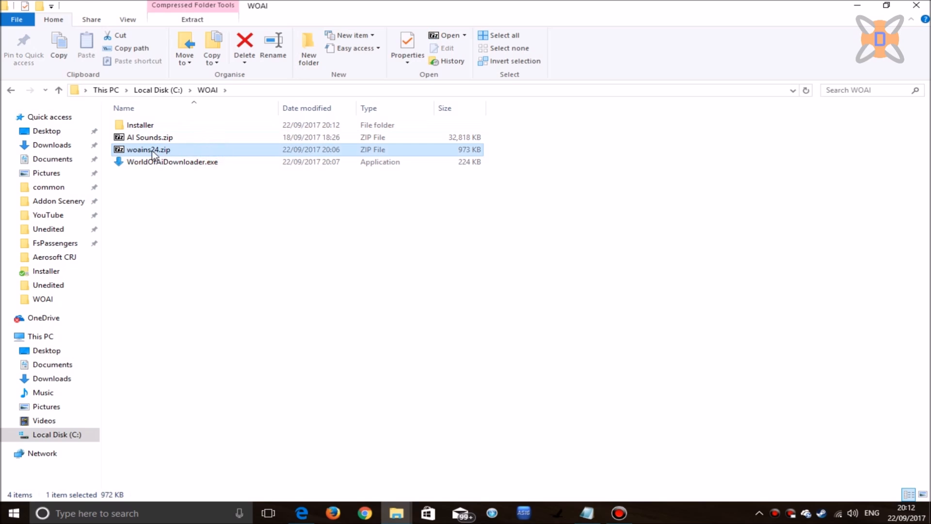
mouse_move(175, 153)
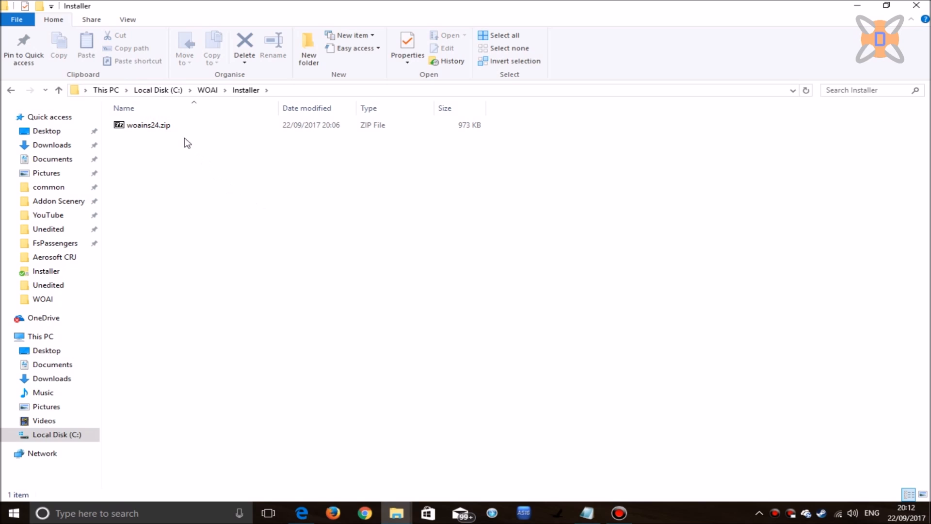
Extract woains24.zip into the Installer folder with 7-Zip, then return to WOAI.
left_click(147, 125)
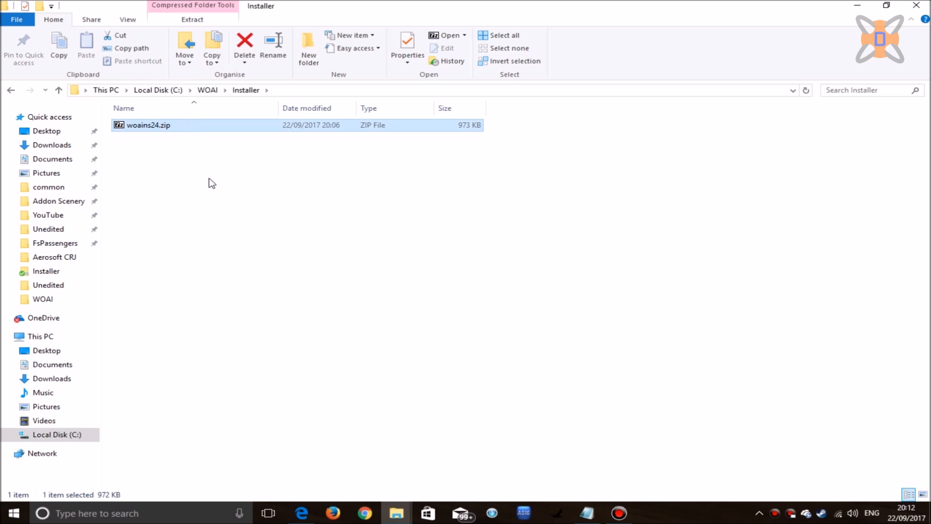
right_click(147, 125)
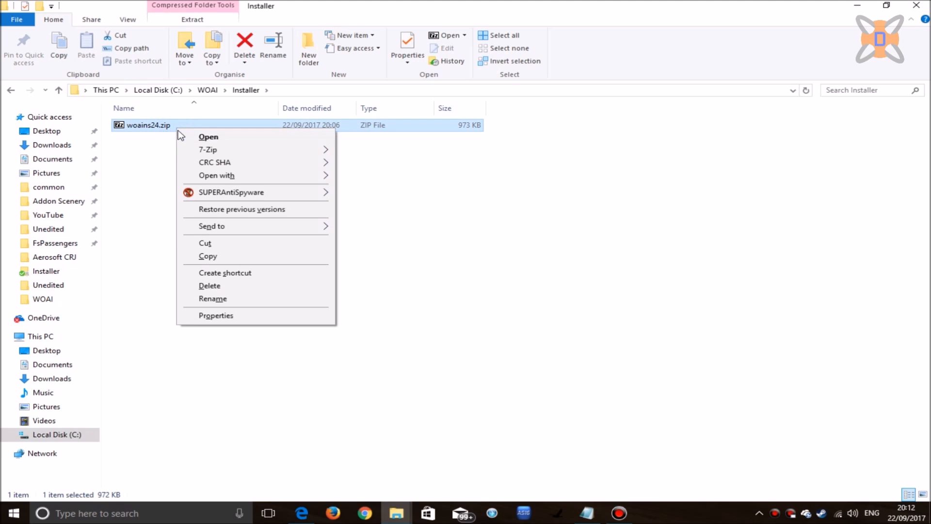
mouse_move(285, 149)
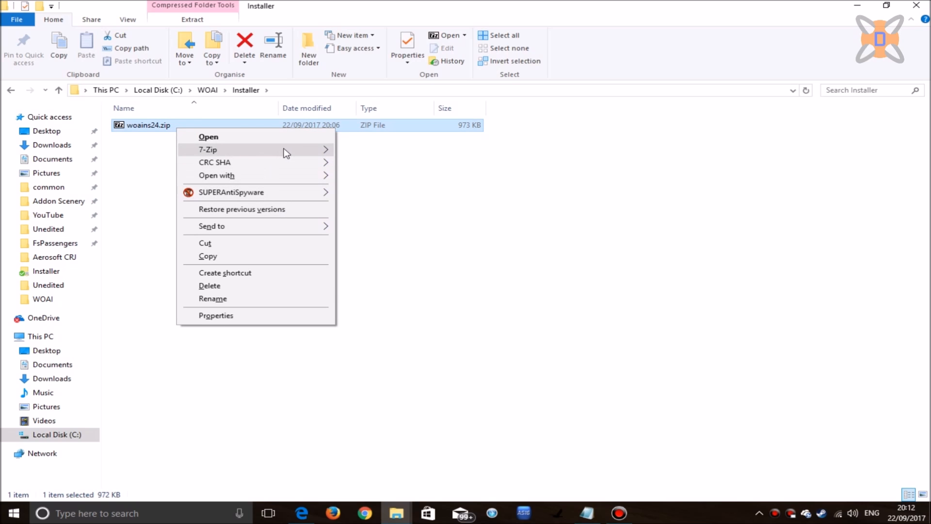
left_click(525, 307)
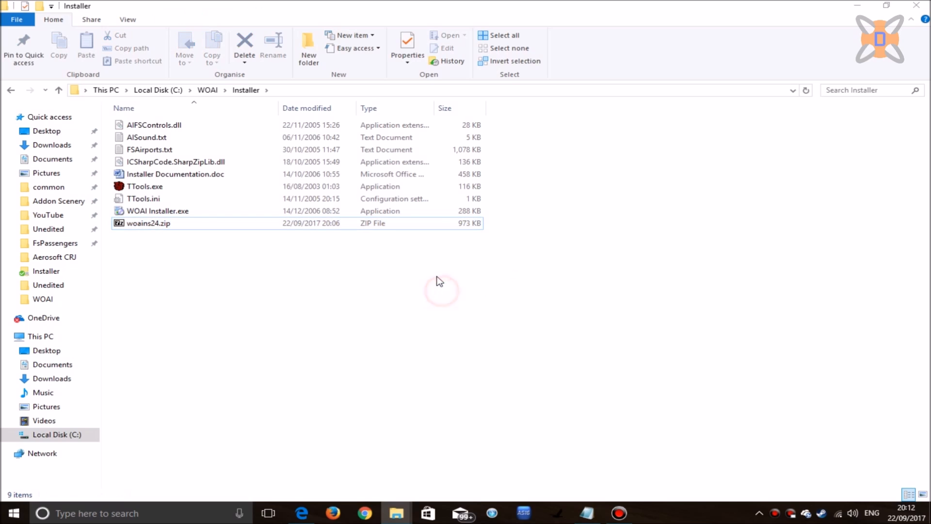
mouse_move(422, 291)
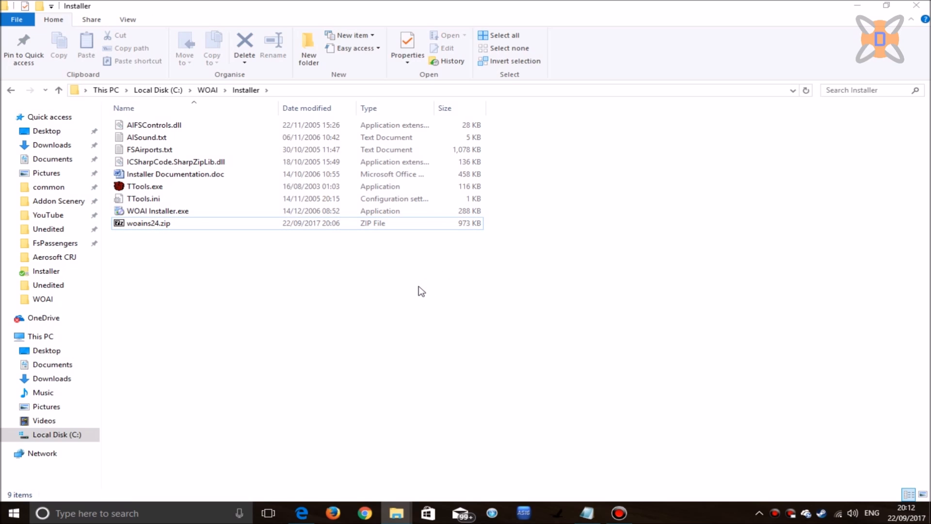
left_click(207, 90)
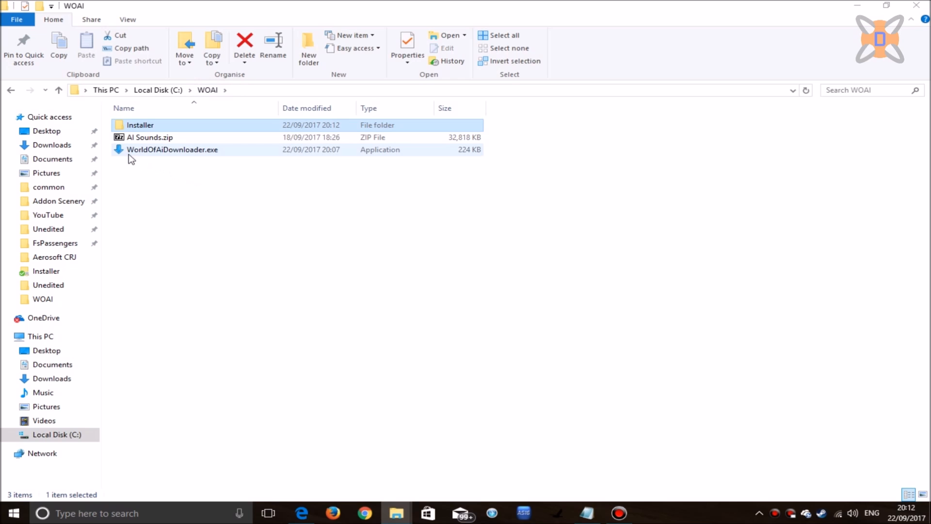
mouse_move(196, 154)
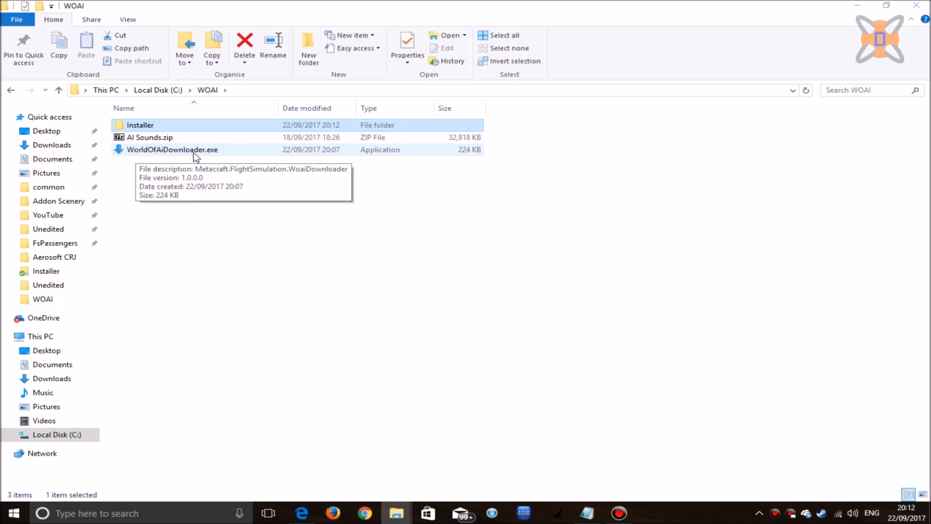
Run WorldOfAiDownloader.exe and keep FSX as the target simulator.
double_click(172, 149)
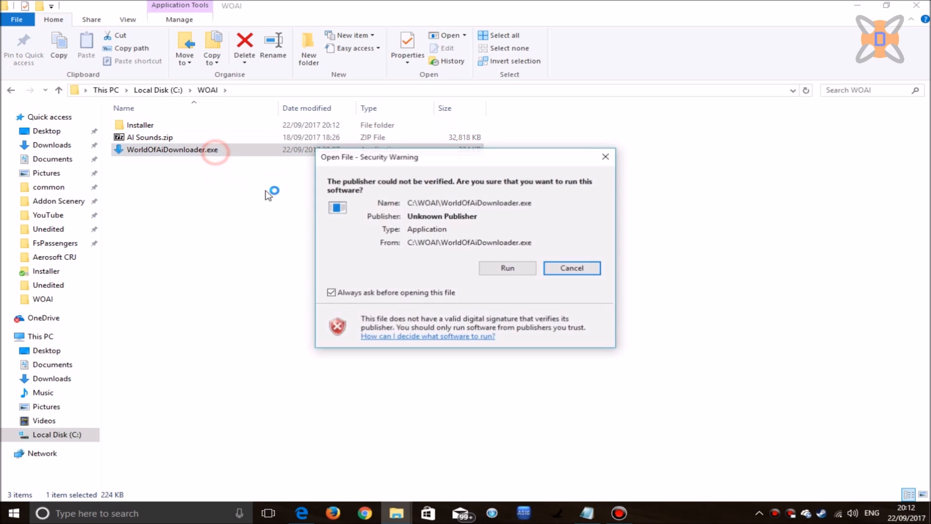
left_click(507, 268)
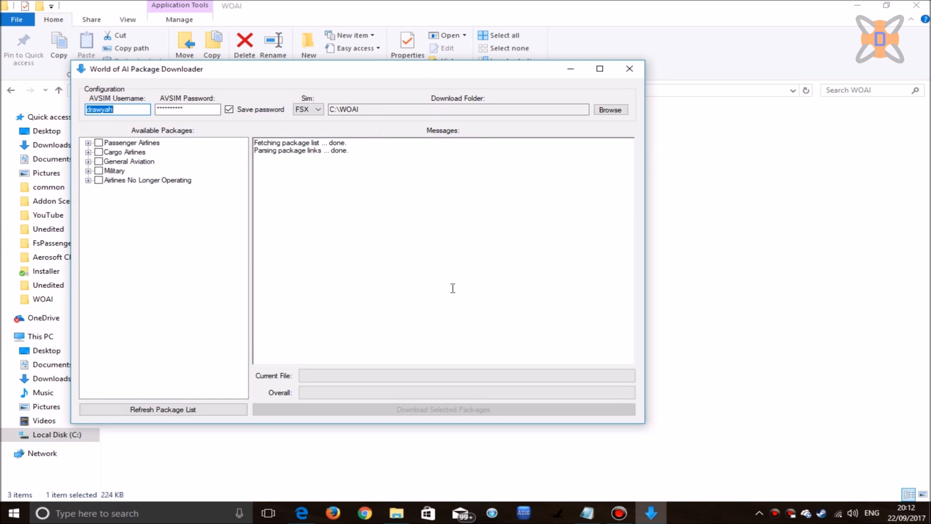
mouse_move(125, 124)
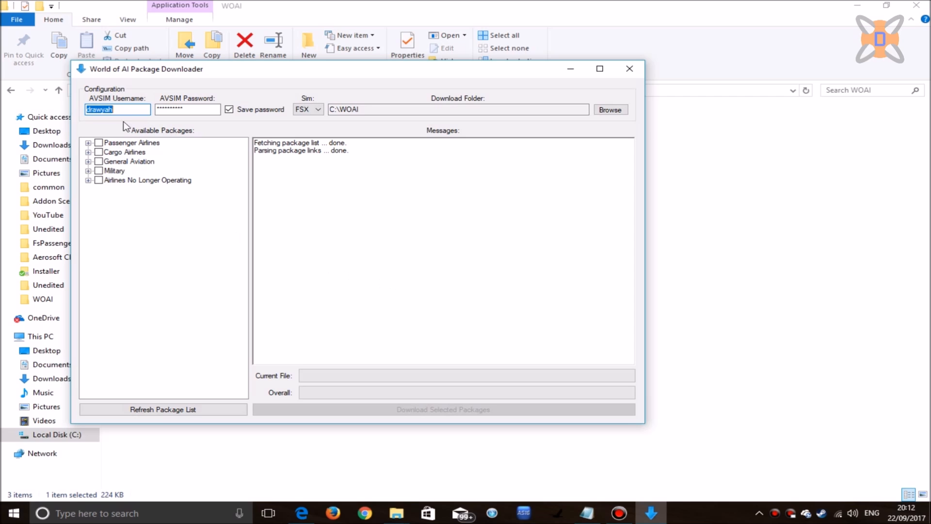
mouse_move(121, 98)
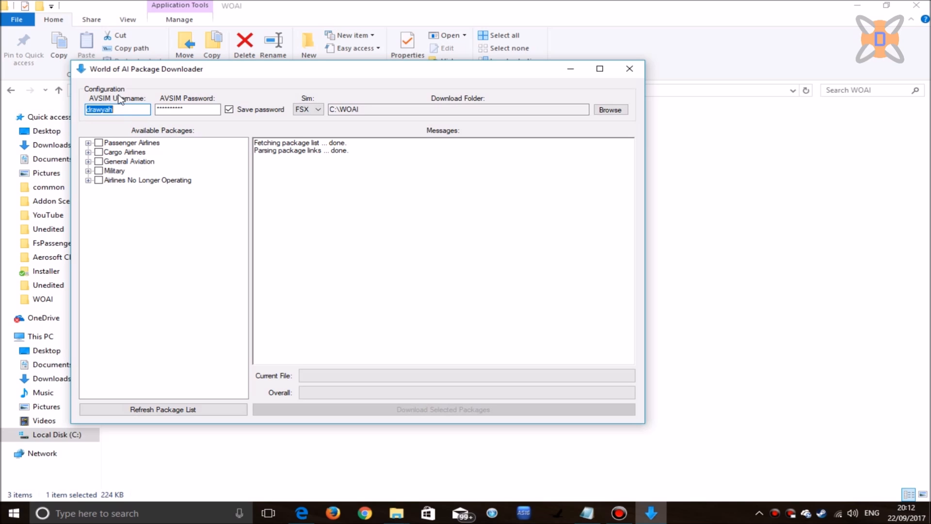
mouse_move(104, 103)
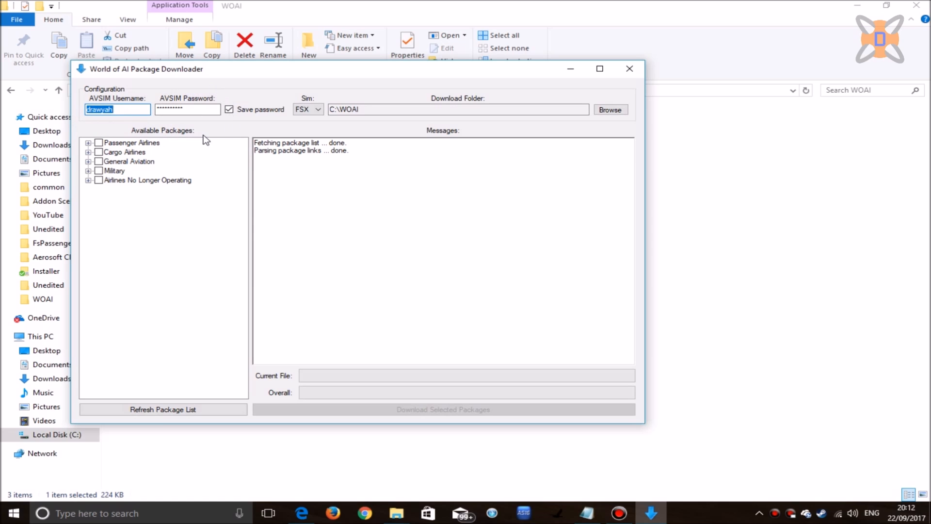
left_click(307, 109)
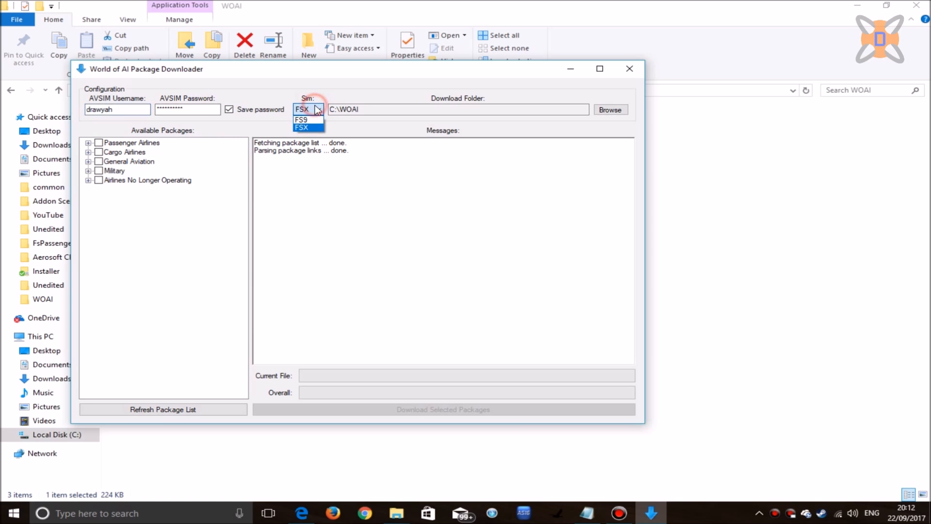
mouse_move(308, 119)
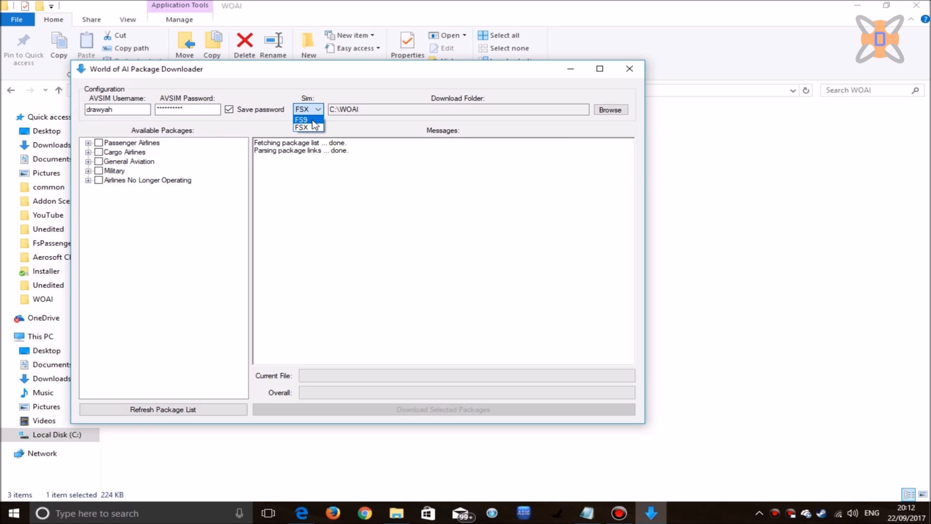
left_click(304, 127)
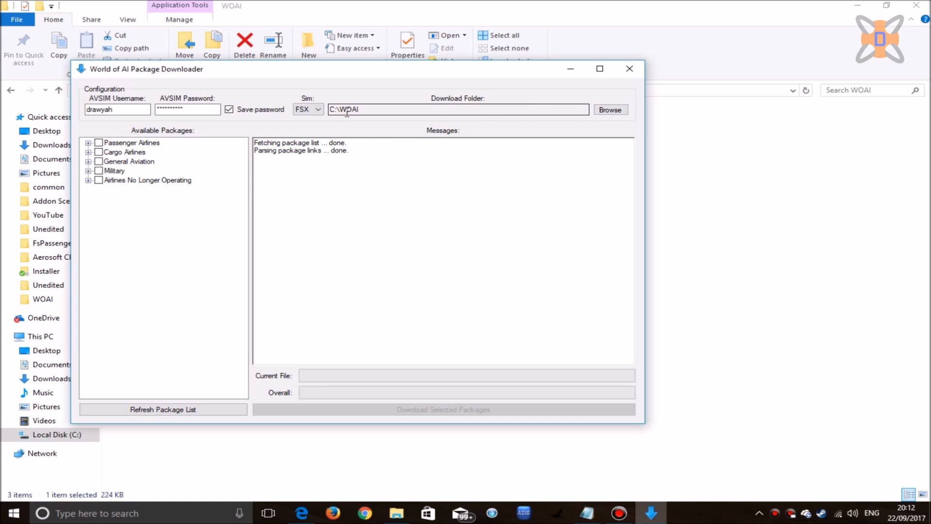
Tick all package categories and start downloading the selected packages.
left_click(98, 142)
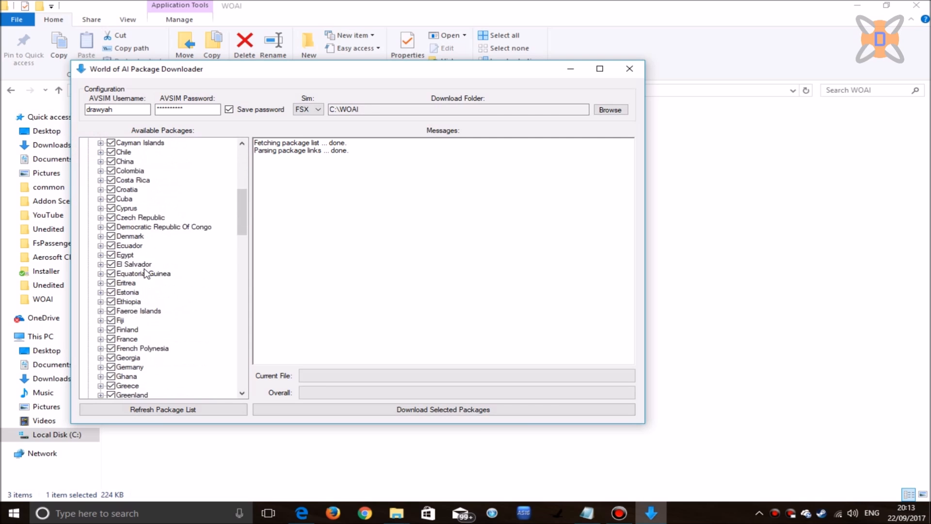
left_click(101, 227)
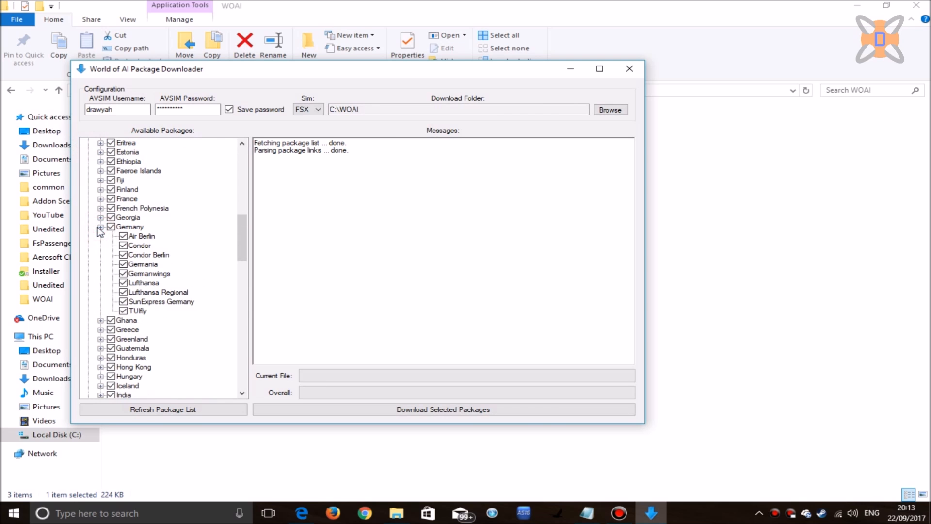
left_click(101, 189)
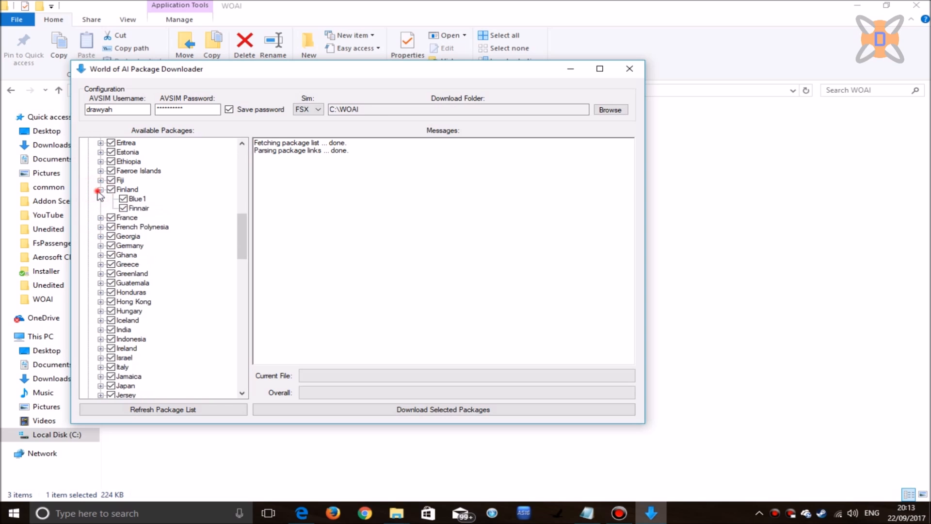
scroll("up", 3)
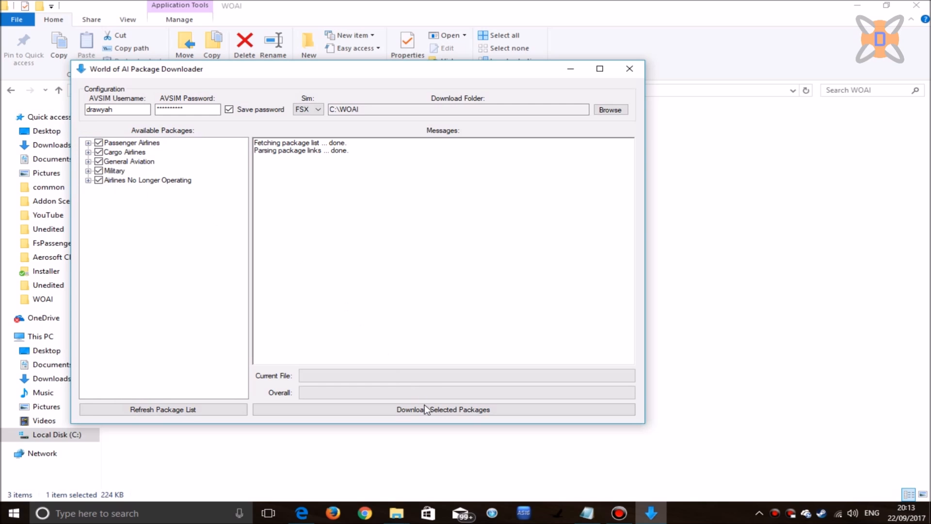
left_click(442, 410)
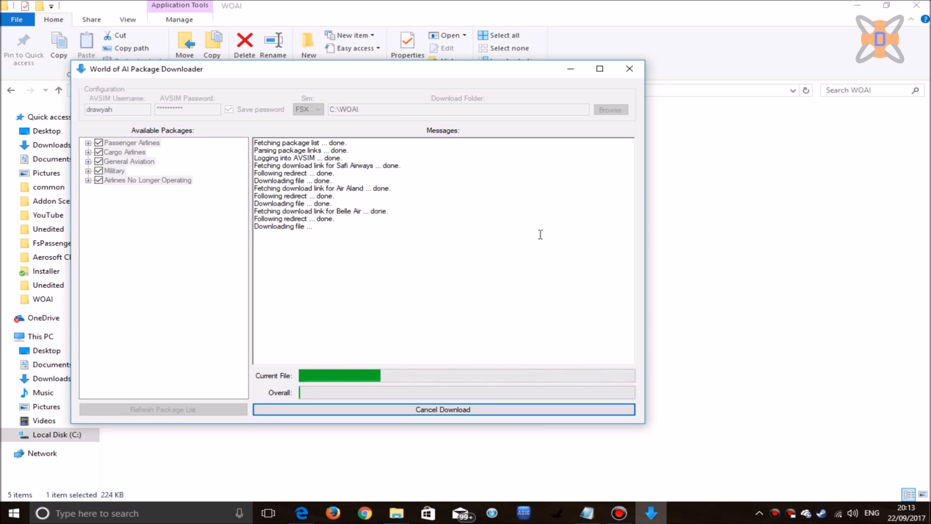
Minimise the downloader and browse the 537 downloaded package zips in C:\WOAI.
left_click(629, 68)
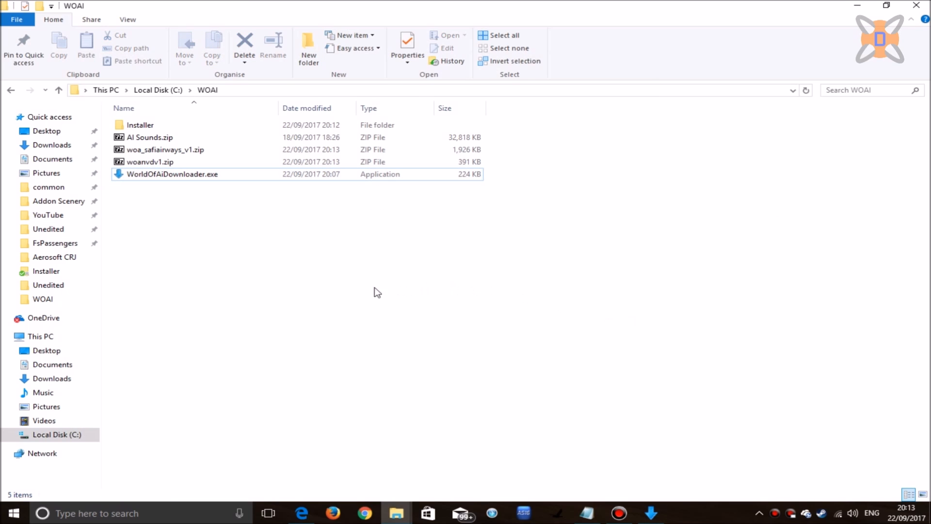
mouse_move(315, 236)
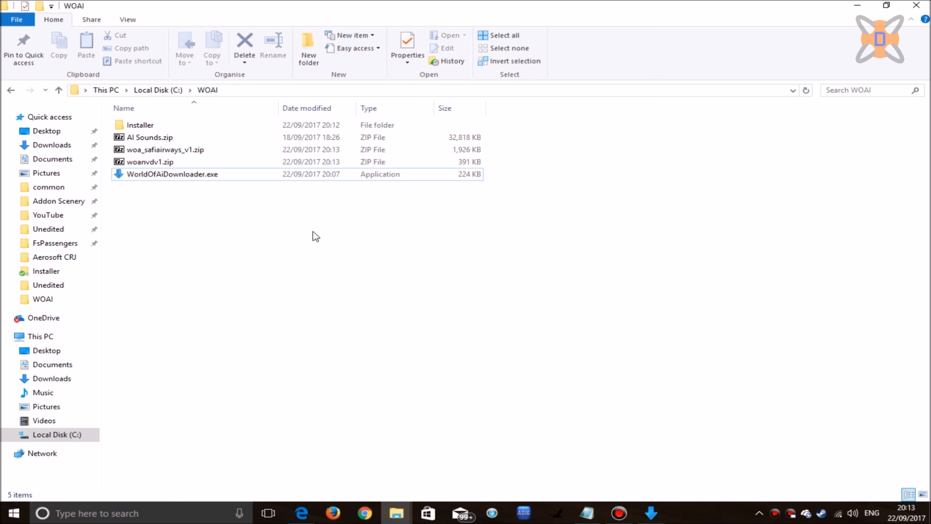
left_click(165, 149)
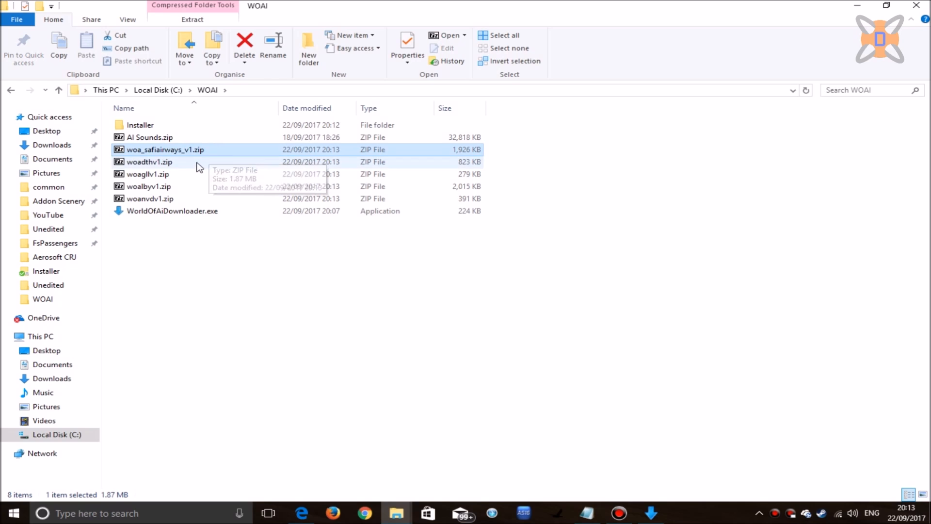
left_click(147, 174)
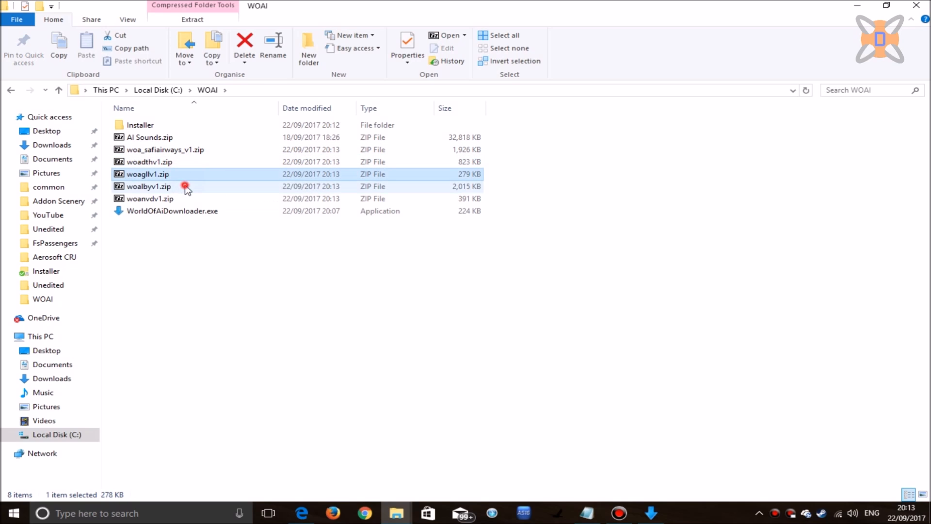
left_click(150, 199)
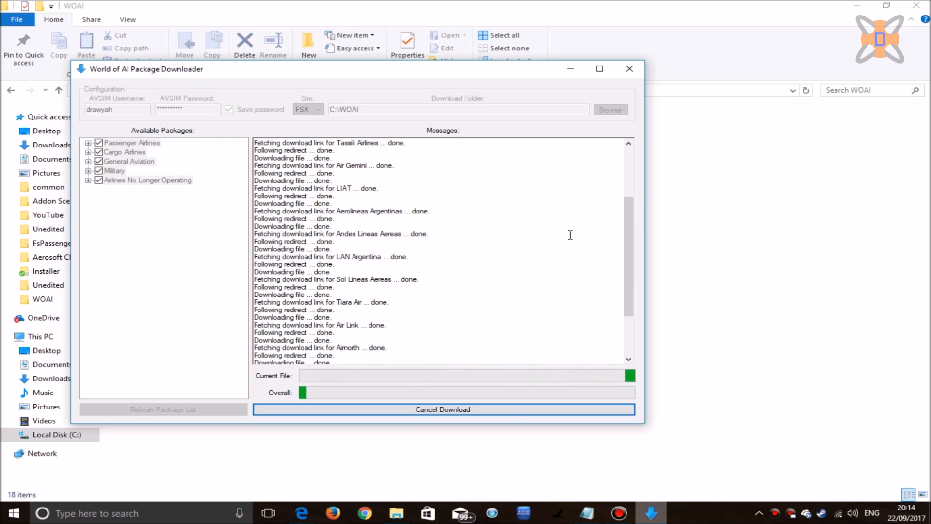
left_click(629, 68)
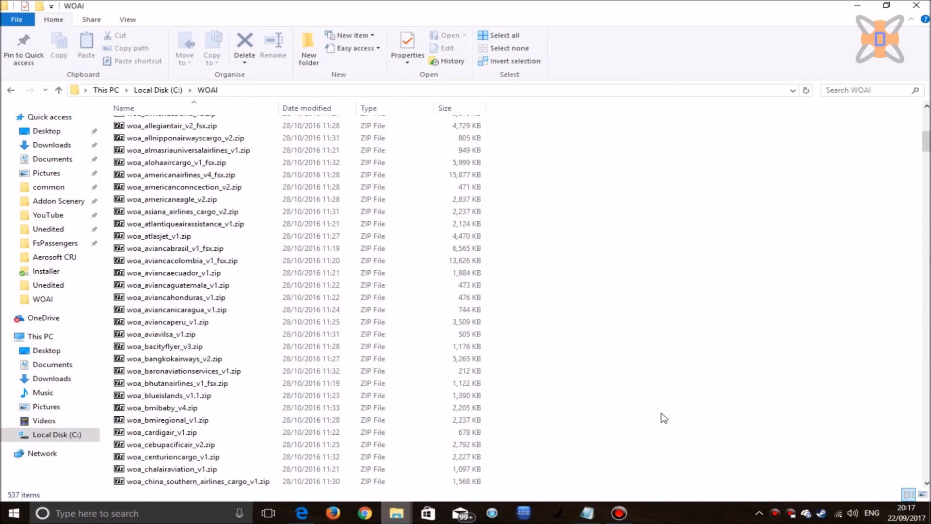
scroll("down", 3)
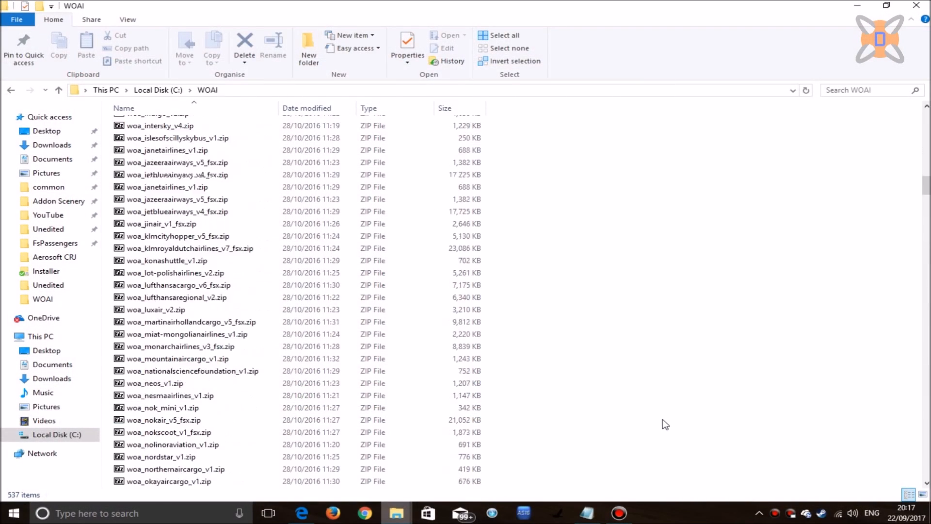
scroll("up", 3)
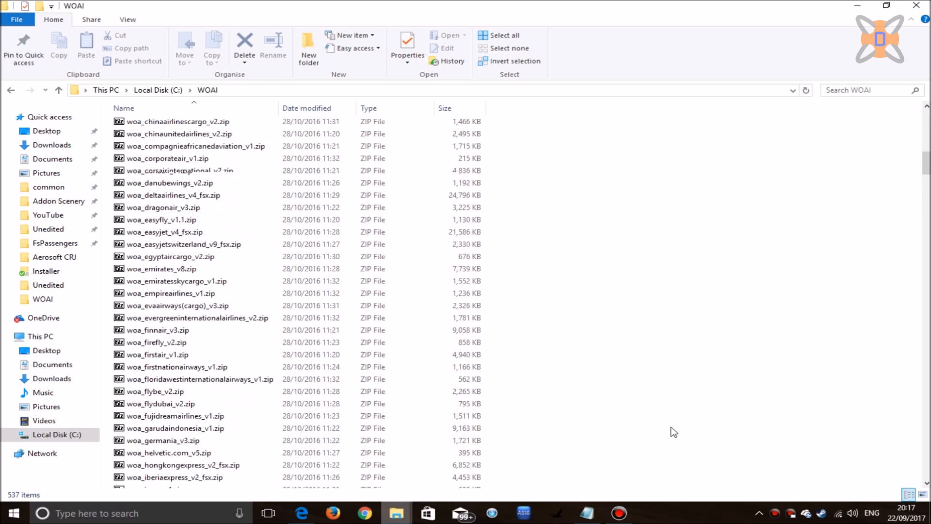
scroll("up", 3)
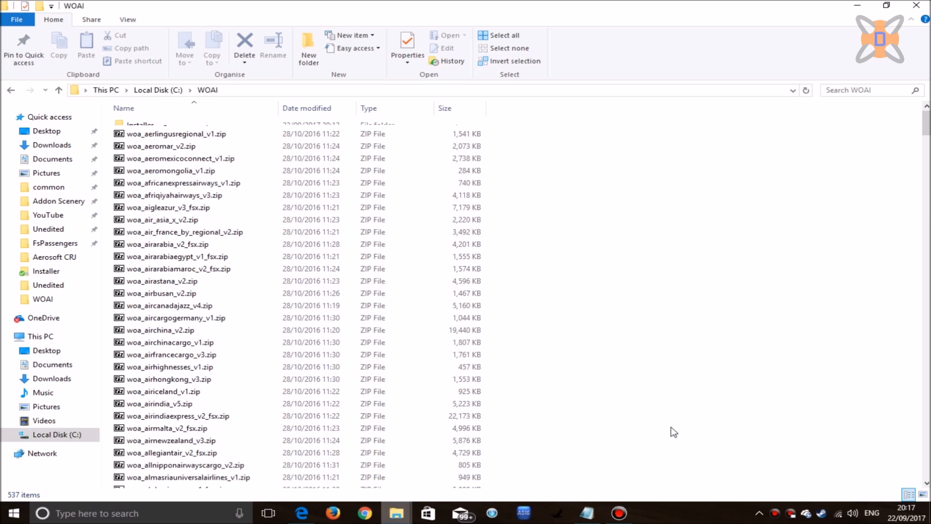
scroll("up", 3)
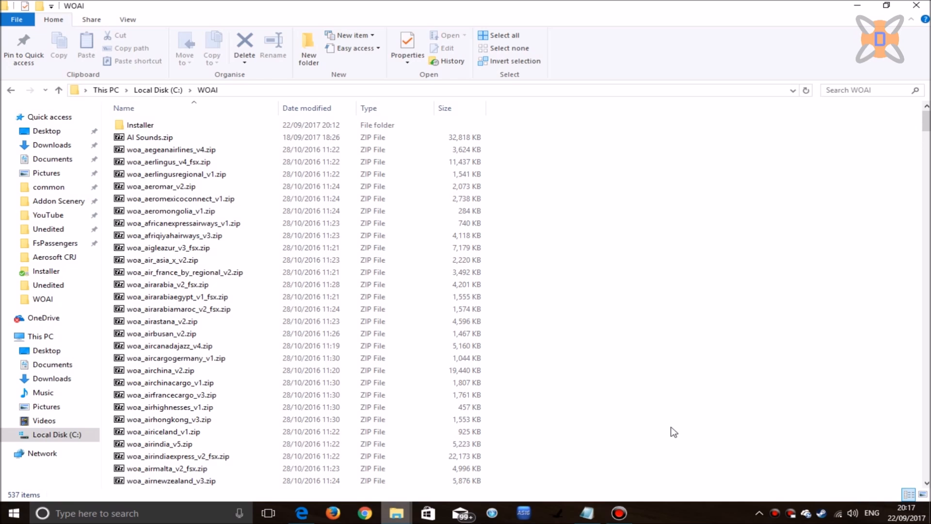
mouse_move(712, 410)
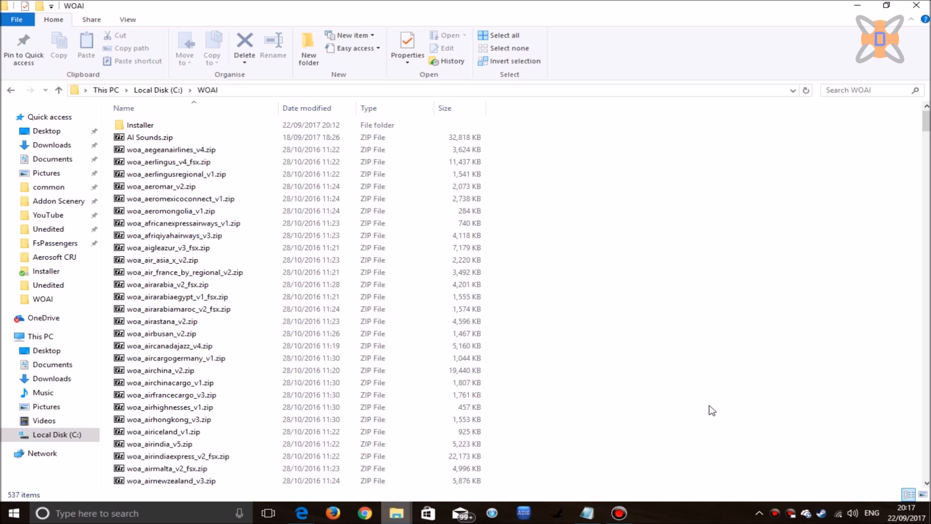
mouse_move(187, 153)
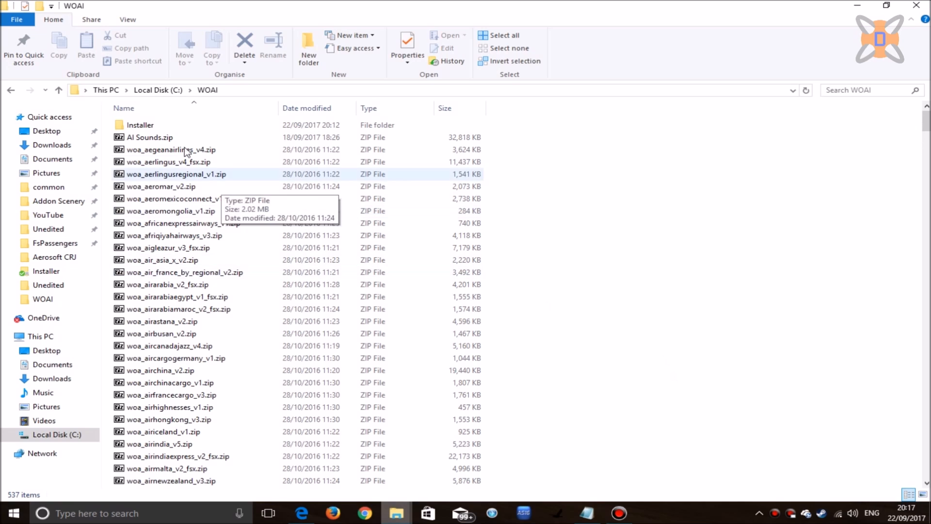
Copy the A320 CFM, A320 IAE, B737, B747 and B777 sound folders into FSX SimObjects\Airplanes, replacing files.
double_click(150, 138)
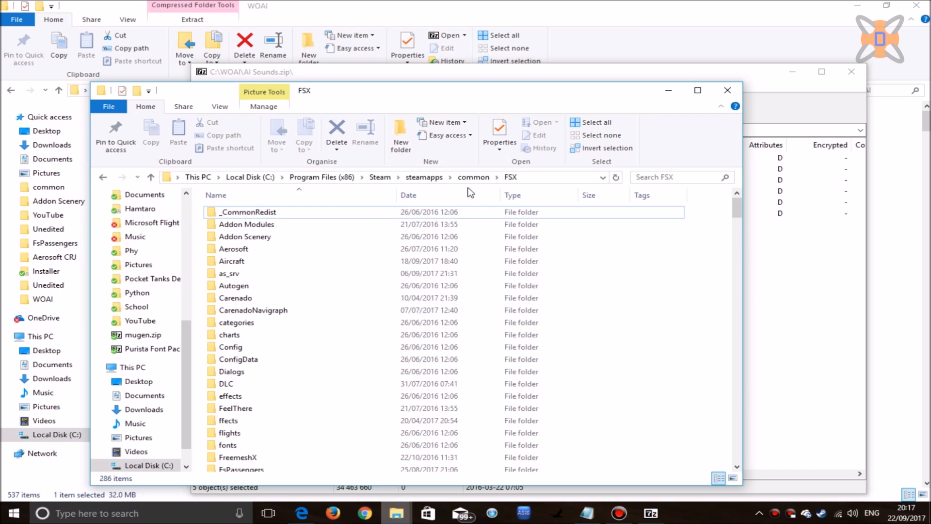
scroll("down", 3)
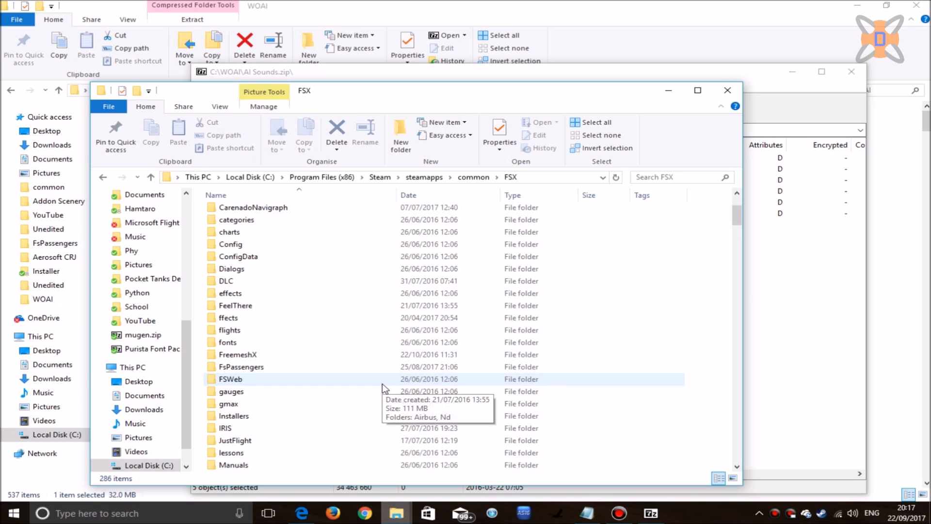
scroll("down", 3)
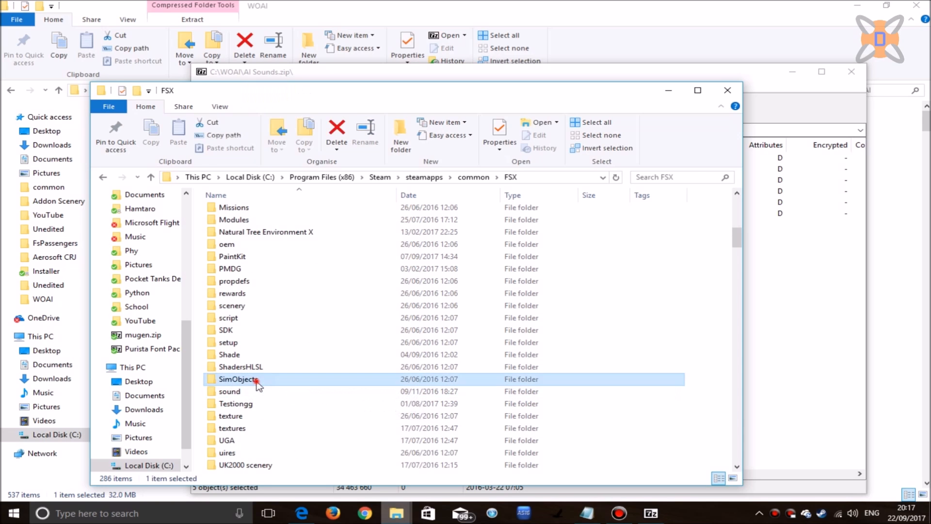
double_click(238, 379)
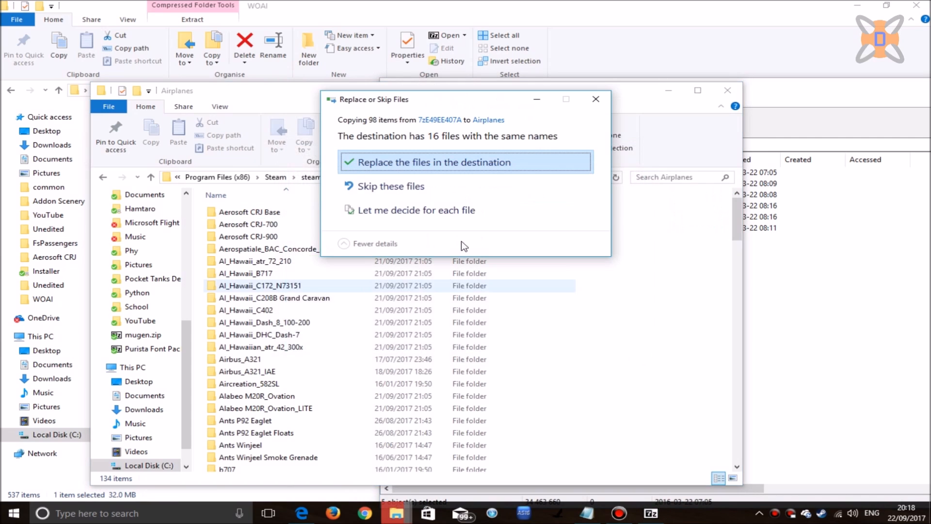
left_click(465, 161)
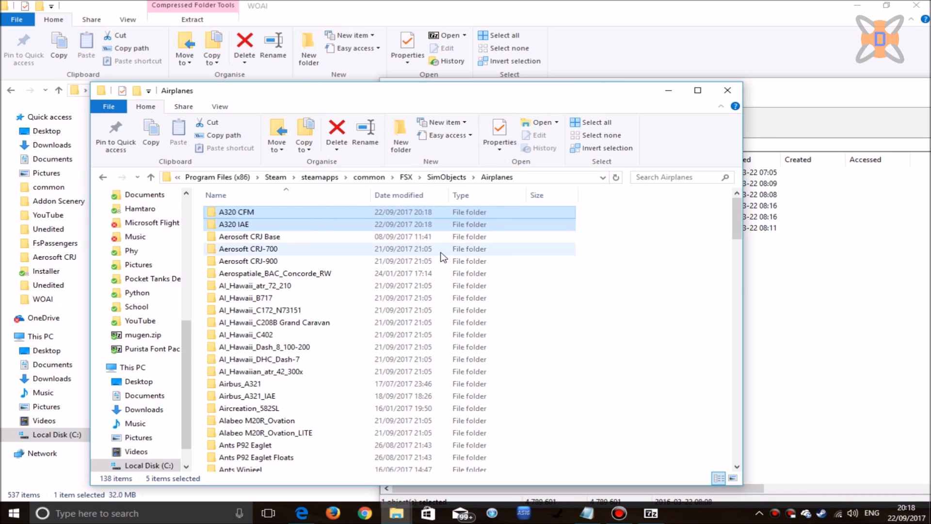
scroll("down", 3)
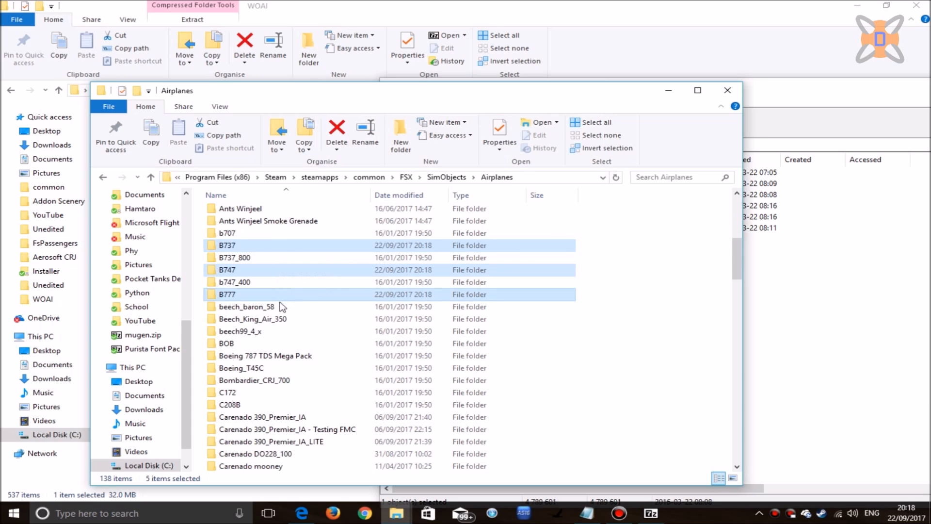
scroll("up", 3)
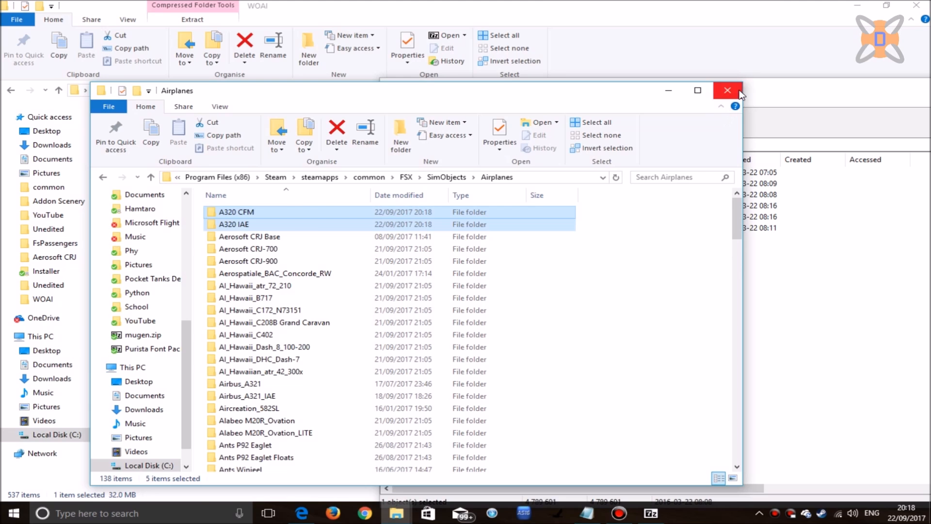
left_click(727, 90)
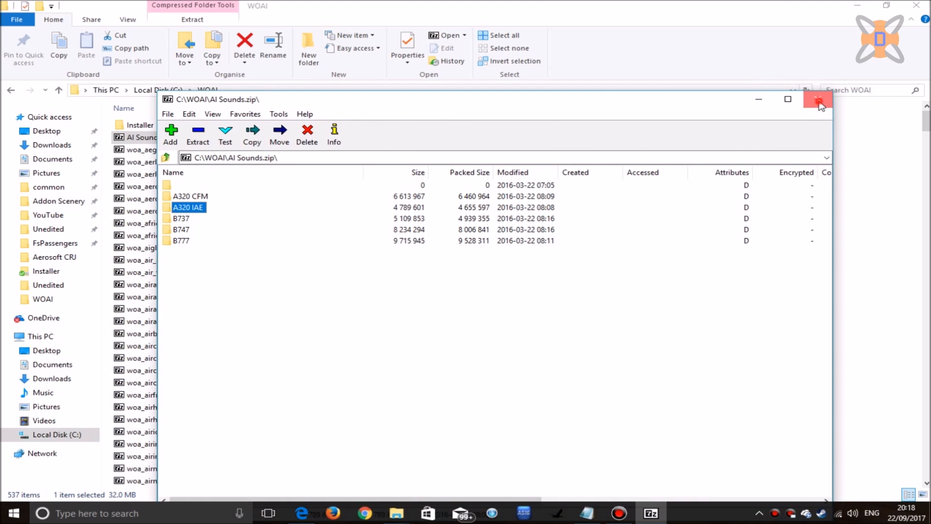
Close 7-Zip and read the Installer folder's AISound.txt in Notepad.
left_click(820, 99)
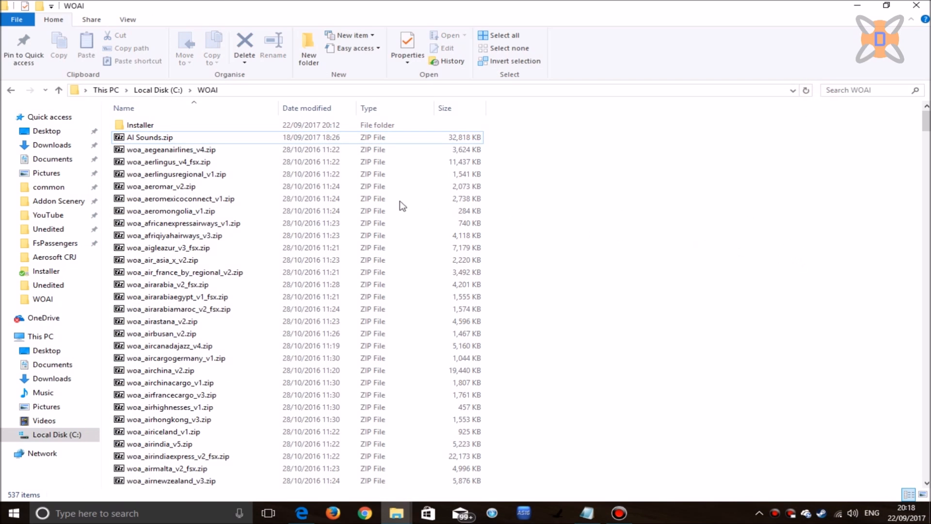
double_click(140, 125)
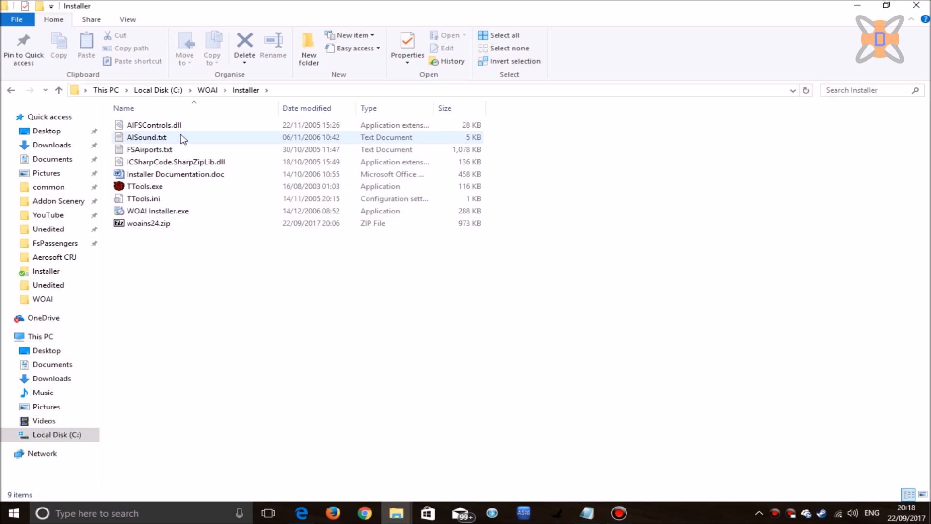
double_click(146, 138)
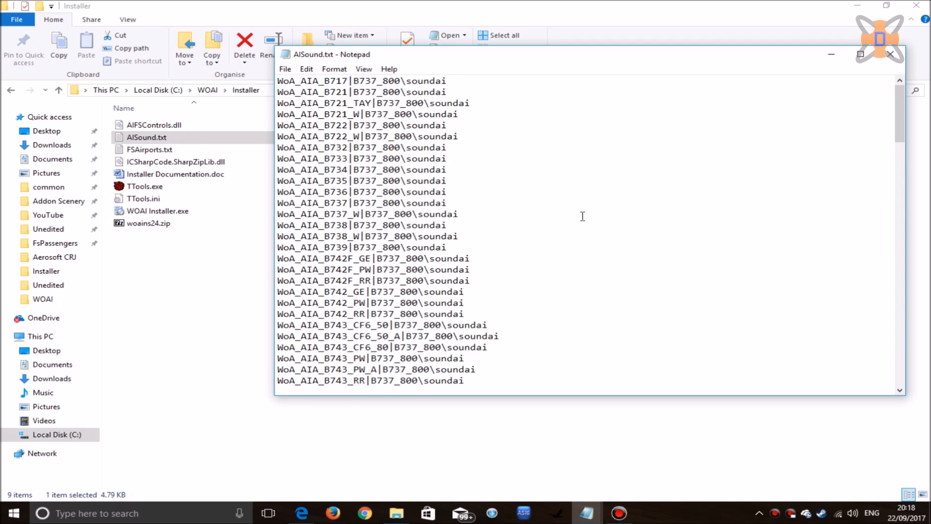
mouse_move(465, 160)
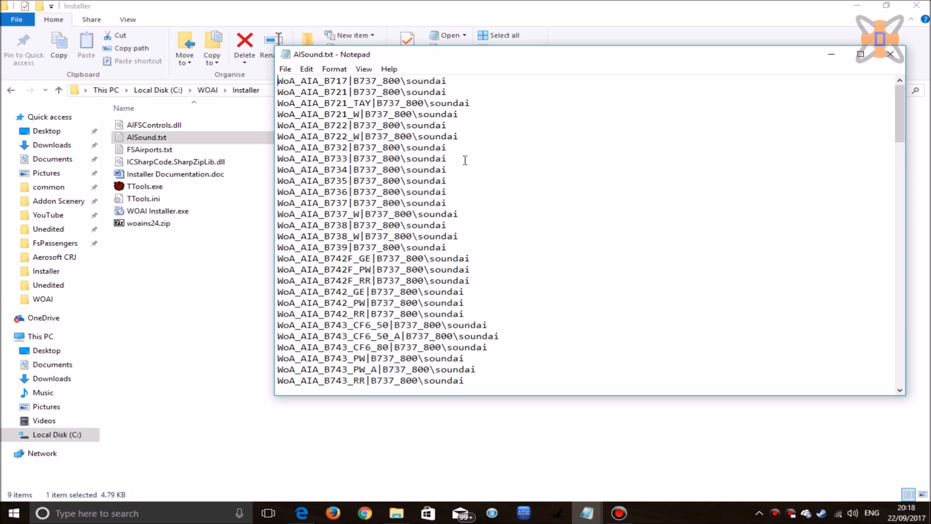
scroll("down", 3)
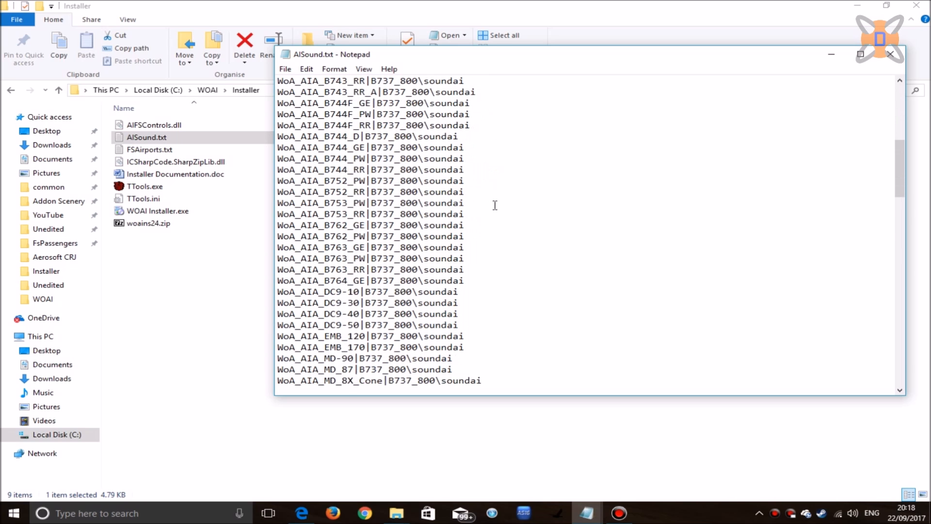
scroll("down", 3)
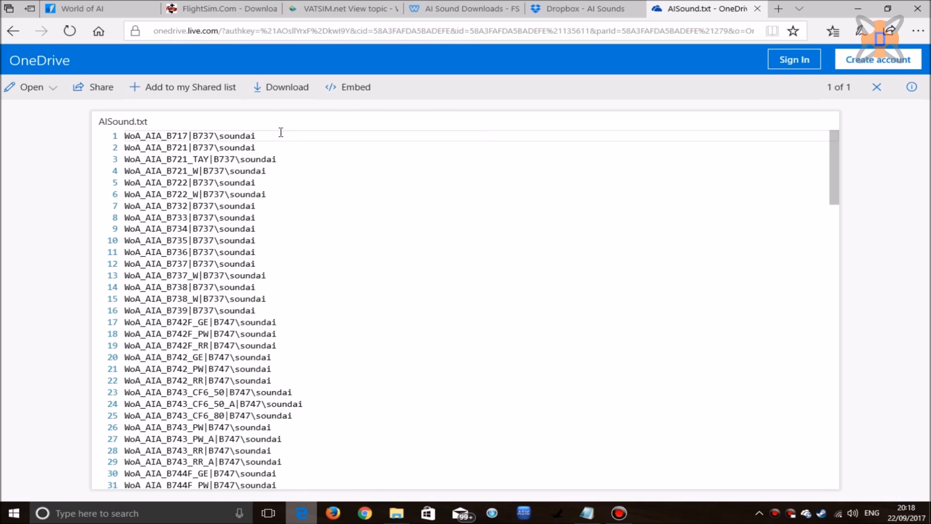
Download the online AISound.txt and replace the old copy in the Installer folder.
left_click(280, 87)
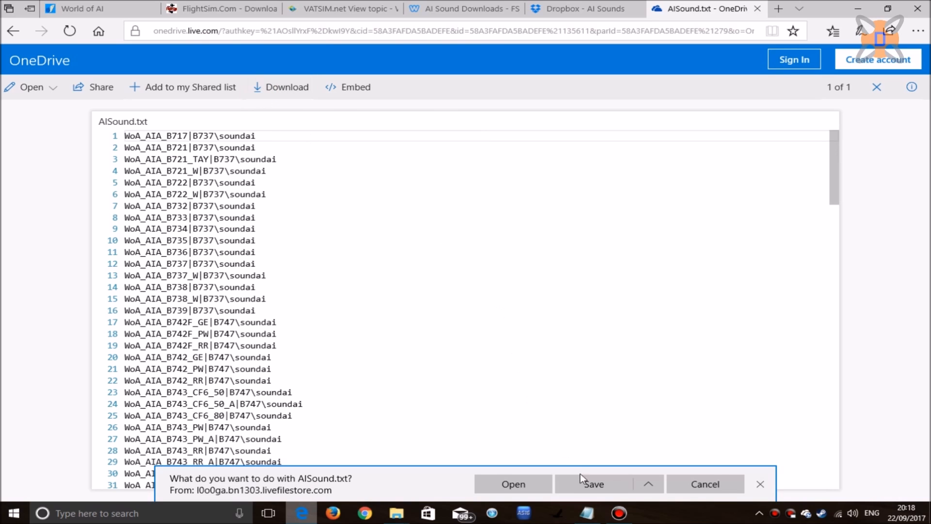
left_click(594, 483)
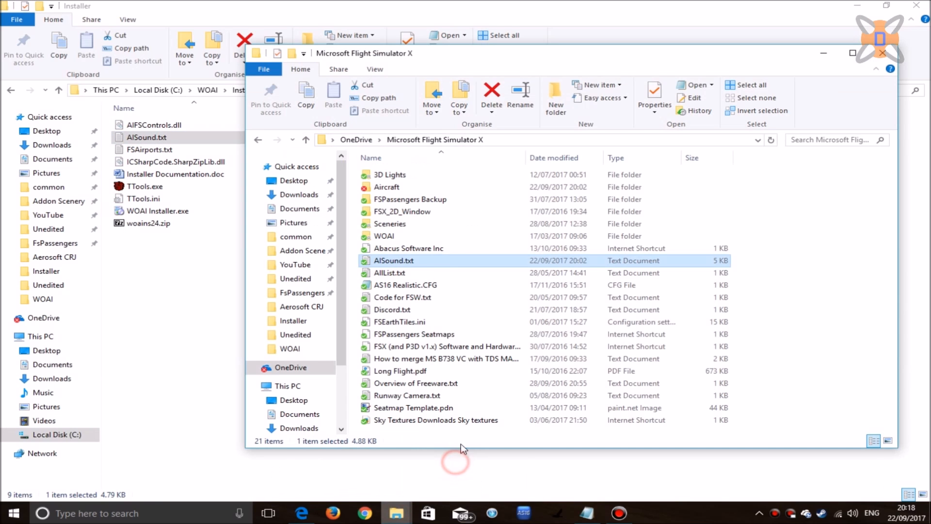
mouse_move(416, 268)
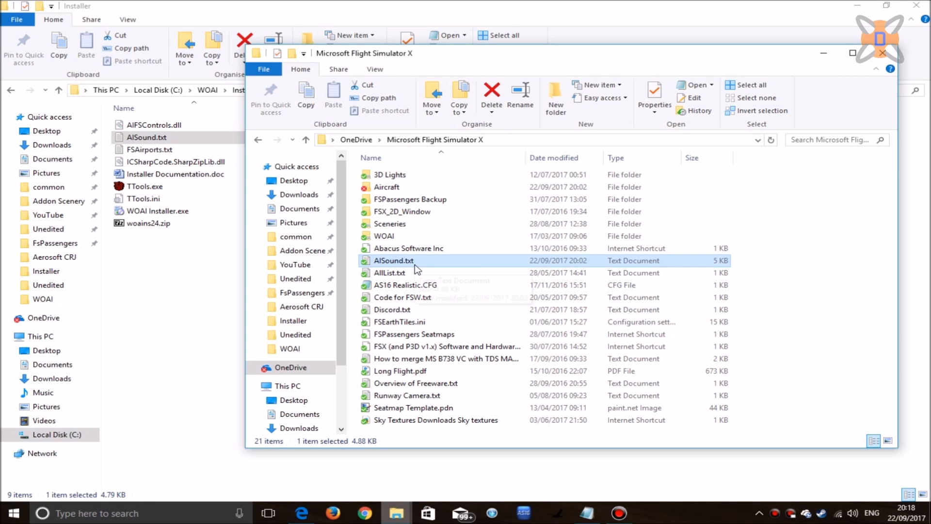
mouse_move(412, 265)
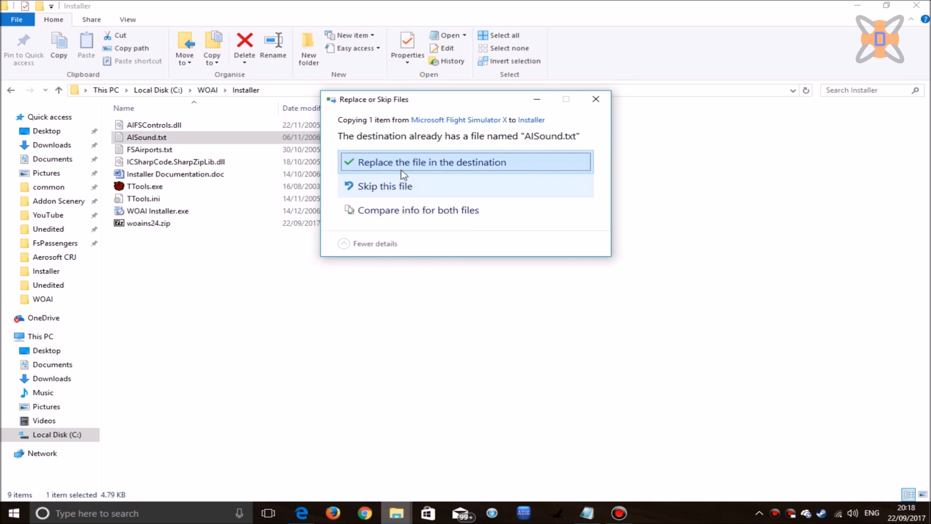
left_click(426, 162)
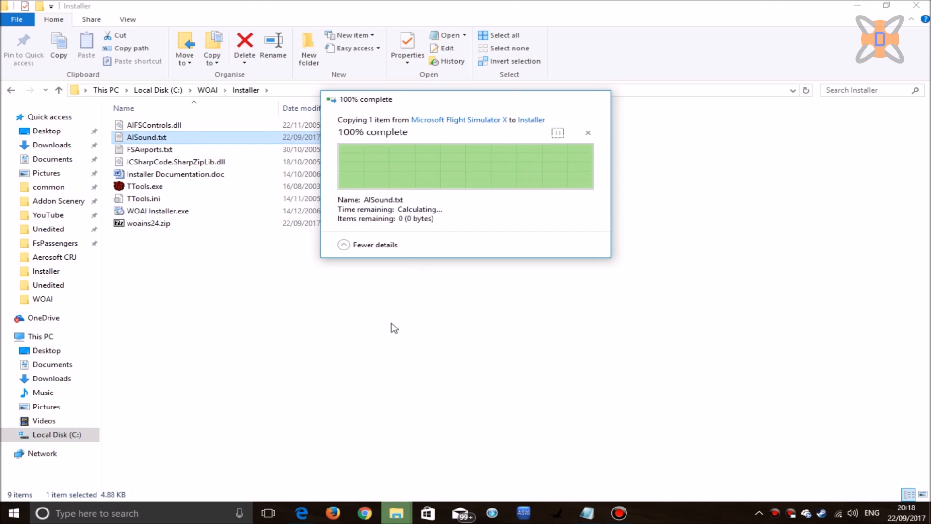
left_click(587, 132)
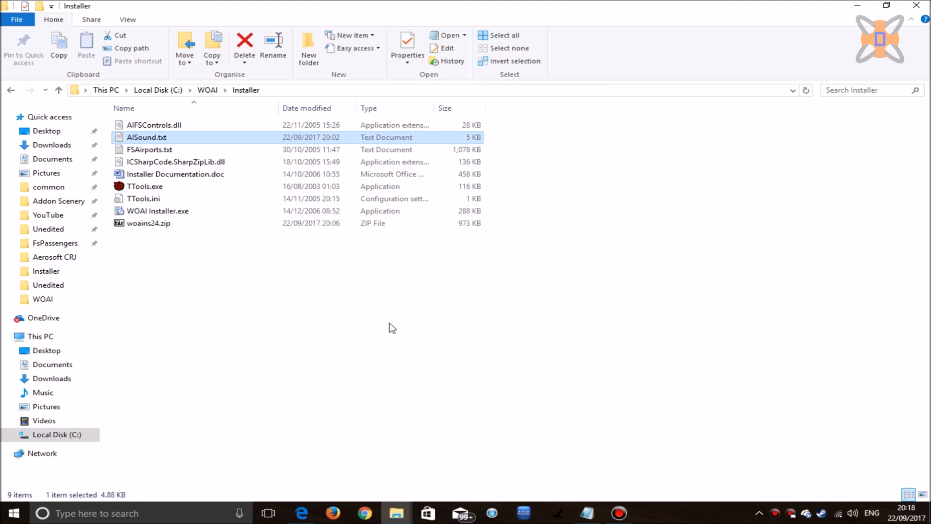
Open the updated AISound.txt in Notepad, look through the sound list, and close it.
double_click(146, 137)
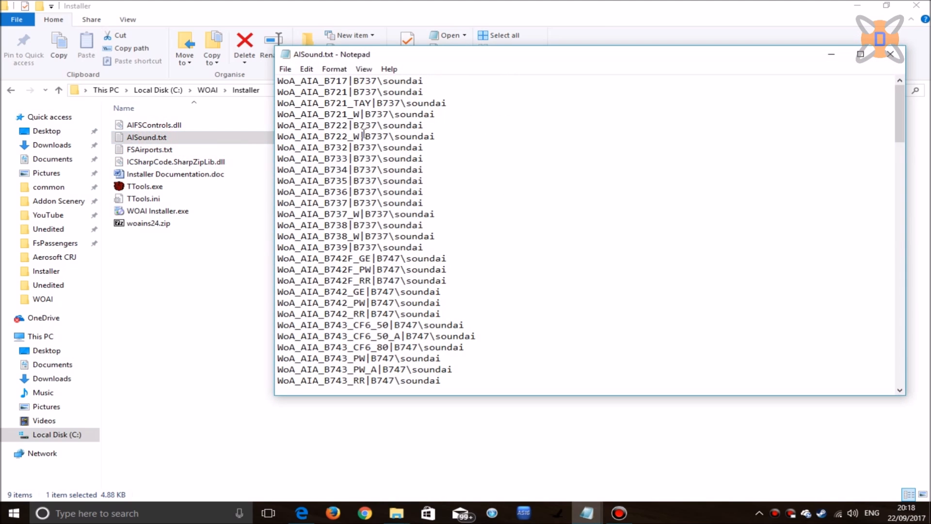
scroll("down", 3)
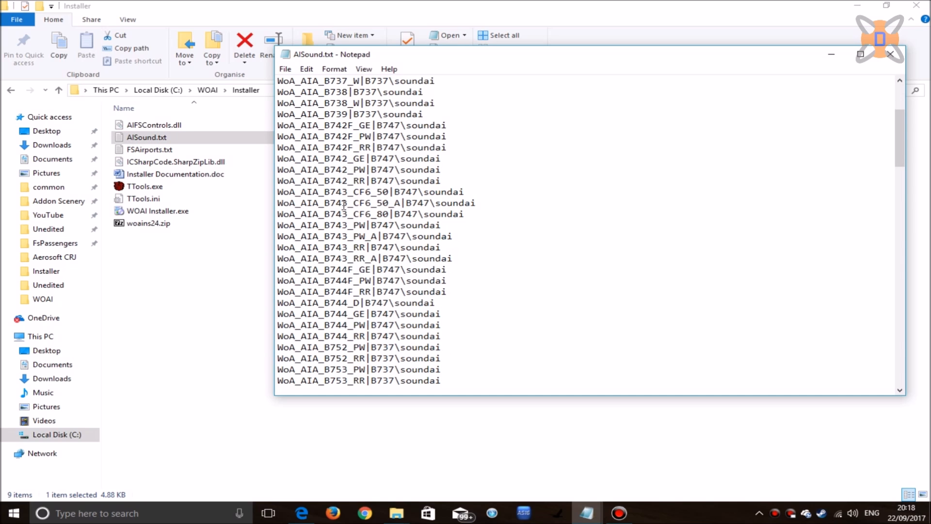
scroll("down", 3)
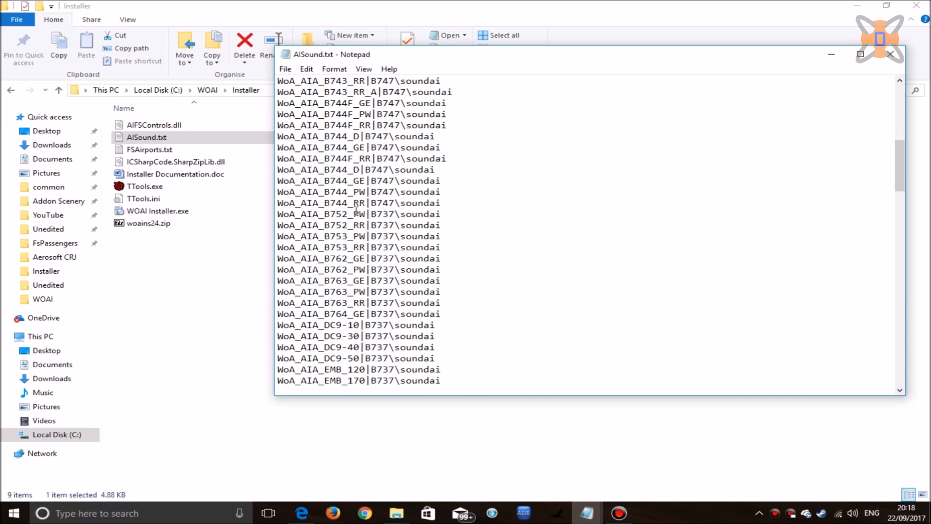
scroll("down", 3)
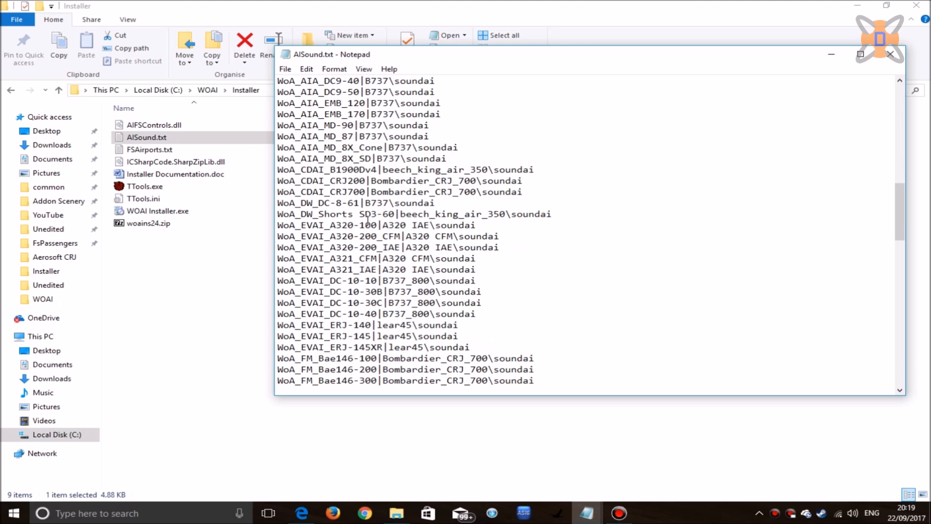
scroll("down", 3)
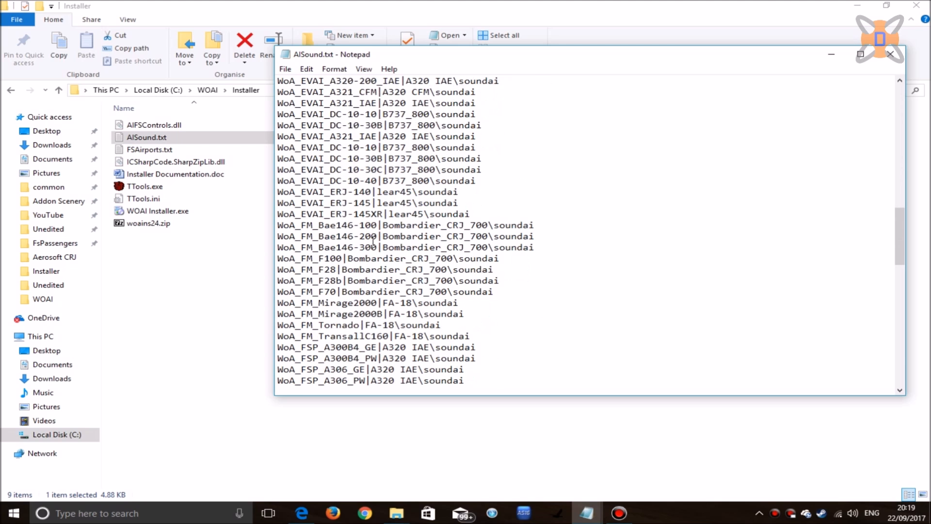
scroll("down", 3)
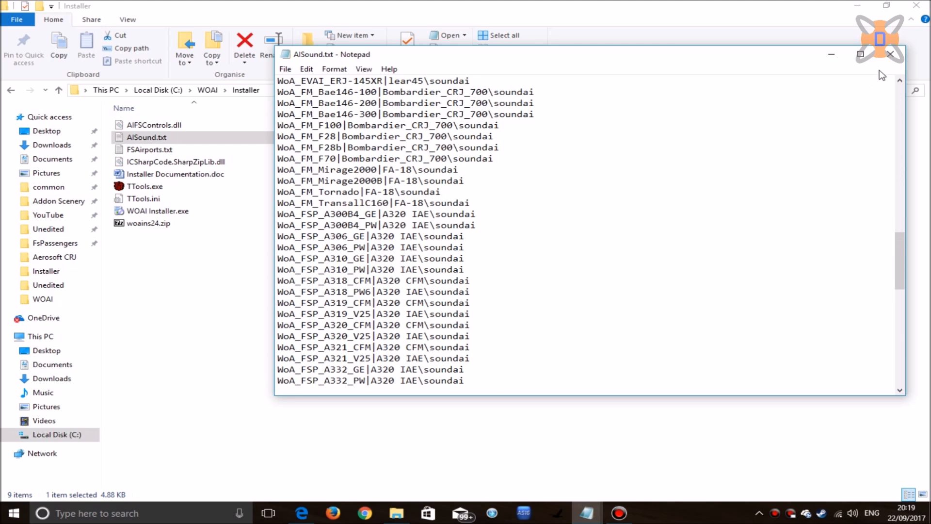
left_click(889, 54)
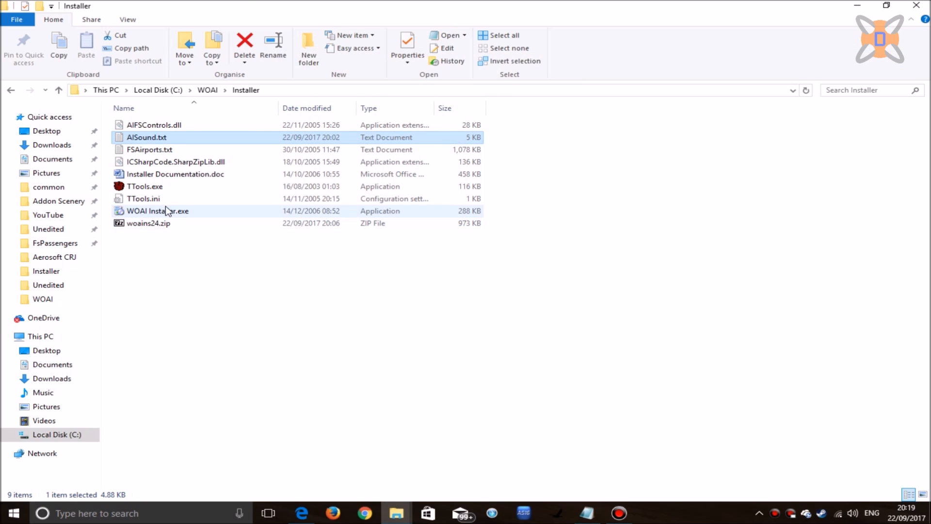
Launch WOAI Installer.exe and advance past the welcome pages.
double_click(158, 211)
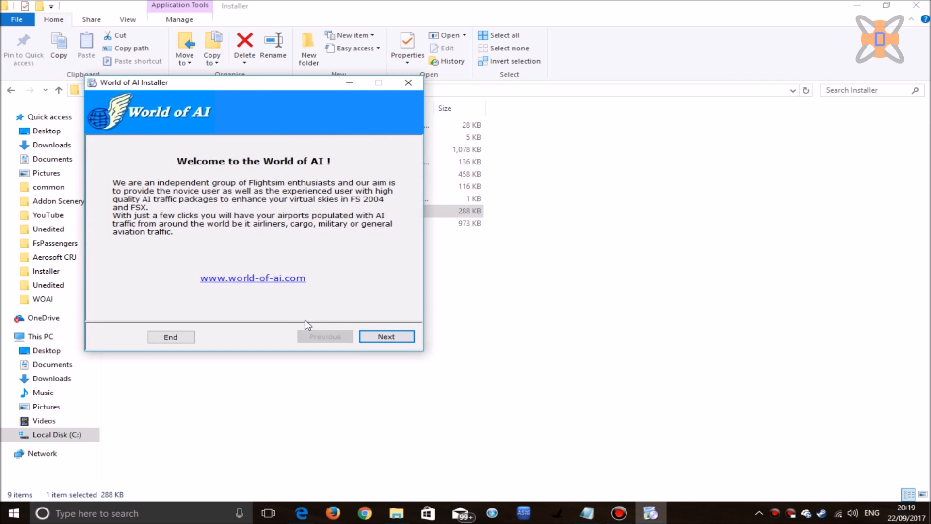
left_click(386, 336)
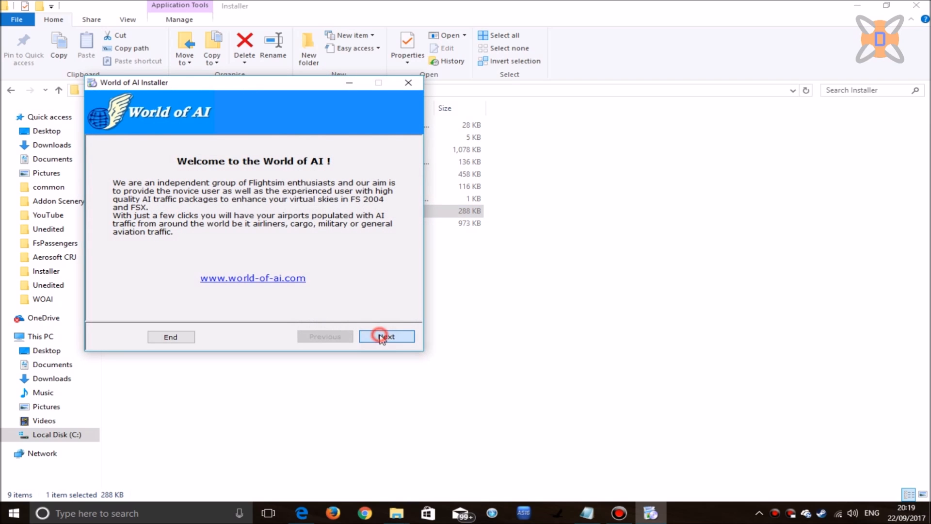
left_click(386, 336)
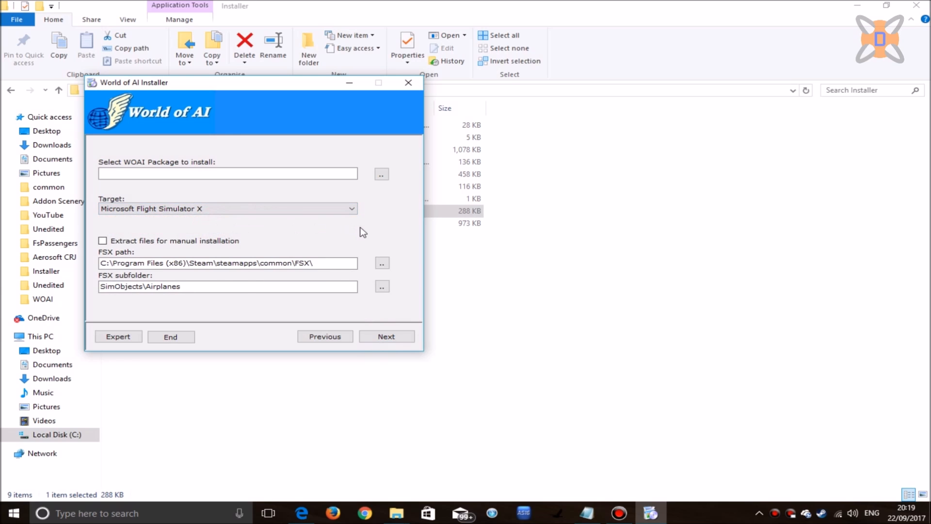
left_click(227, 287)
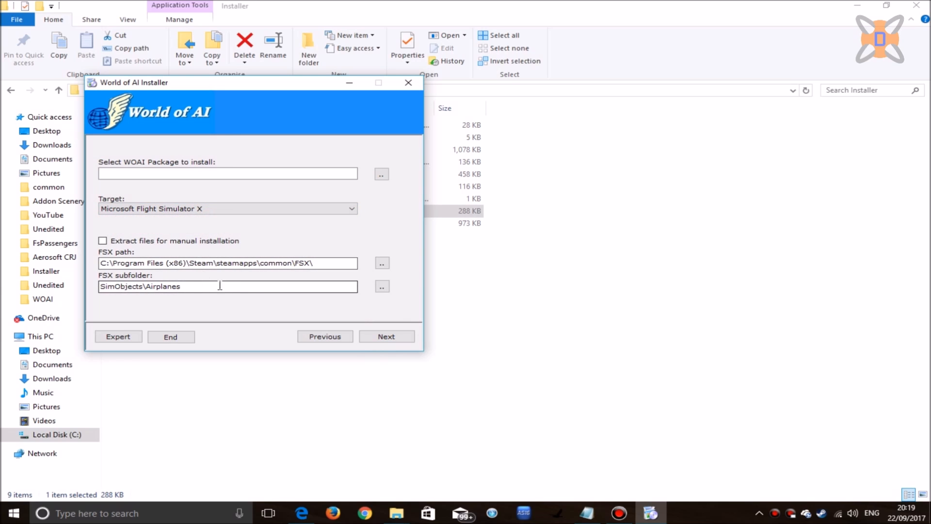
mouse_move(394, 207)
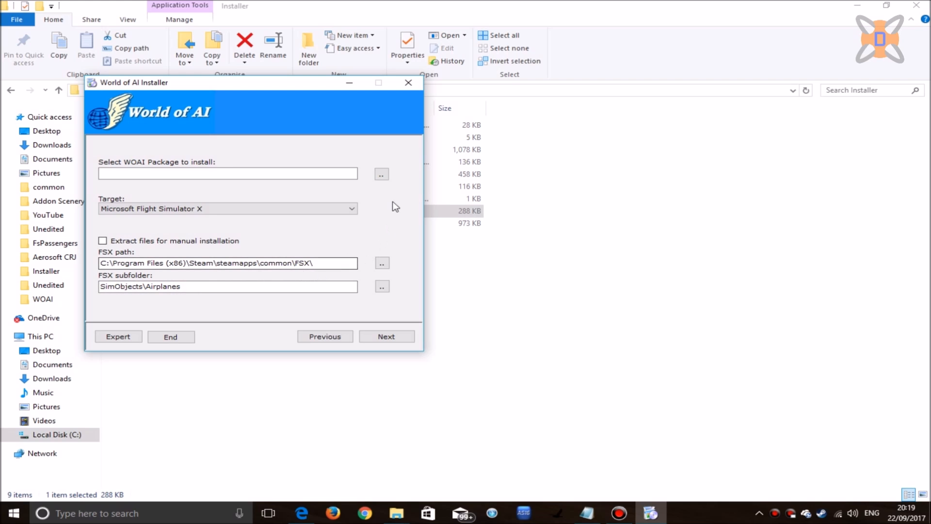
Select the zip packages in C:\WOAI, including woa_aegeanairlines_v4.zip.
left_click(380, 173)
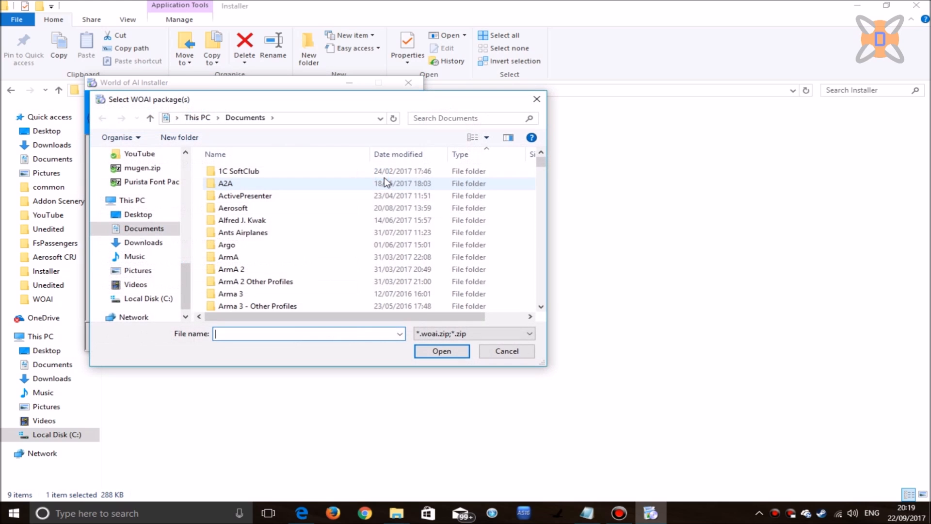
left_click(148, 298)
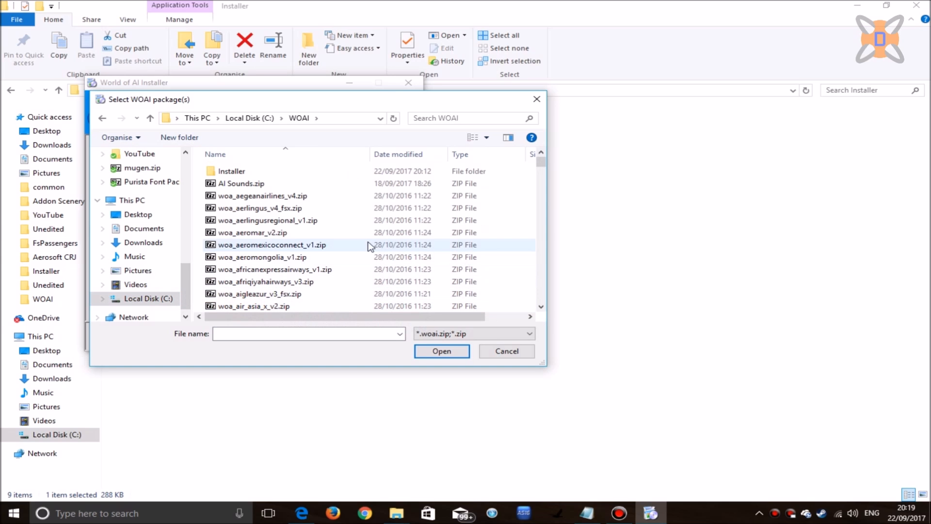
mouse_move(285, 249)
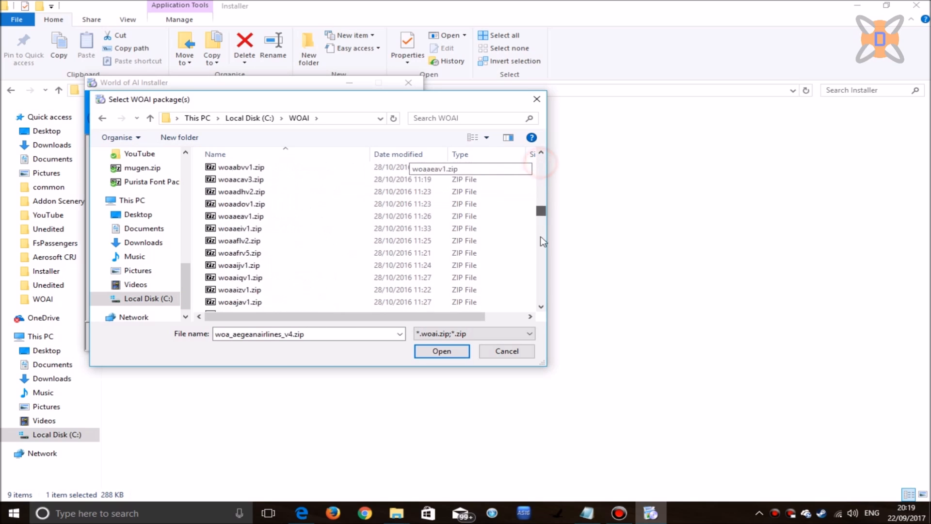
scroll("down", 3)
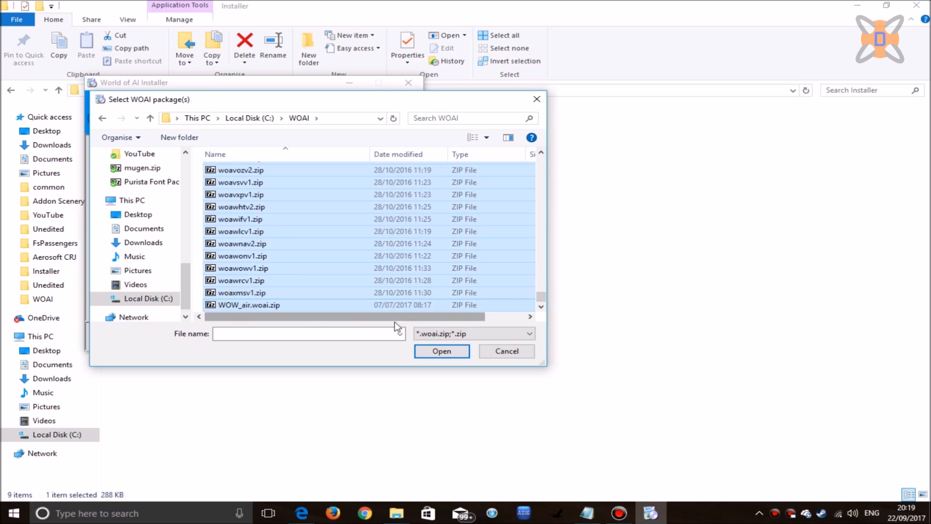
left_click(442, 351)
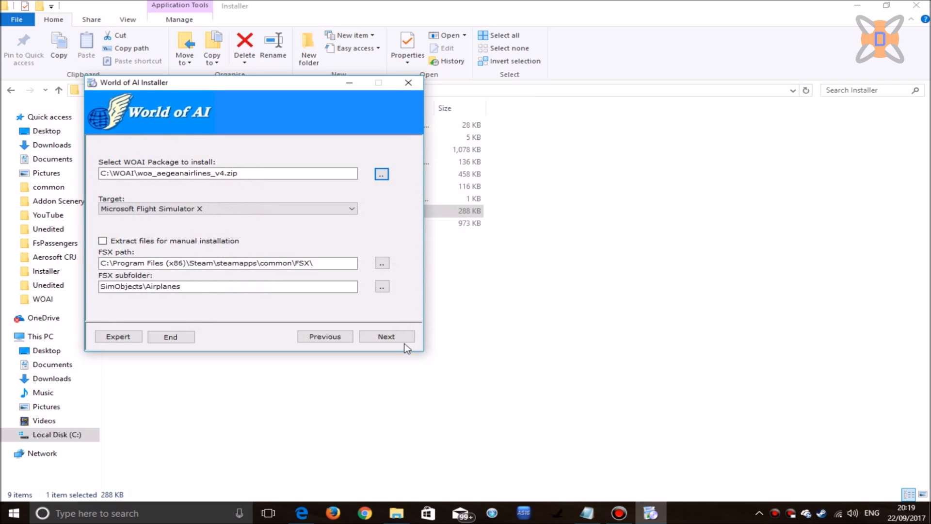
Agree to the usage notice, install the packages, and close the installer when done.
left_click(386, 336)
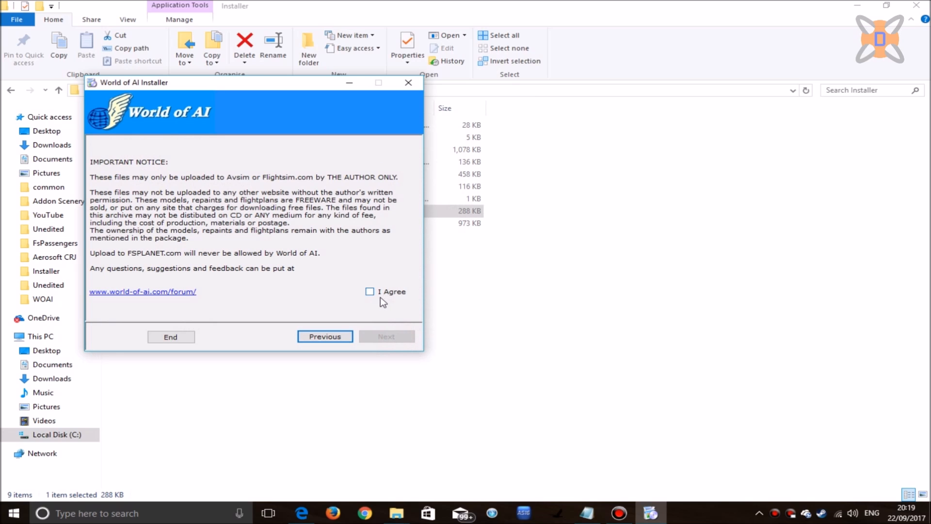
left_click(370, 291)
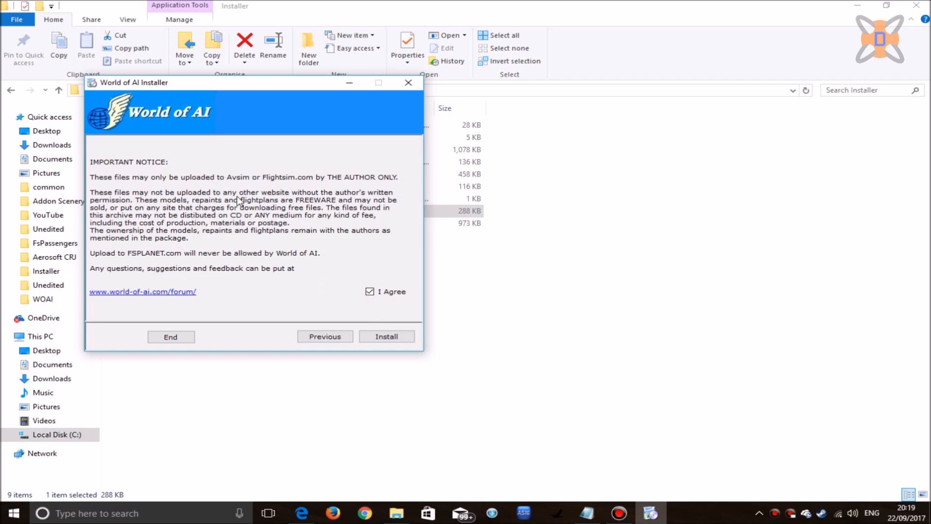
mouse_move(386, 337)
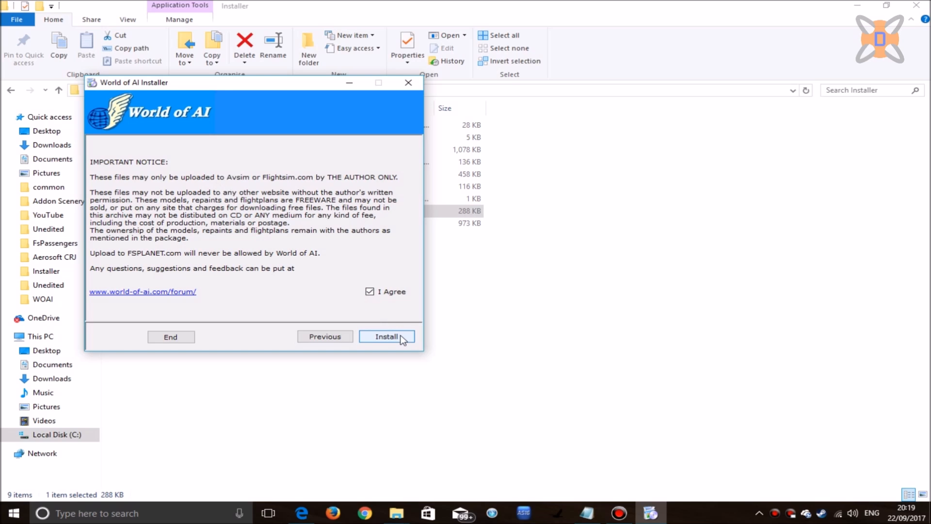
left_click(386, 336)
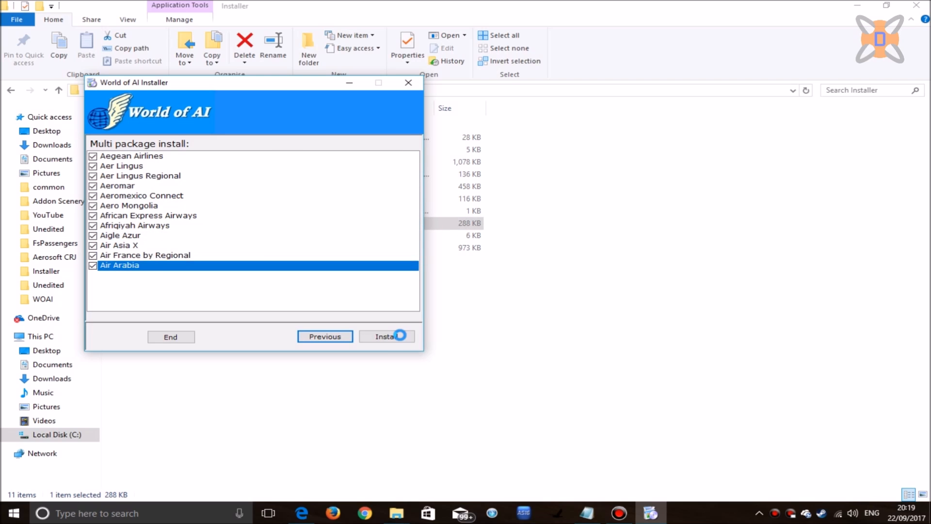
scroll("down", 3)
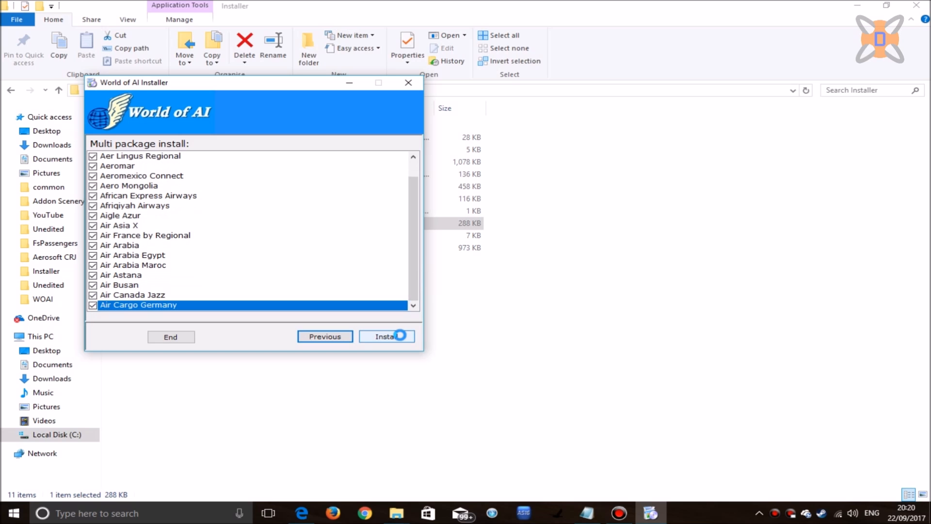
left_click(386, 337)
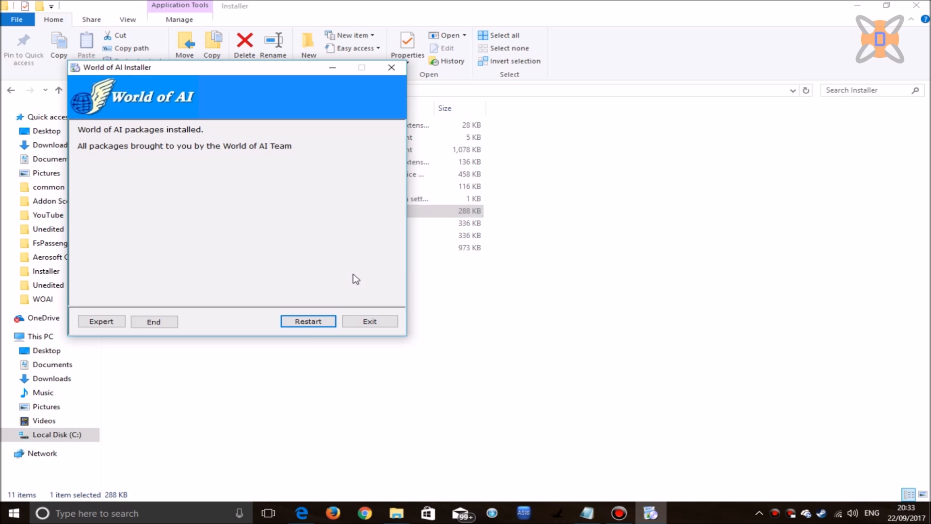
left_click(370, 321)
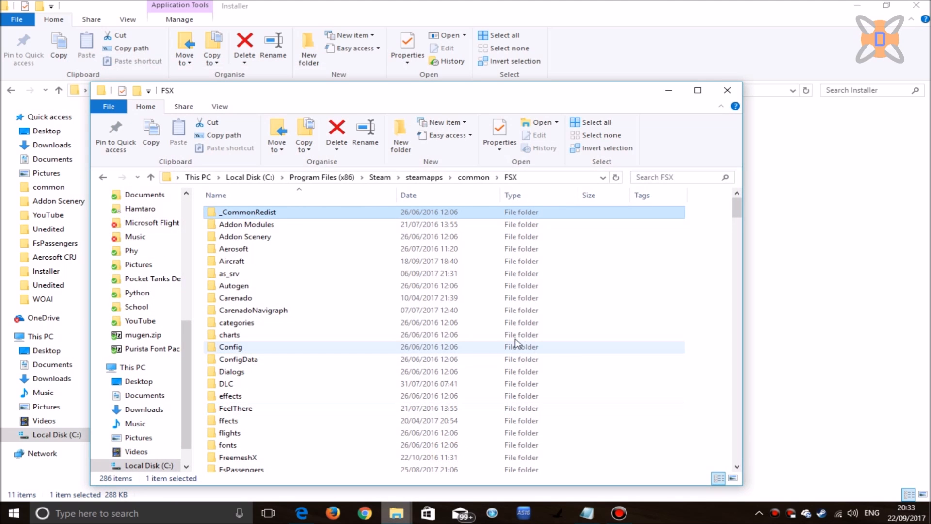
Navigate into FSX's SimObjects\Airplanes folder.
scroll("down", 3)
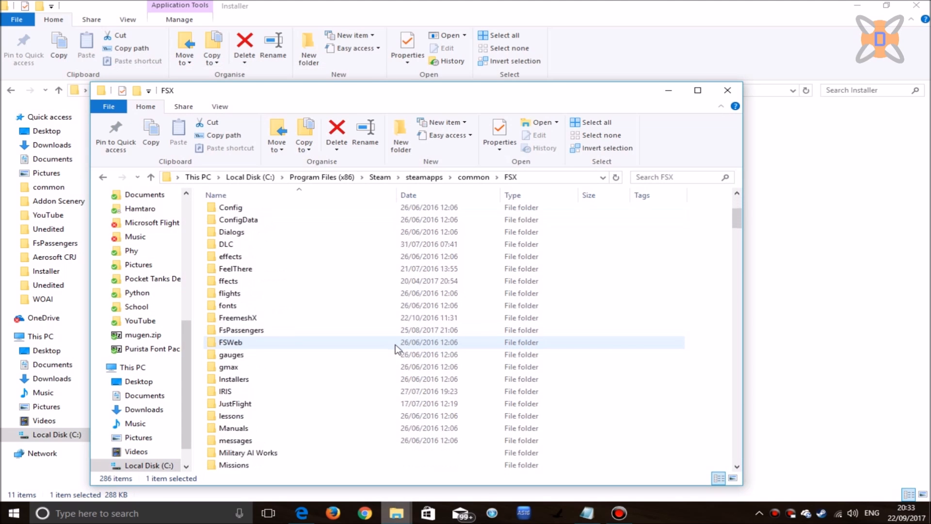
scroll("down", 3)
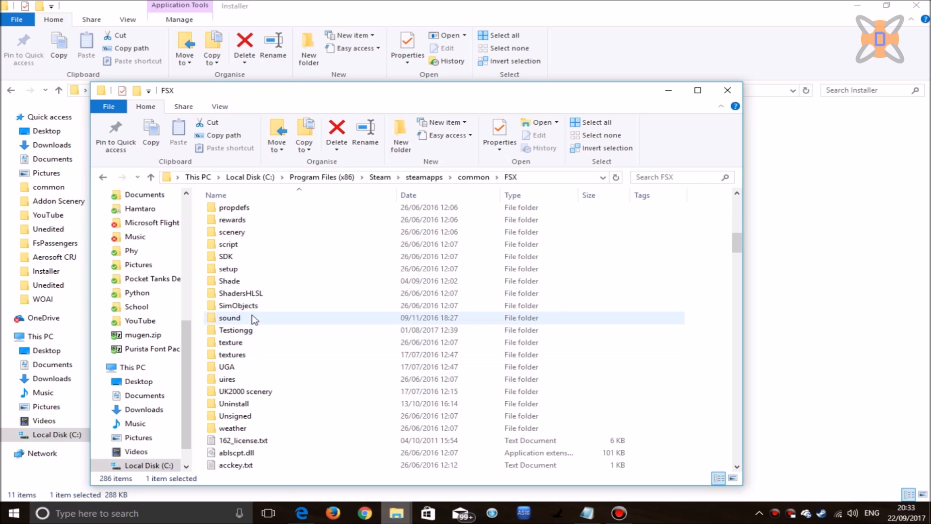
double_click(238, 305)
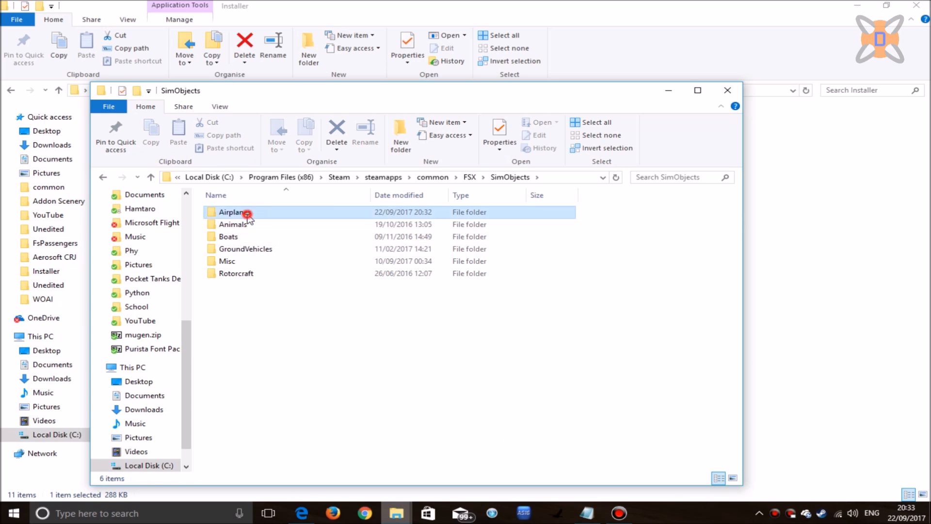
double_click(231, 211)
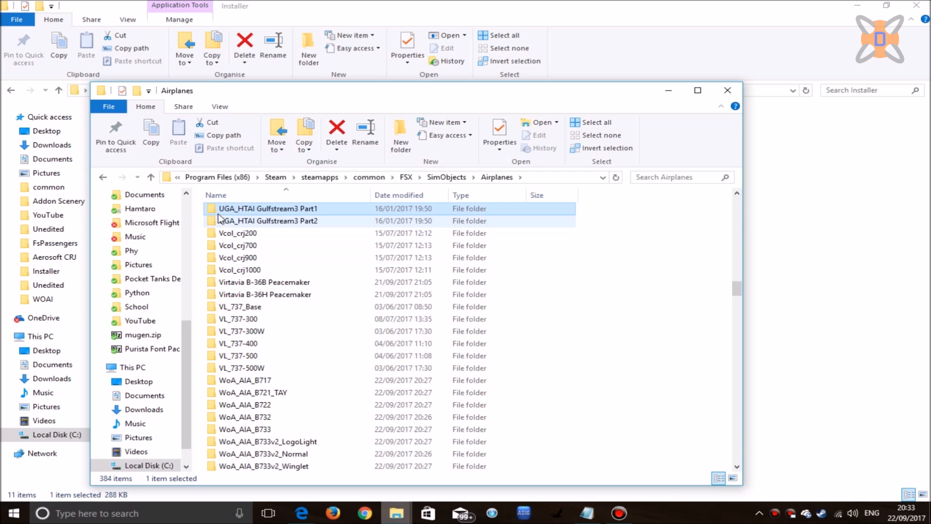
mouse_move(245, 218)
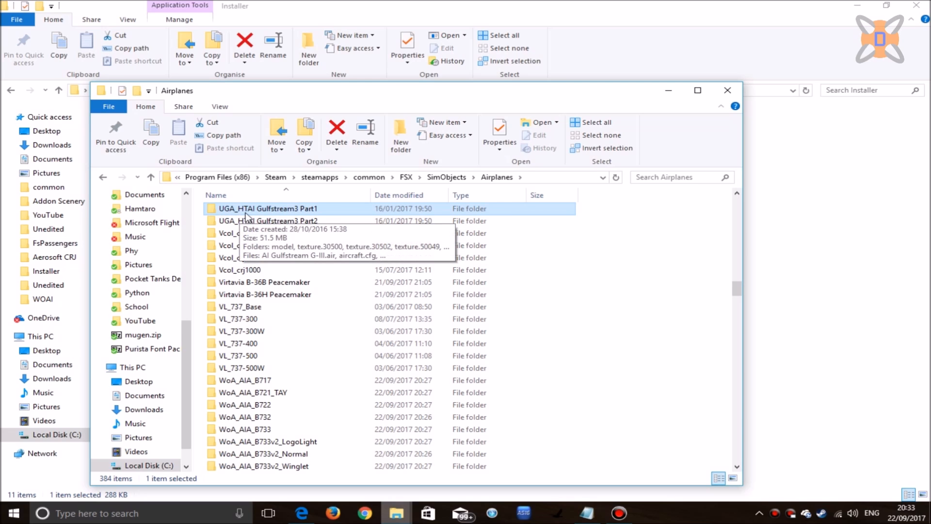
mouse_move(341, 215)
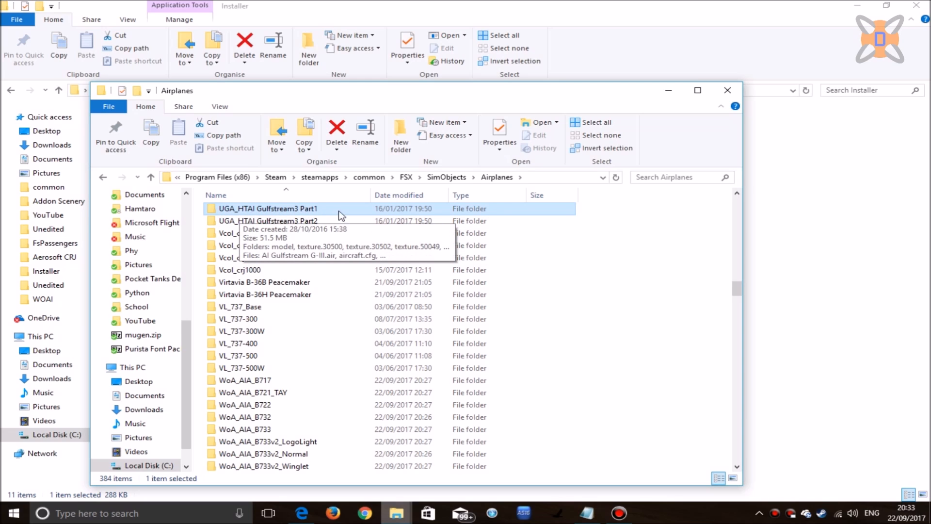
mouse_move(303, 220)
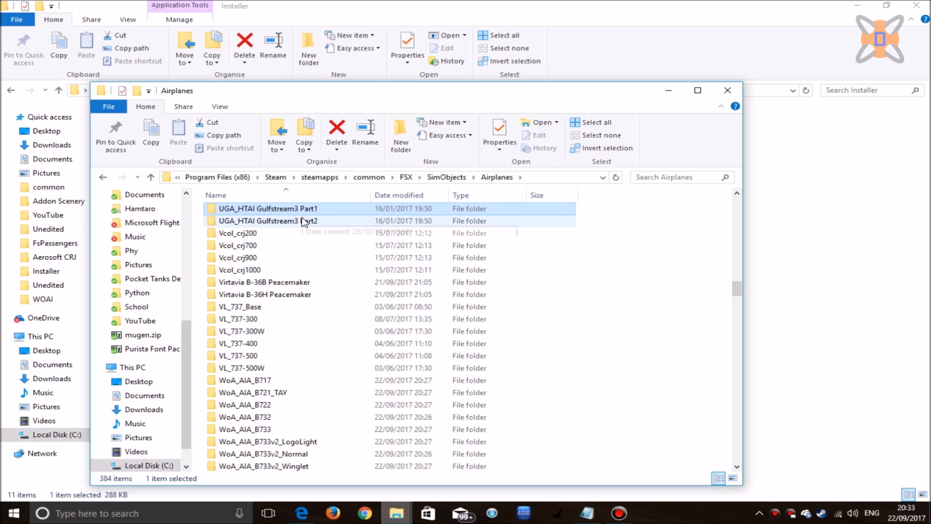
Delete the UGA_HTAI Gulfstream3 Part1 and Part2 folders and close the window.
left_click(268, 220)
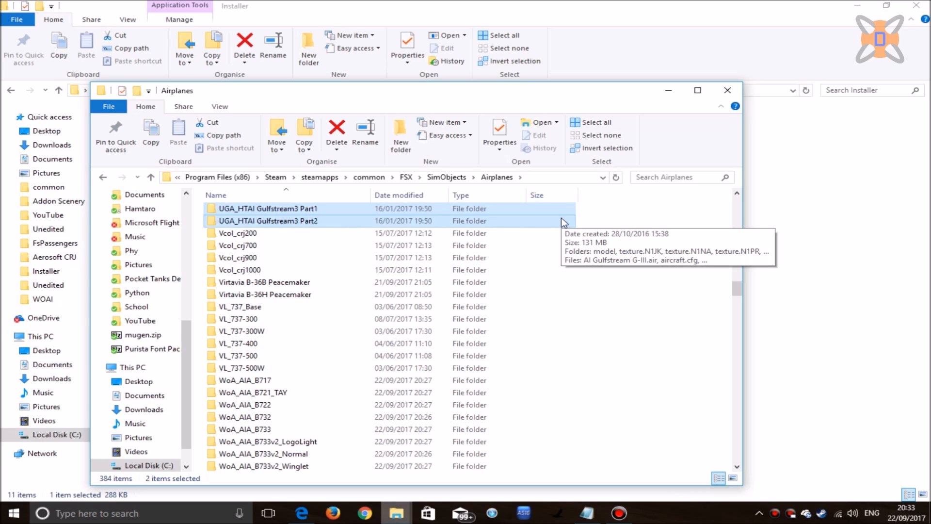
left_click(336, 127)
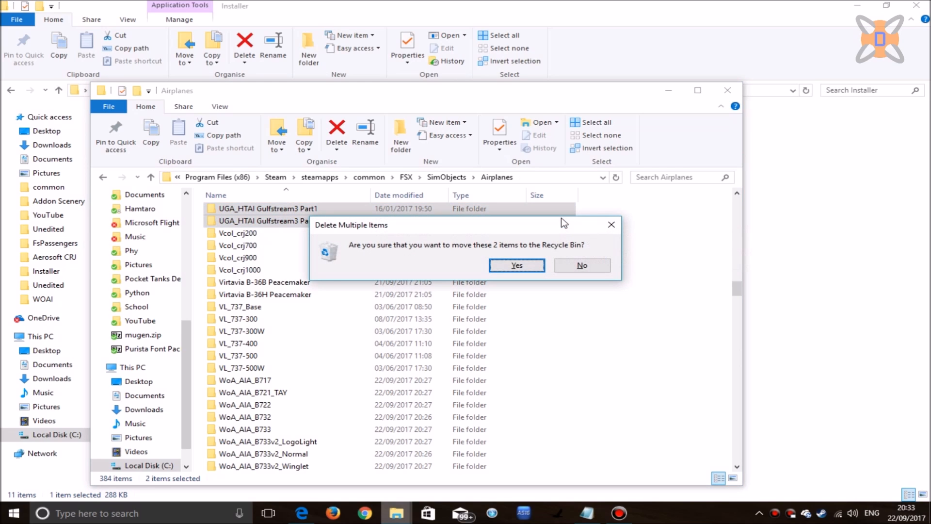
left_click(515, 265)
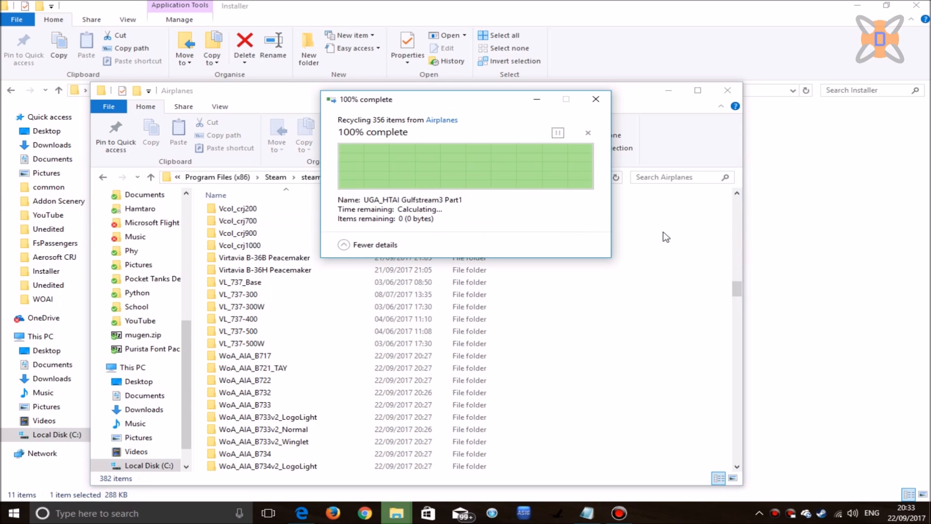
left_click(595, 99)
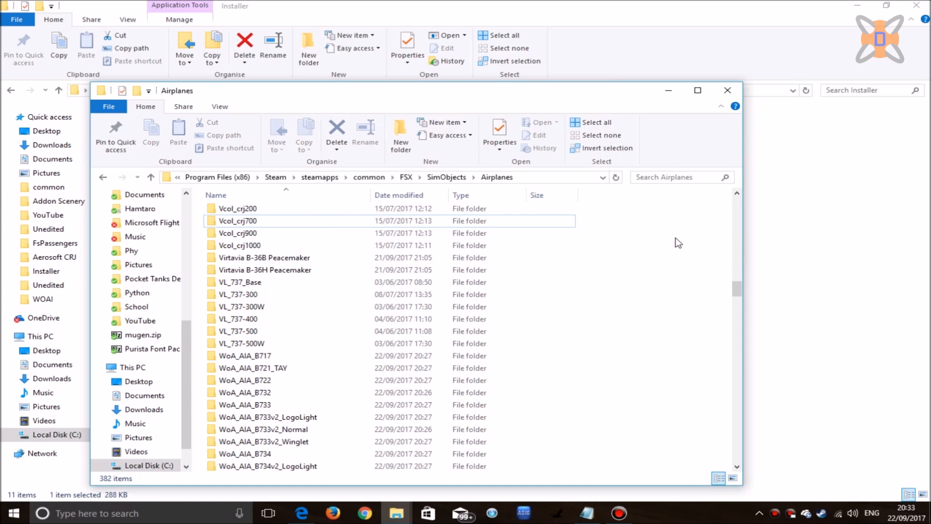
mouse_move(727, 91)
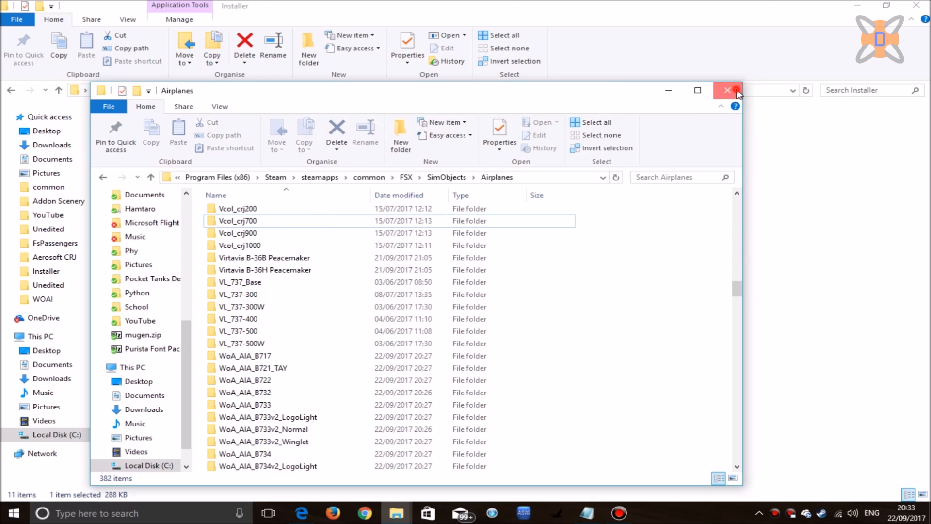
left_click(727, 90)
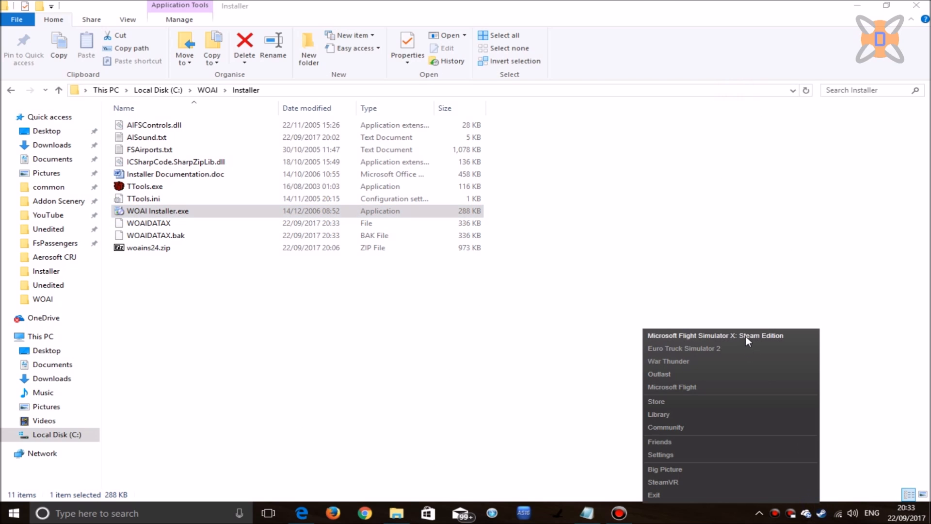
Launch FSX from Steam and accept traffic settings with 25% airline and GA density.
left_click(716, 335)
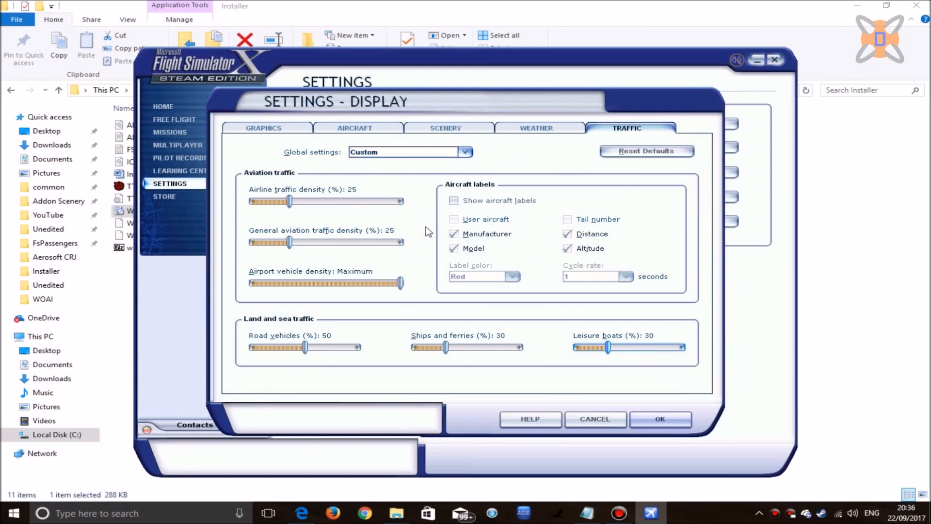
mouse_move(268, 175)
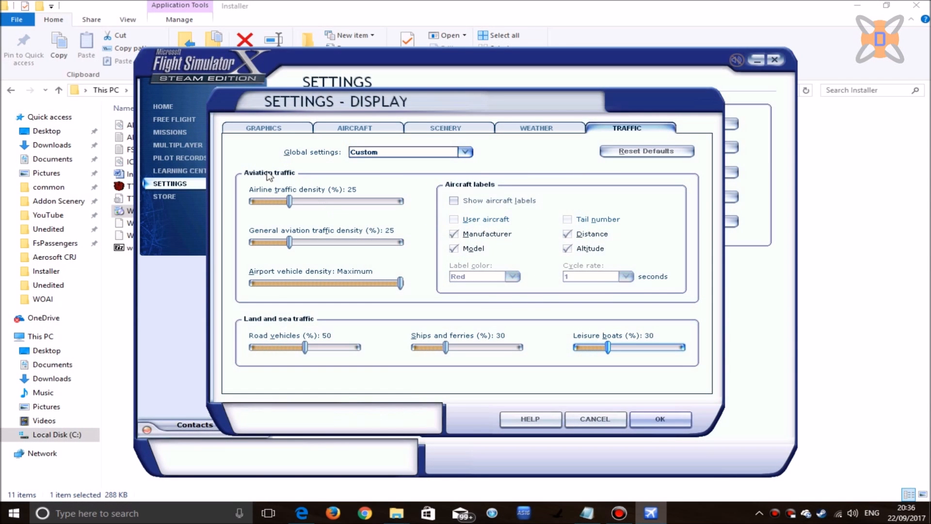
mouse_move(391, 185)
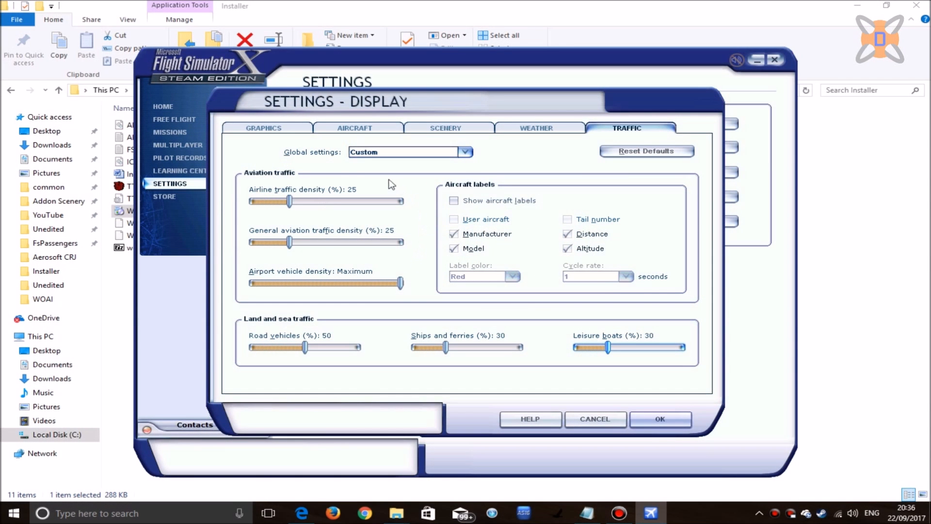
mouse_move(408, 254)
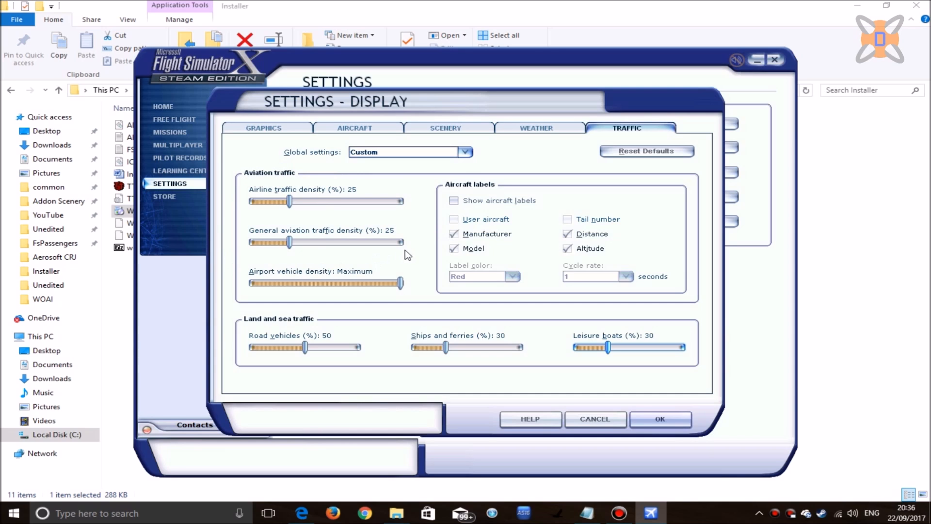
mouse_move(275, 253)
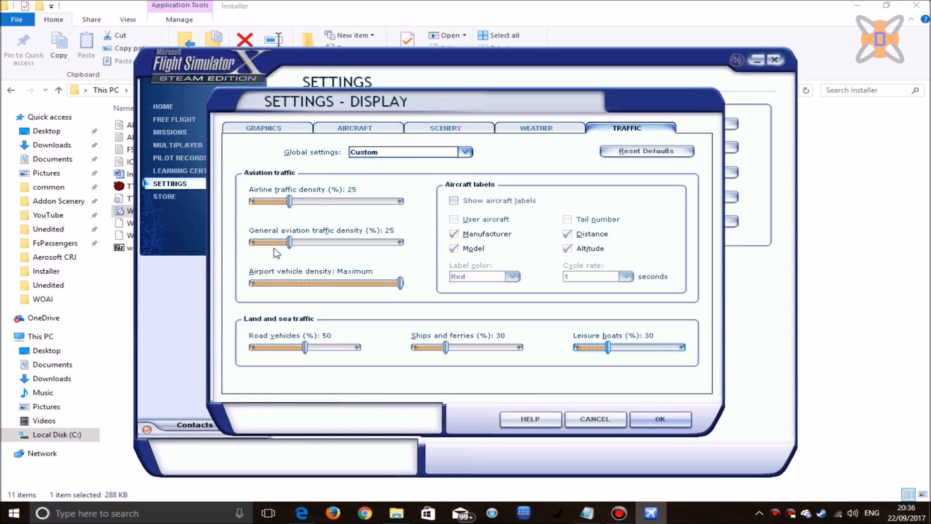
mouse_move(294, 172)
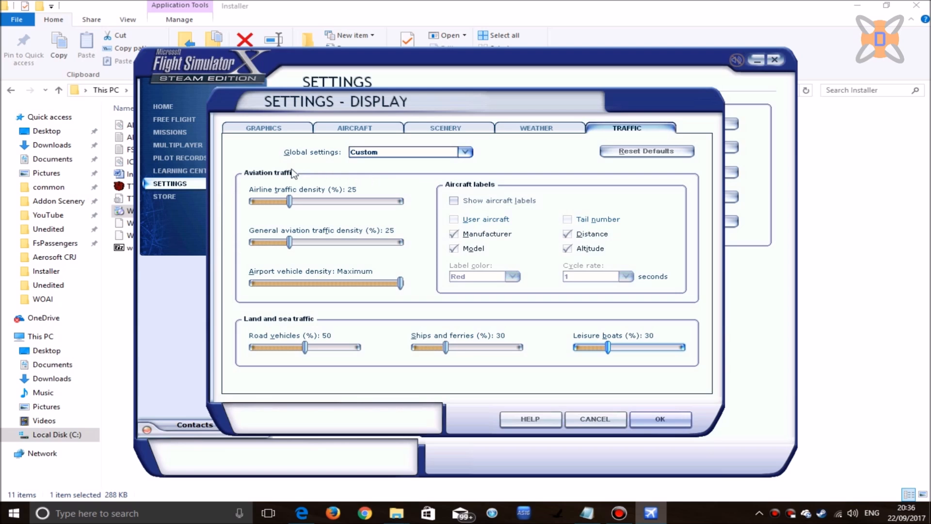
mouse_move(406, 264)
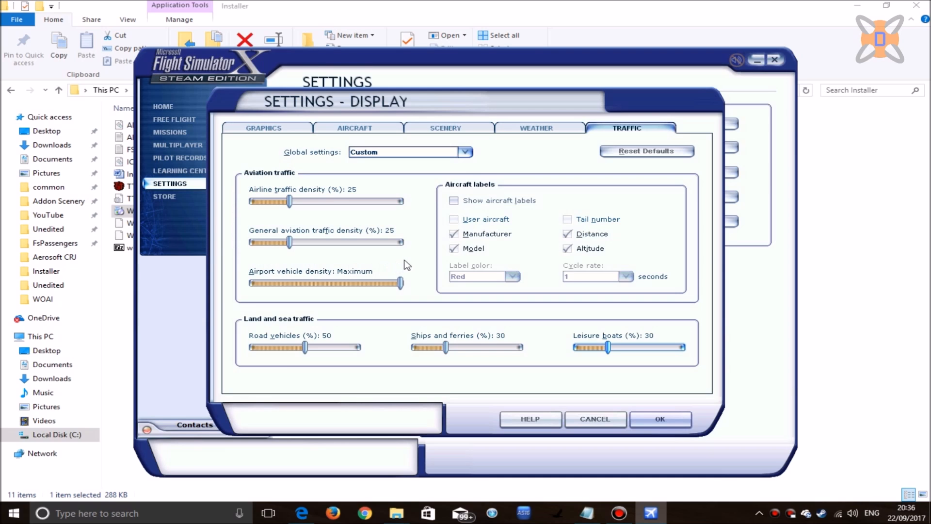
mouse_move(329, 170)
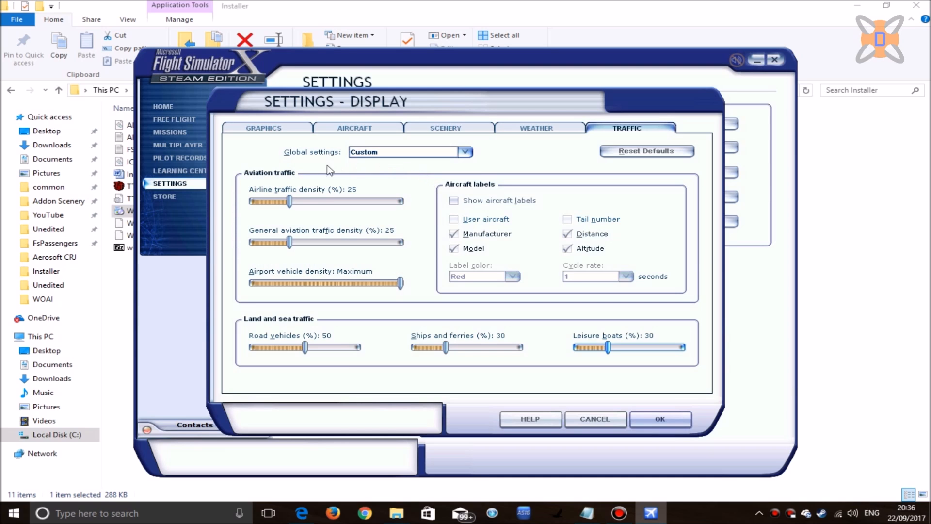
mouse_move(365, 263)
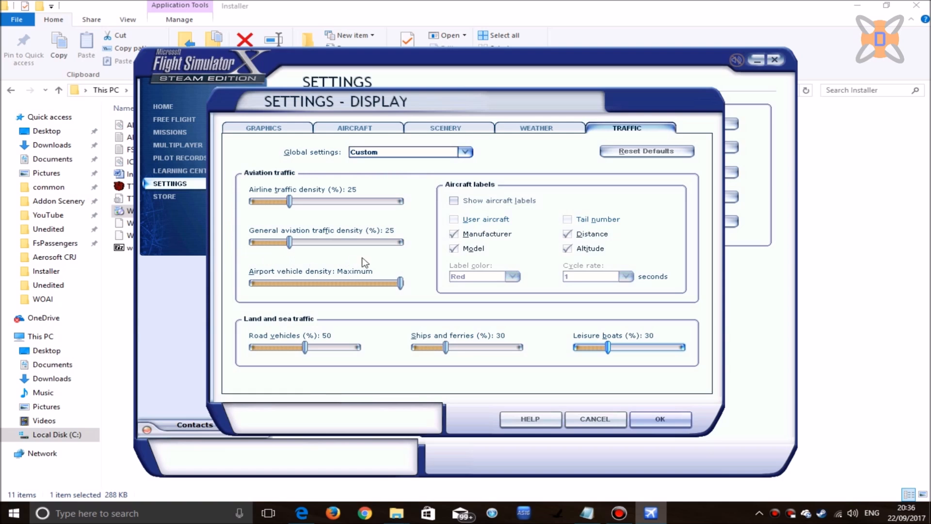
mouse_move(256, 167)
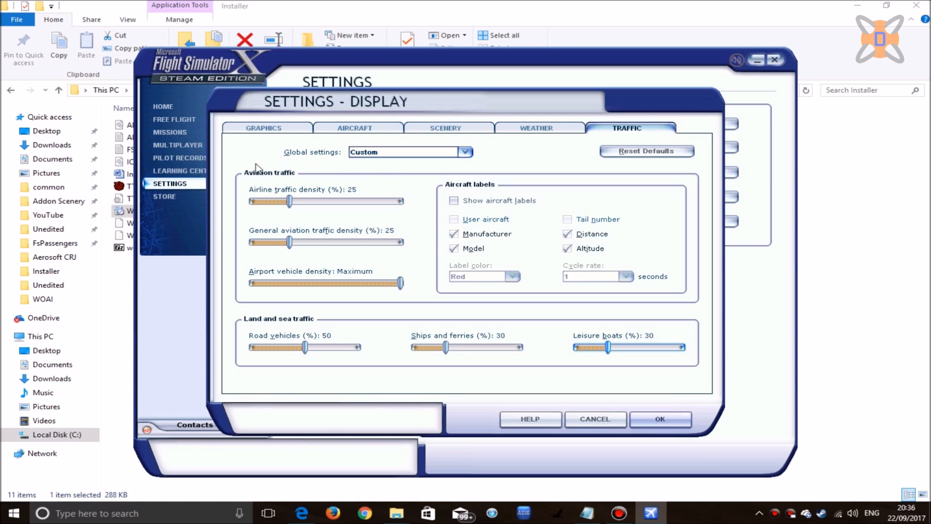
mouse_move(415, 205)
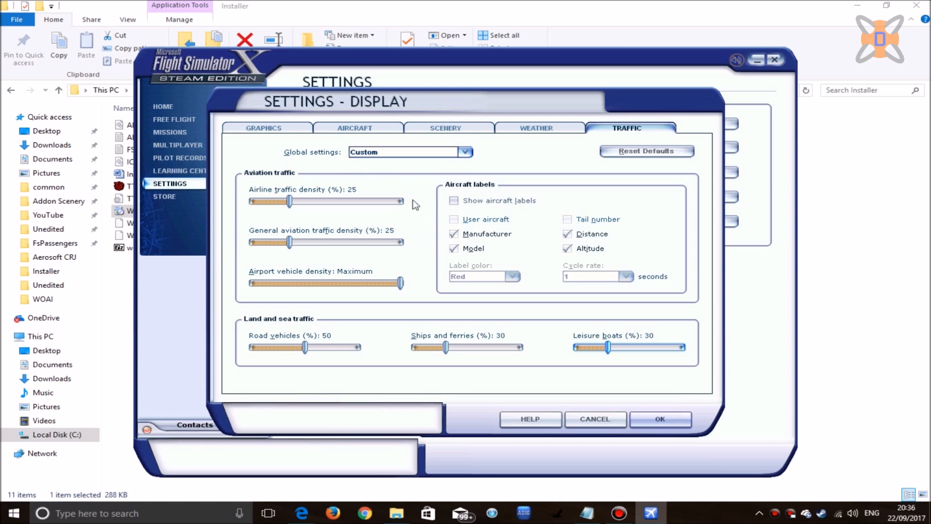
mouse_move(653, 408)
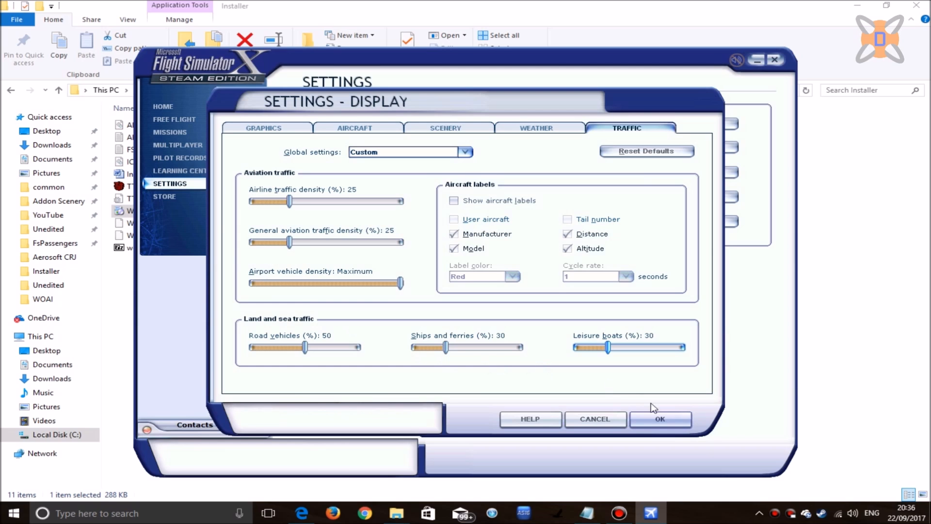
left_click(659, 419)
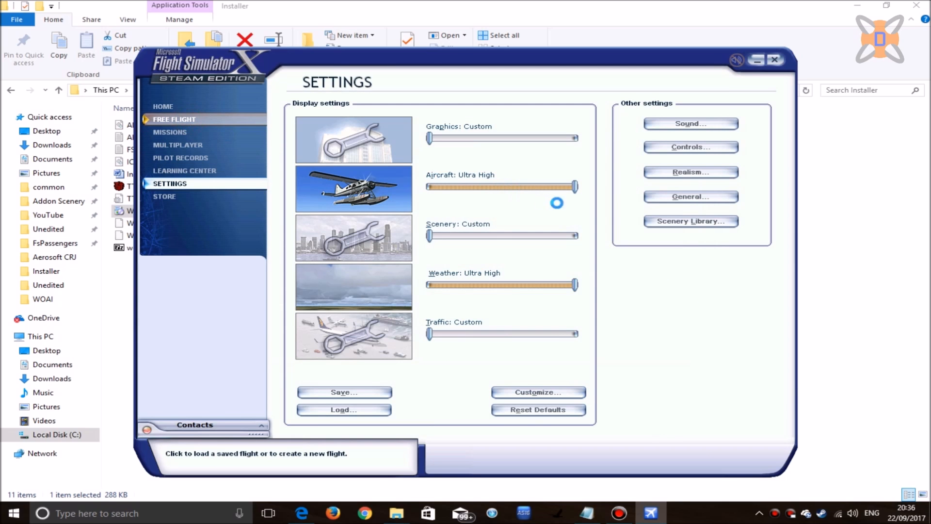
mouse_move(600, 208)
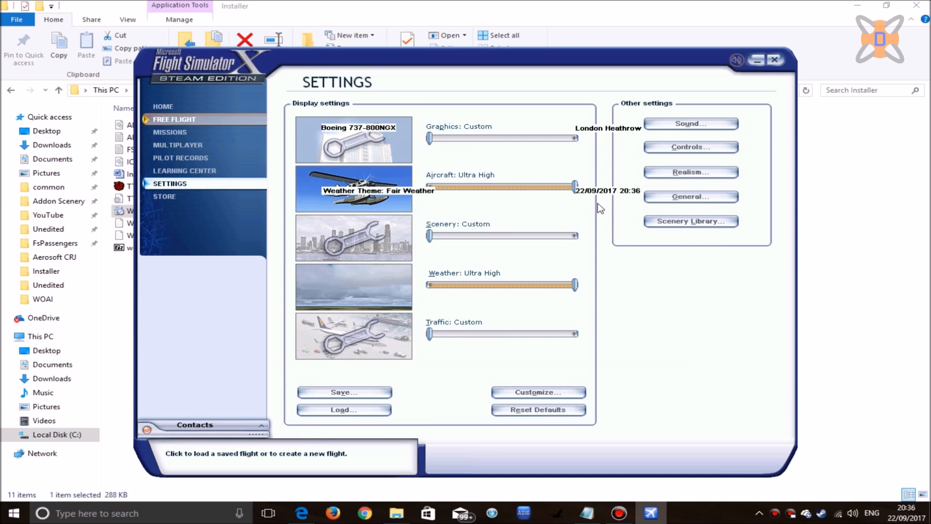
Start a free flight from the Free Flight page at London Heathrow.
left_click(174, 119)
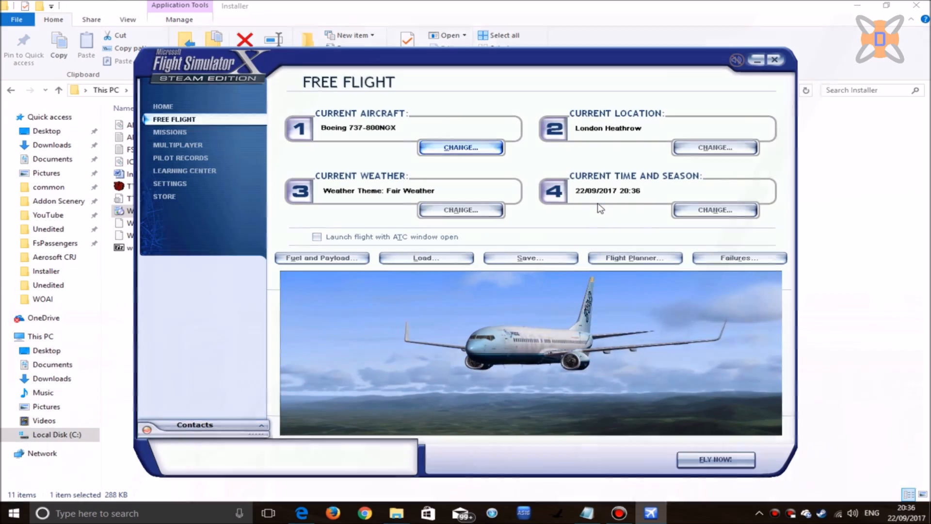
left_click(715, 460)
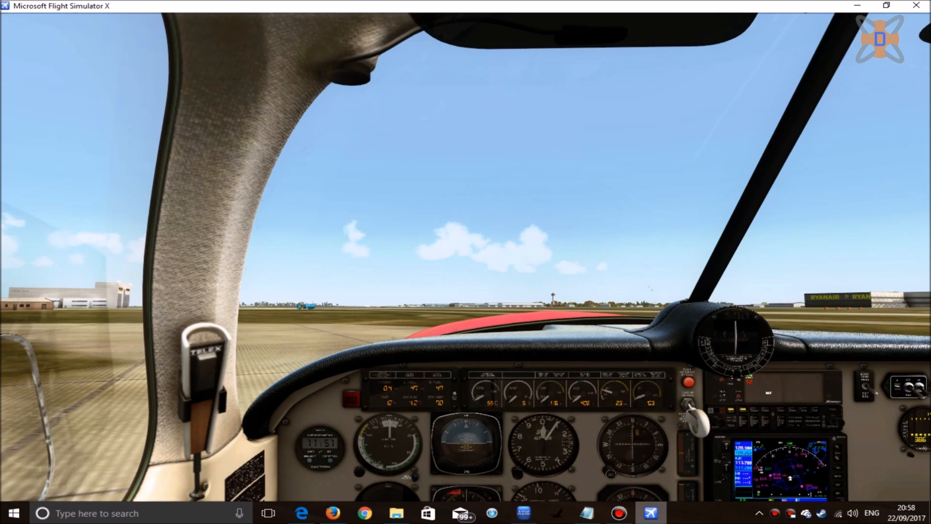
Switch the view to a Jet2 Boeing 737 from the Air Traffic list.
left_click(448, 245)
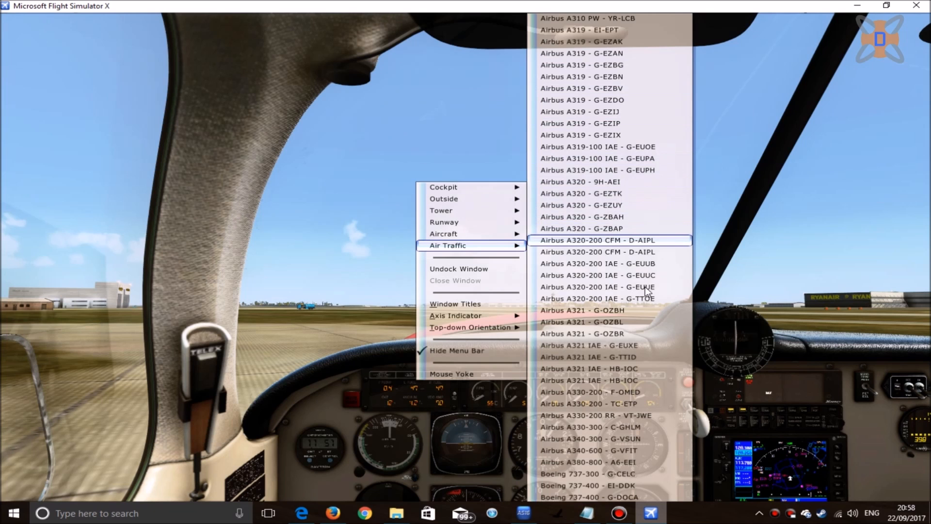
mouse_move(610, 485)
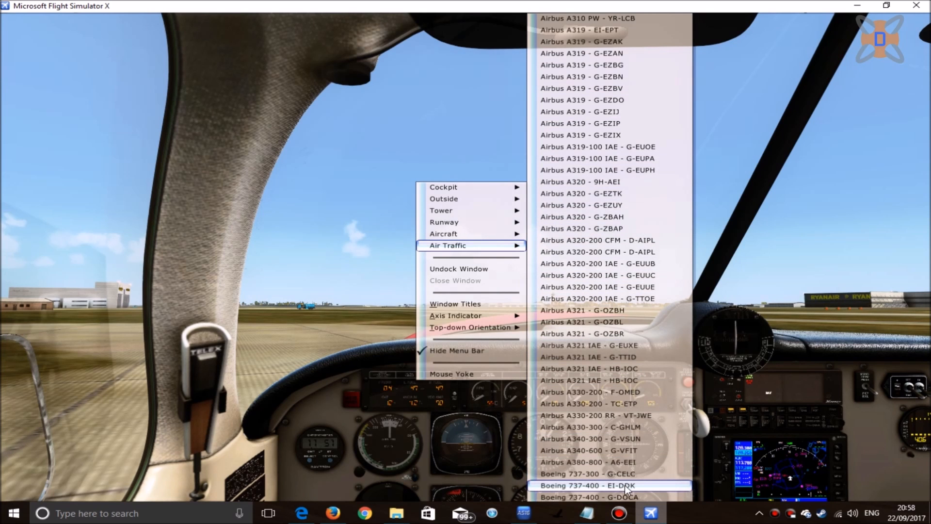
left_click(594, 485)
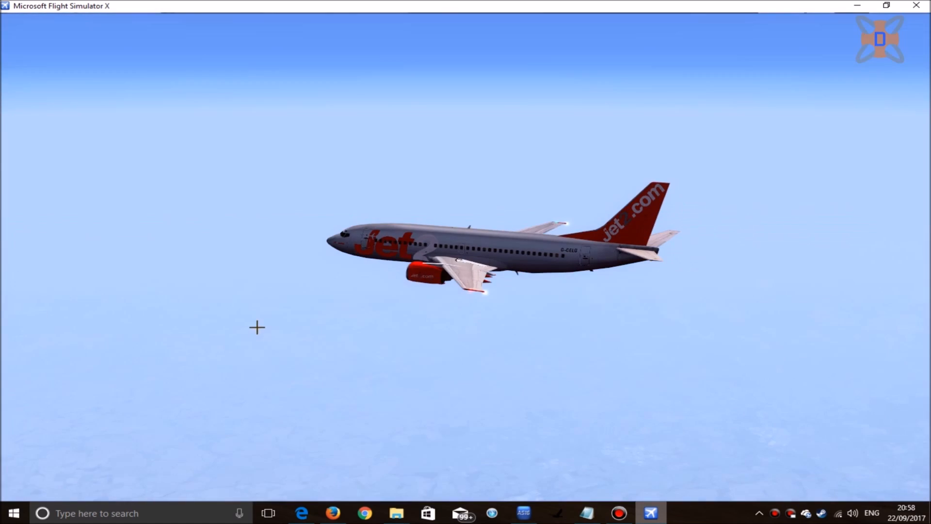